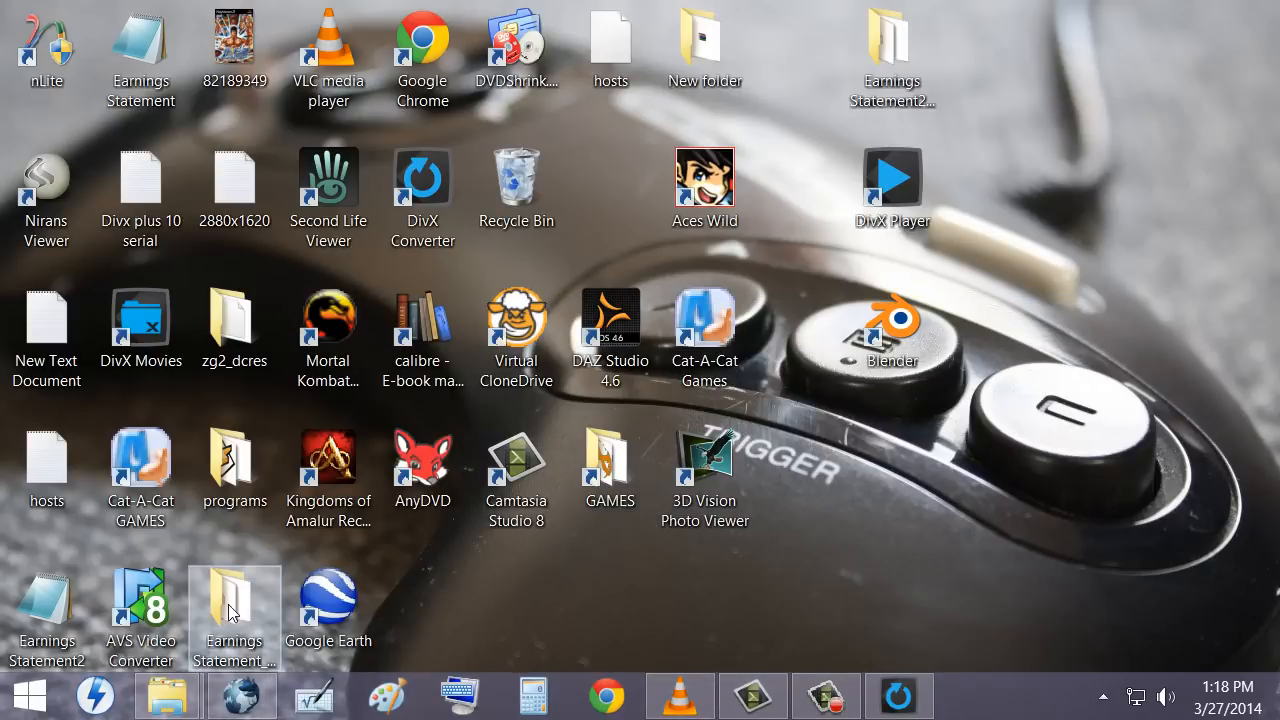
Dismiss the browser and return to the desktop with the DivX Converter shortcut
{"action": "left_click", "coordinate": [240, 696]}
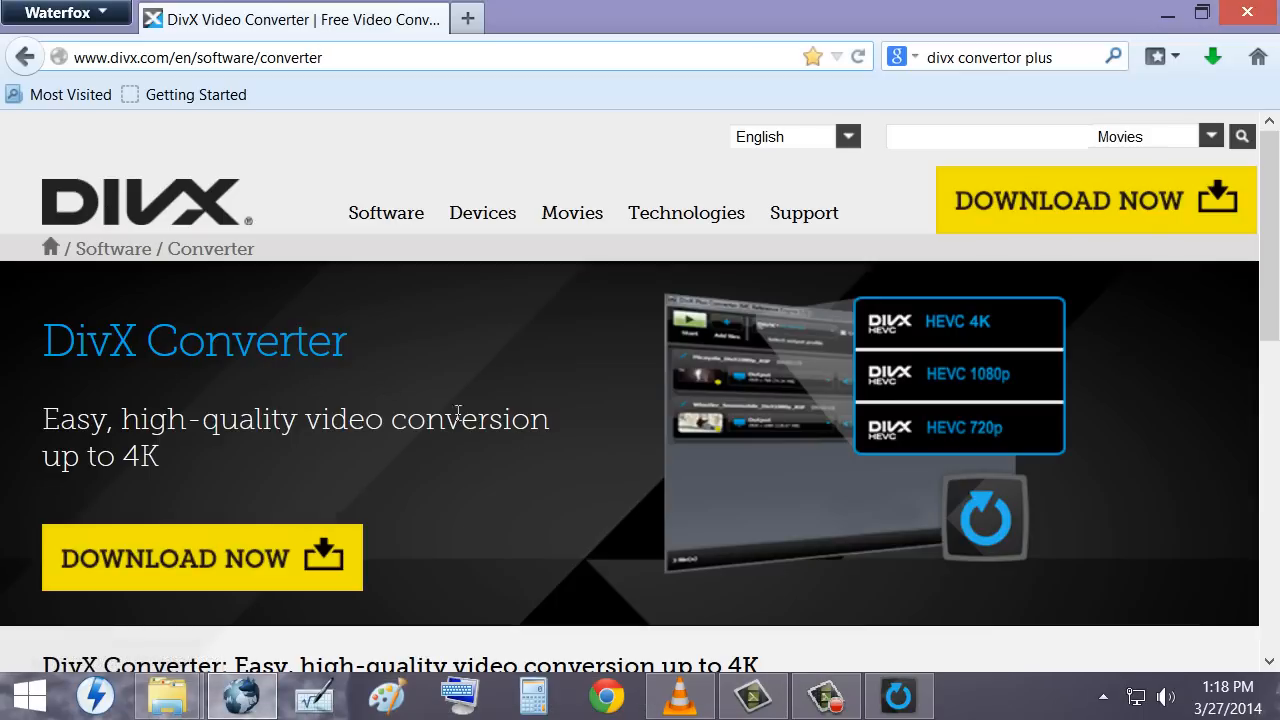
{"action": "mouse_move", "coordinate": [604, 432]}
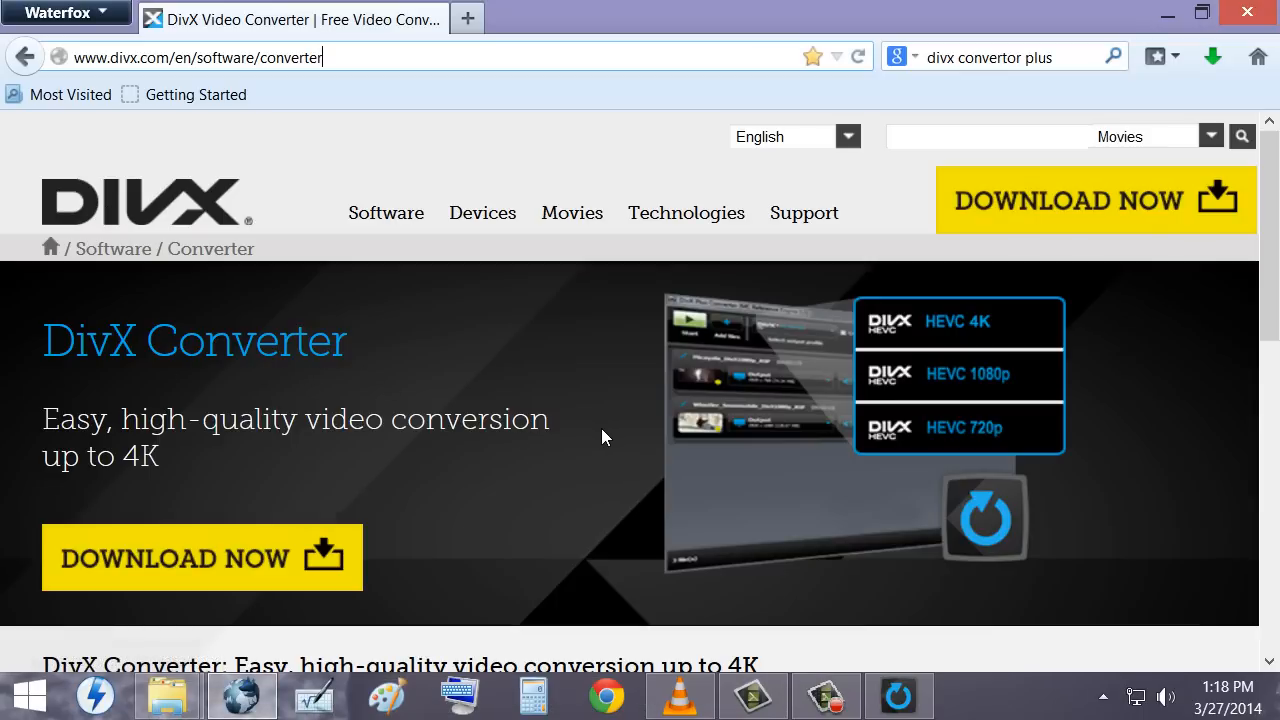
{"action": "mouse_move", "coordinate": [600, 456]}
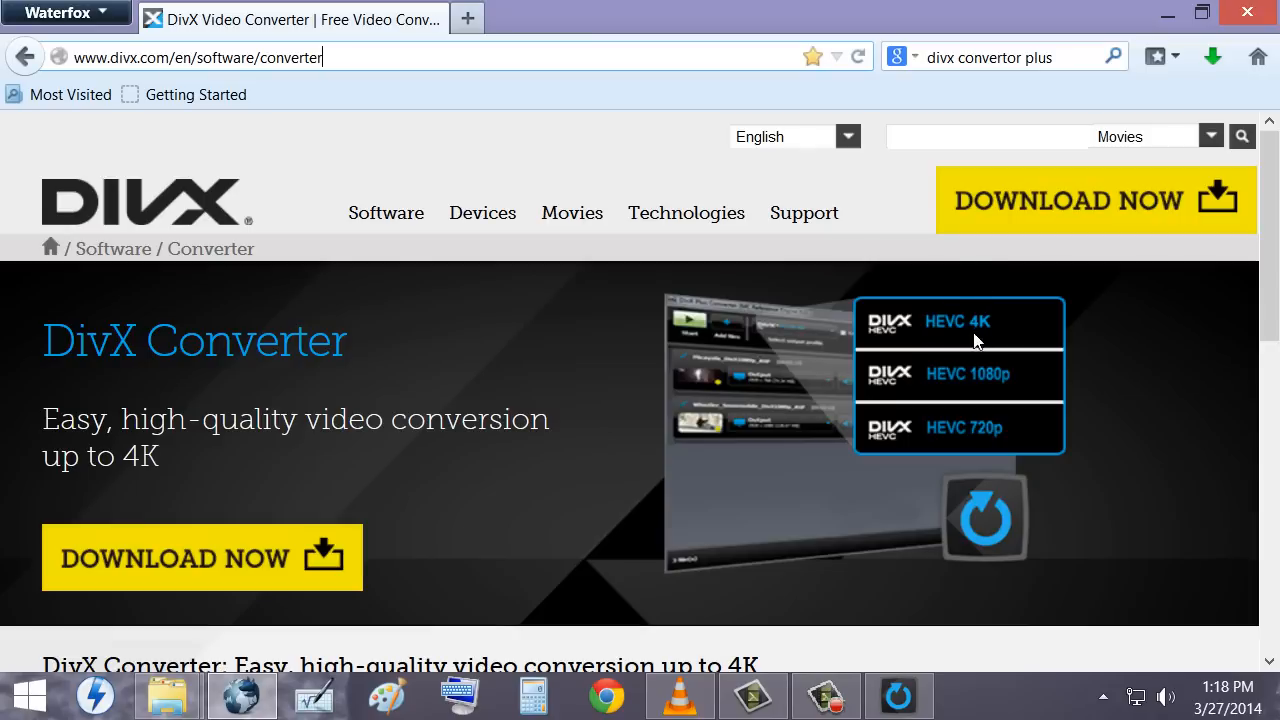
{"action": "mouse_move", "coordinate": [1004, 334]}
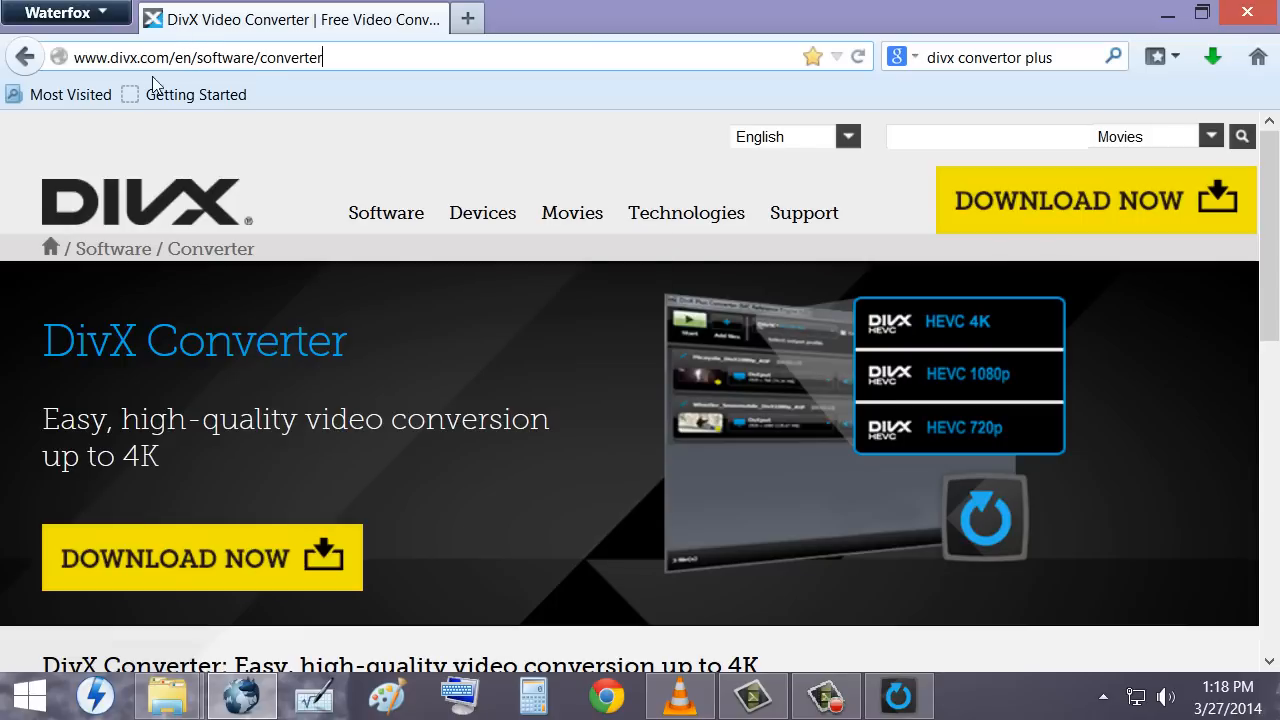
{"action": "mouse_move", "coordinate": [436, 76]}
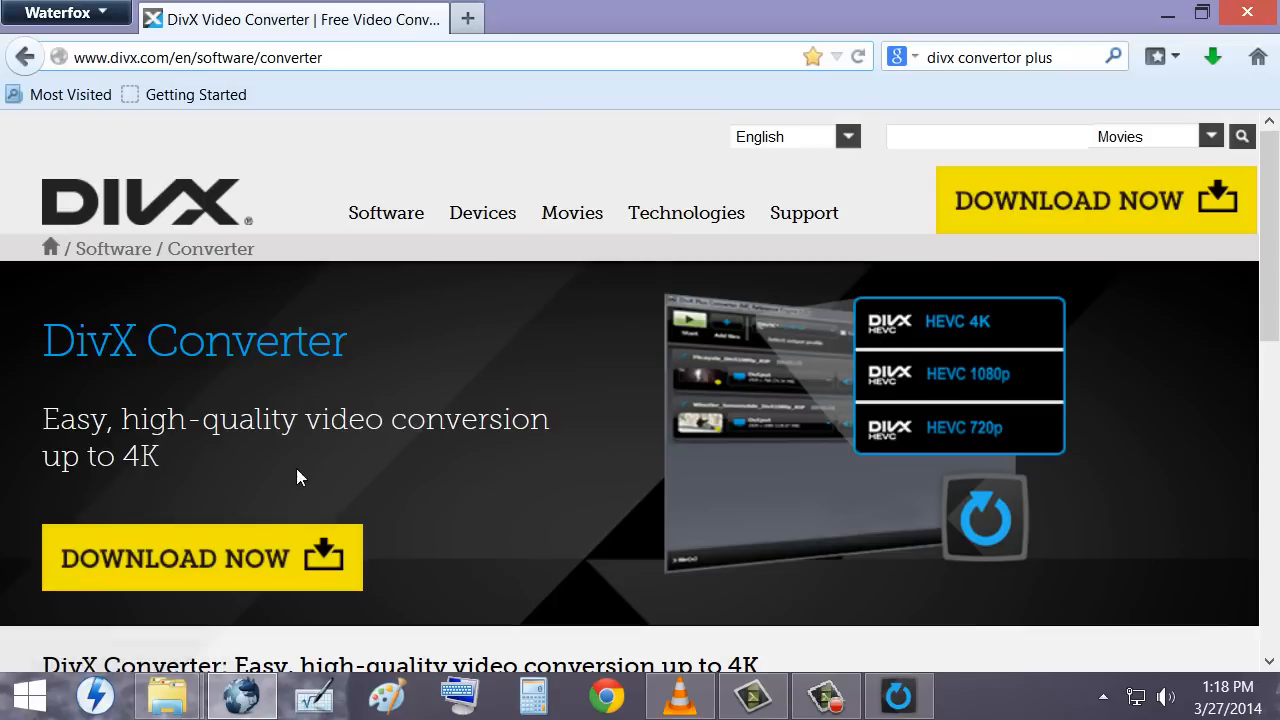
{"action": "mouse_move", "coordinate": [1168, 12]}
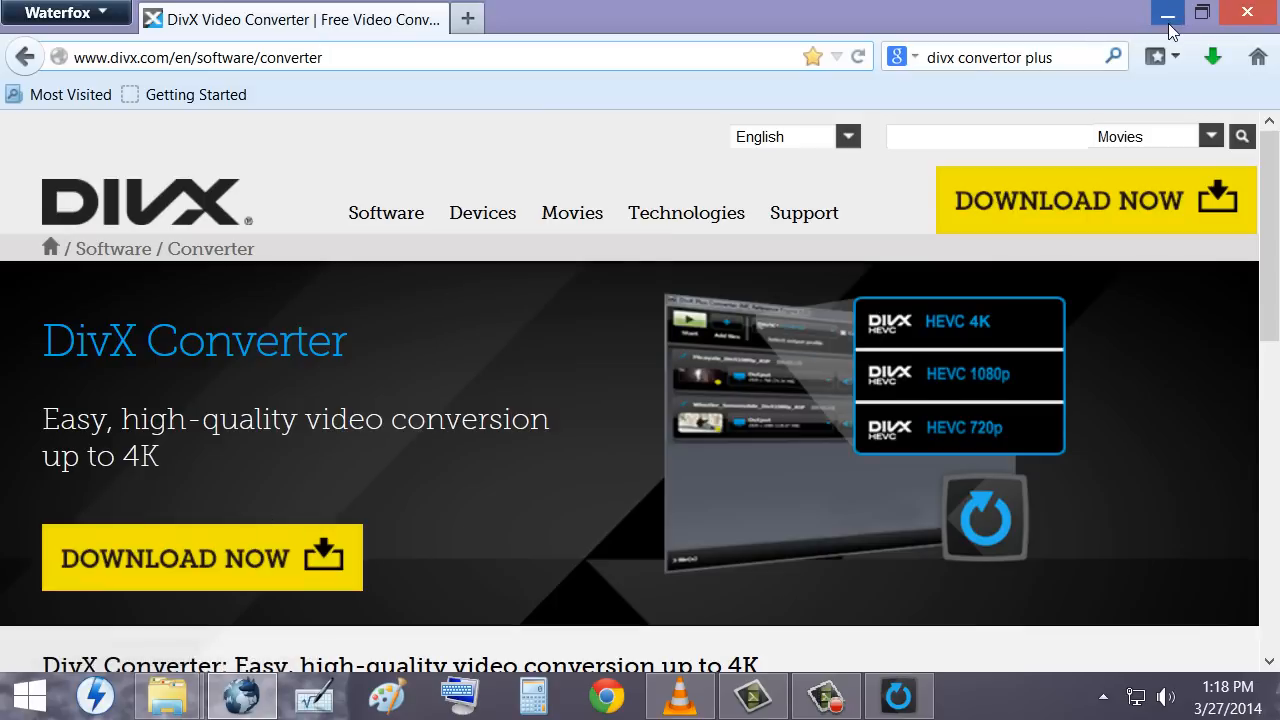
{"action": "left_click", "coordinate": [1168, 12]}
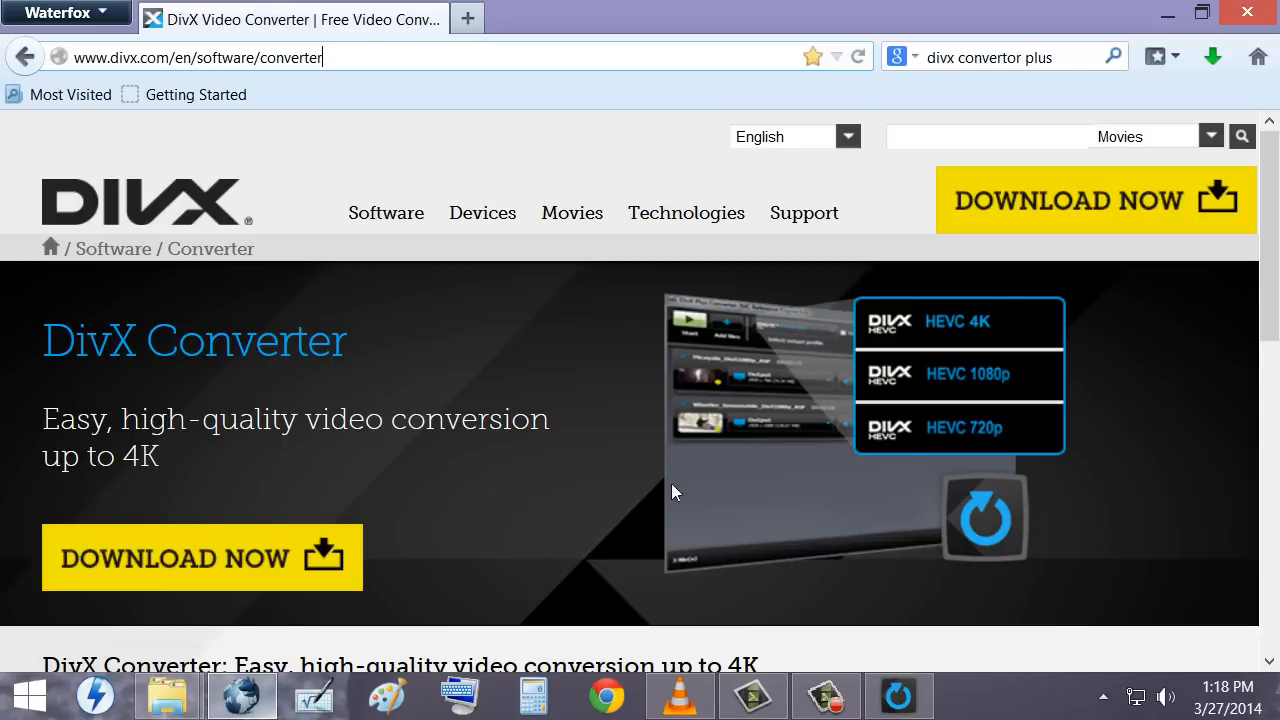
{"action": "mouse_move", "coordinate": [1010, 152]}
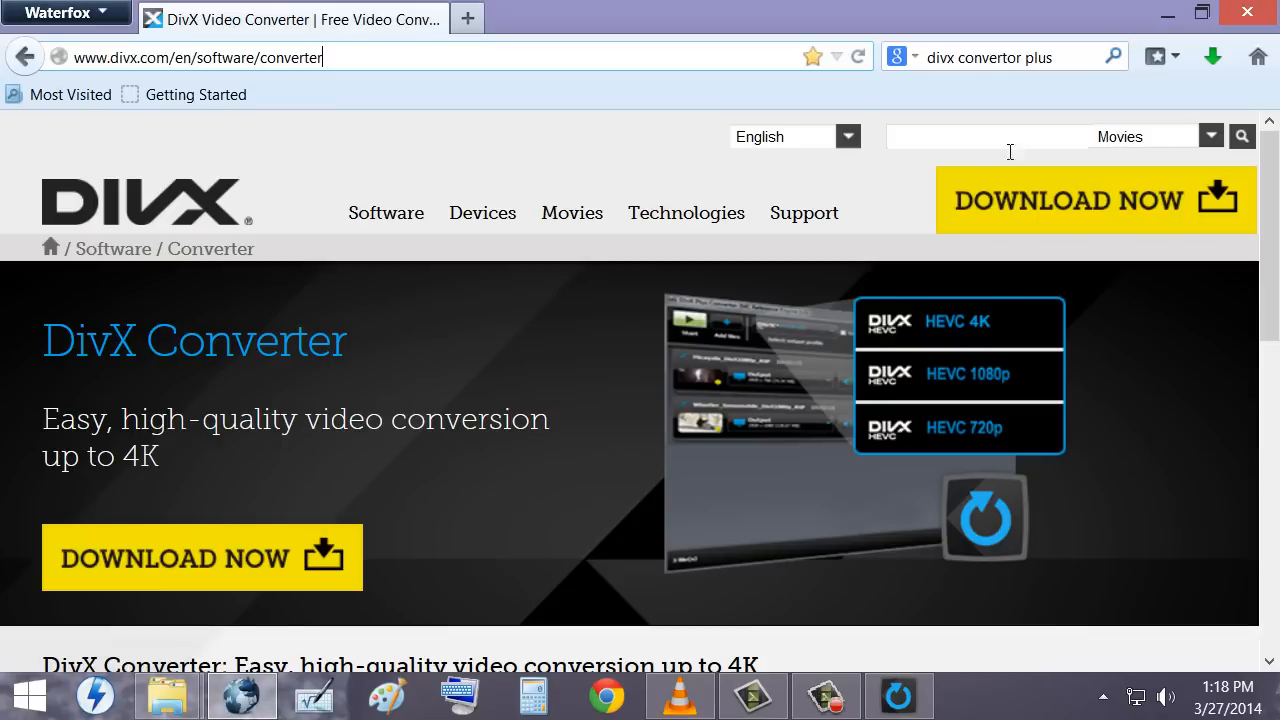
{"action": "mouse_move", "coordinate": [1168, 12]}
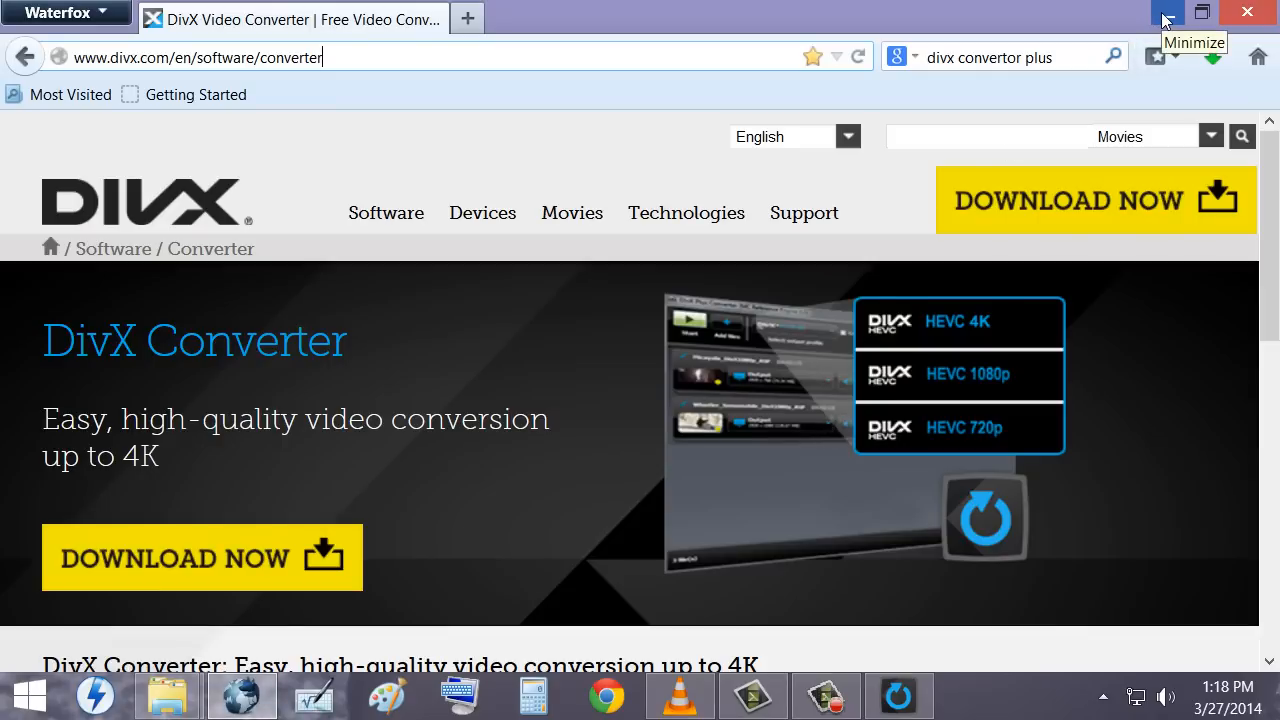
{"action": "left_click", "coordinate": [1168, 12]}
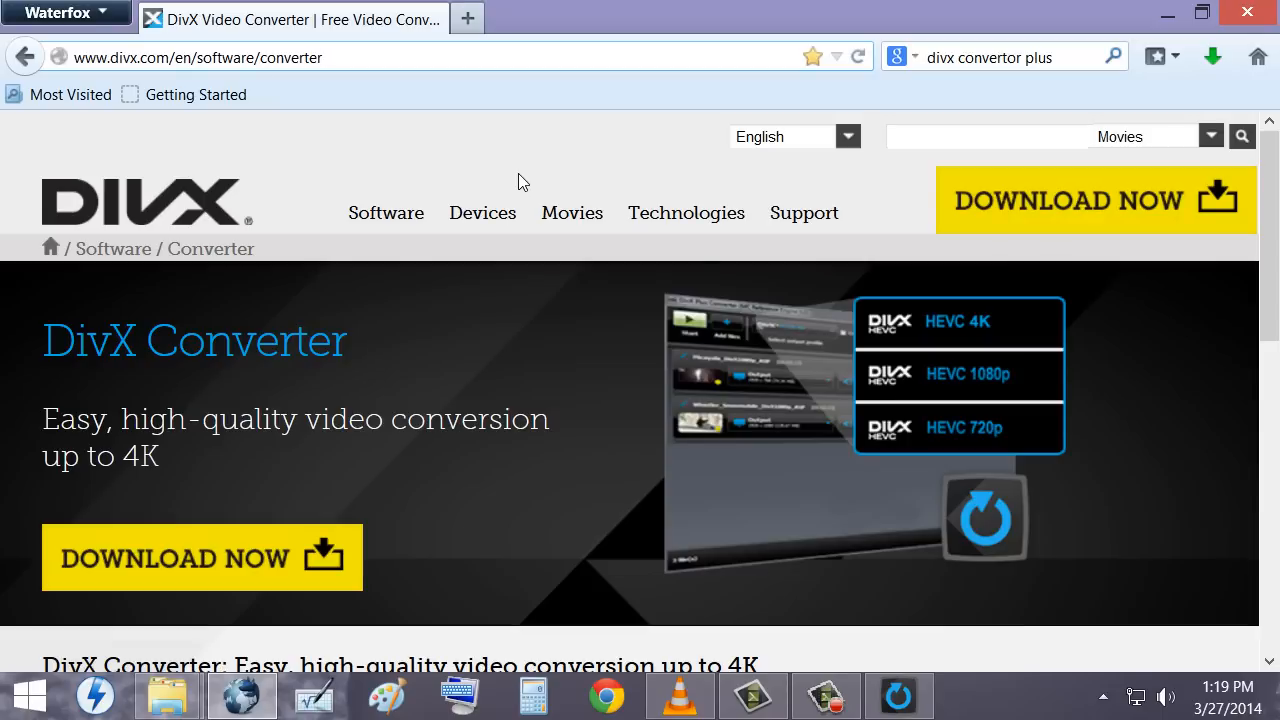
{"action": "mouse_move", "coordinate": [540, 198]}
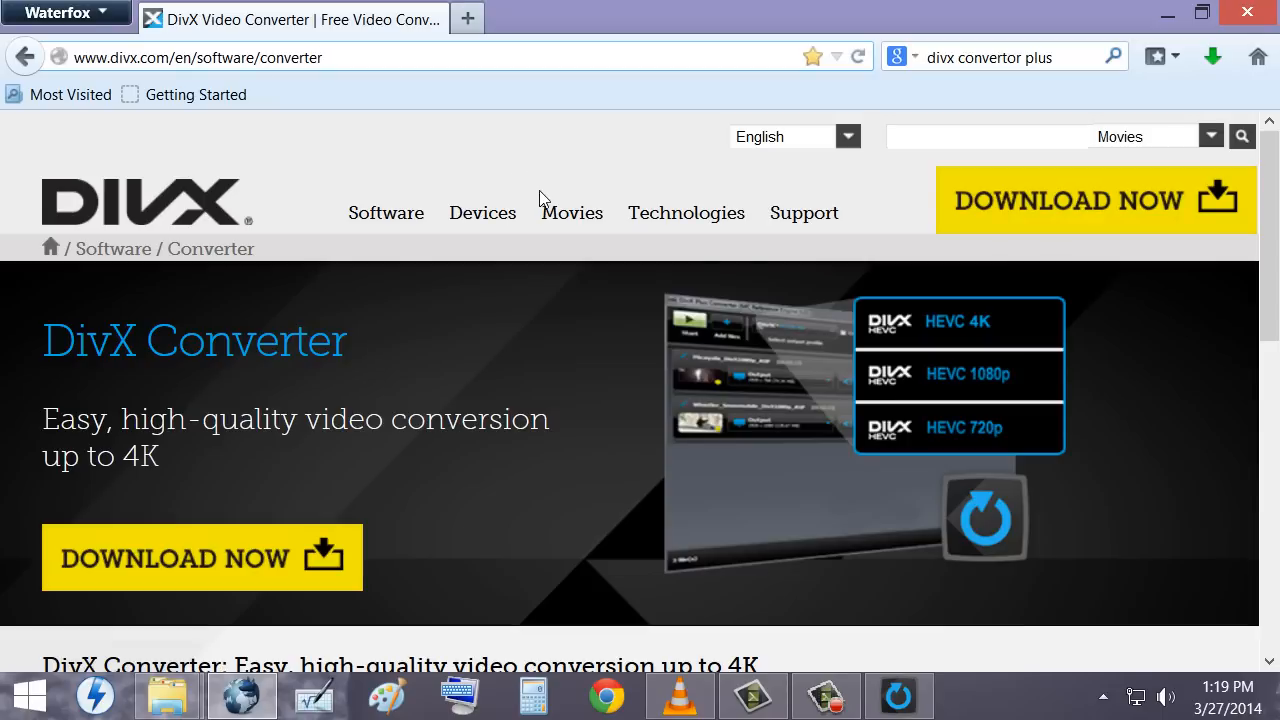
{"action": "mouse_move", "coordinate": [560, 198]}
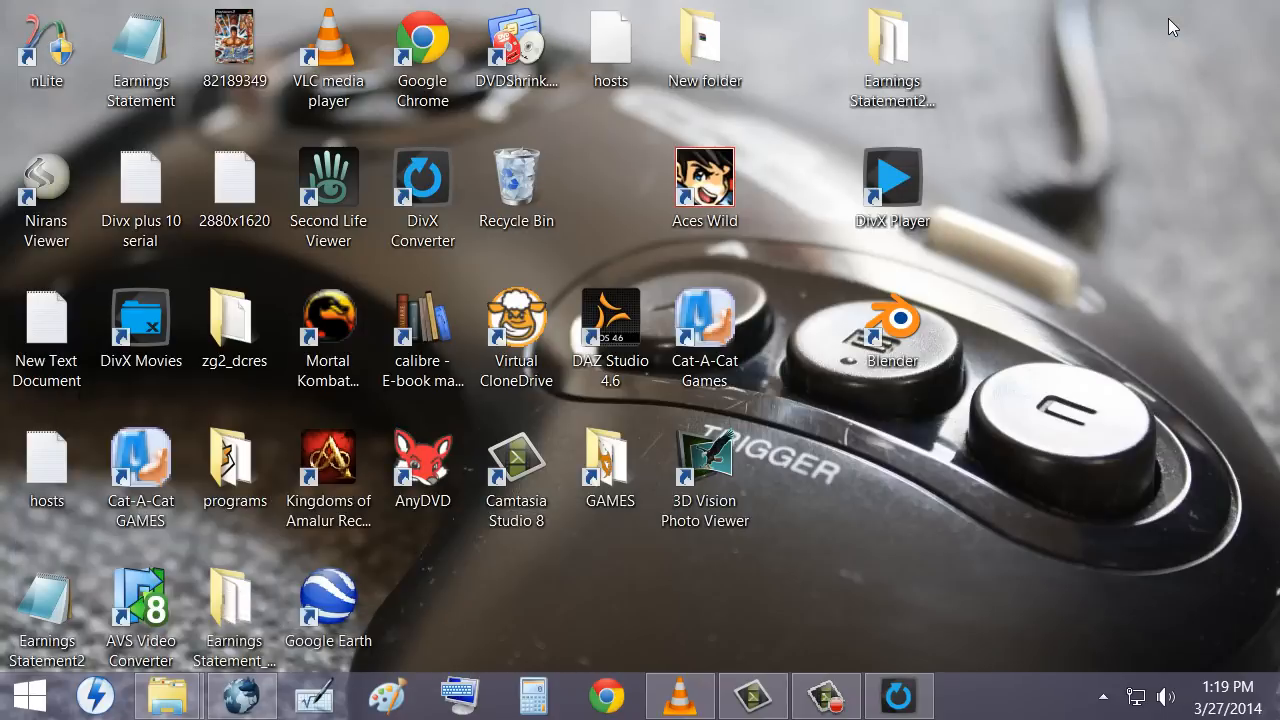
{"action": "mouse_move", "coordinate": [840, 12]}
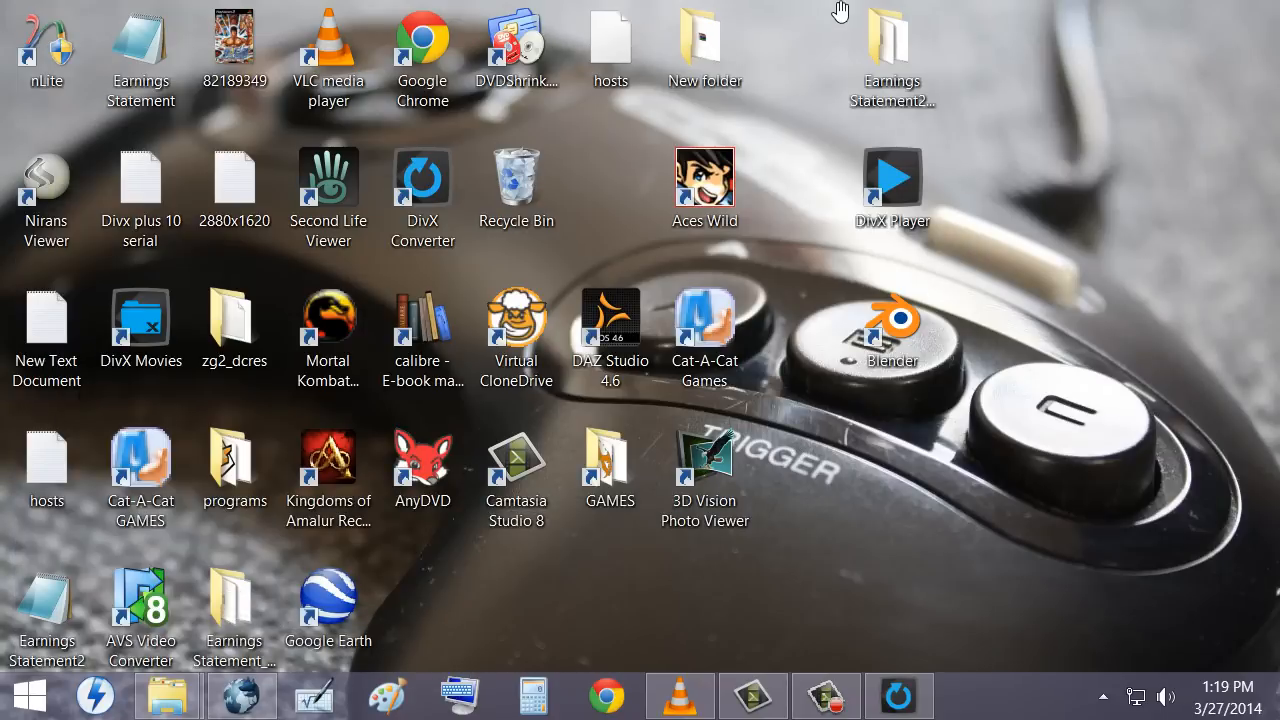
{"action": "left_click", "coordinate": [328, 184]}
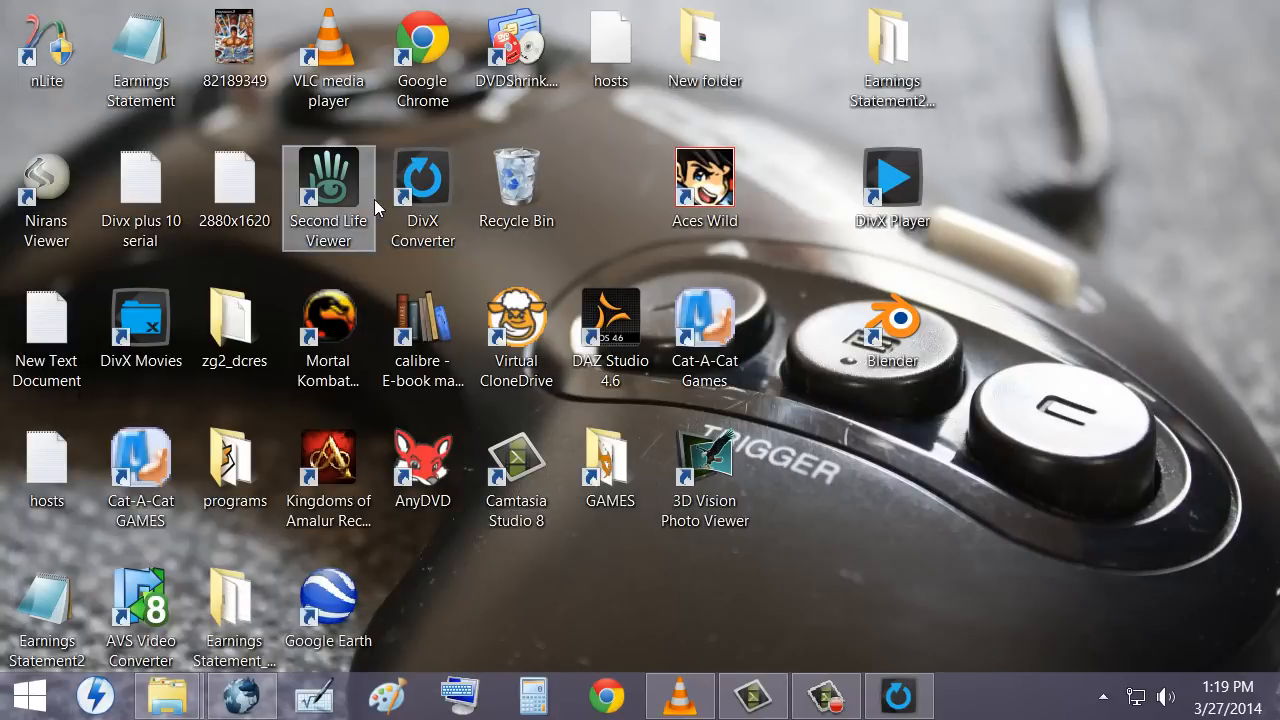
{"action": "left_click", "coordinate": [422, 190]}
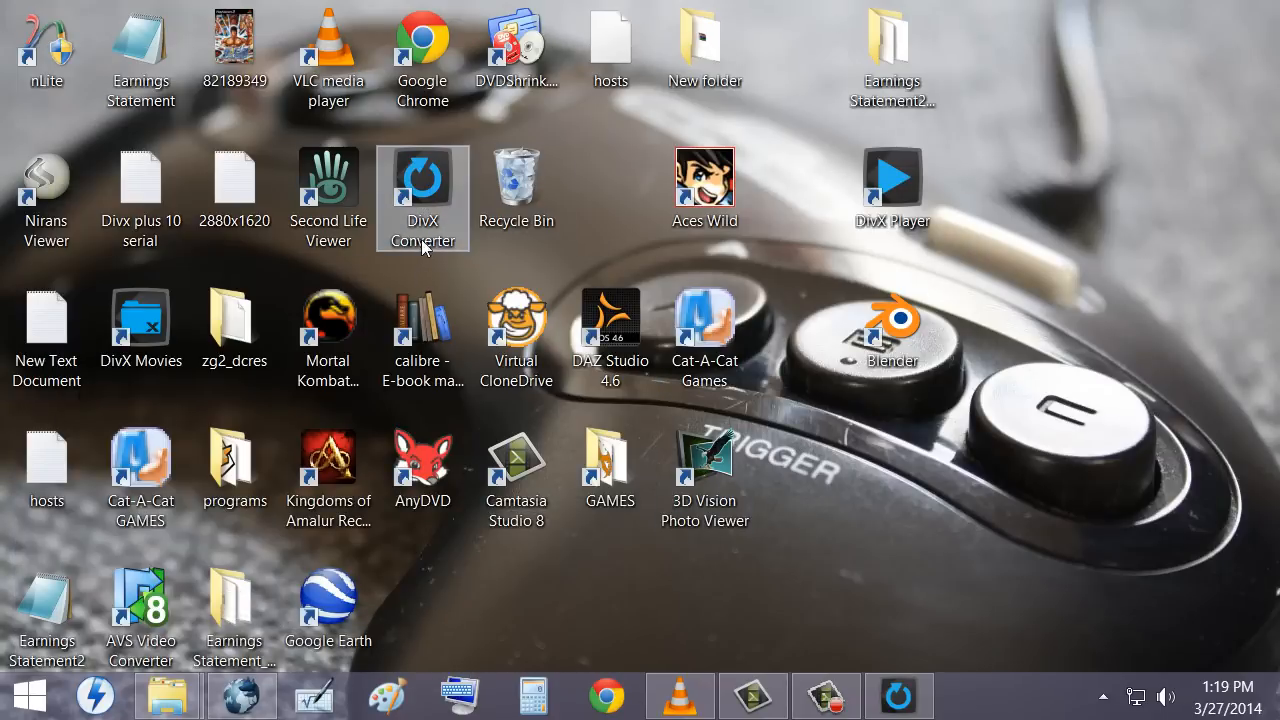
{"action": "mouse_move", "coordinate": [670, 290]}
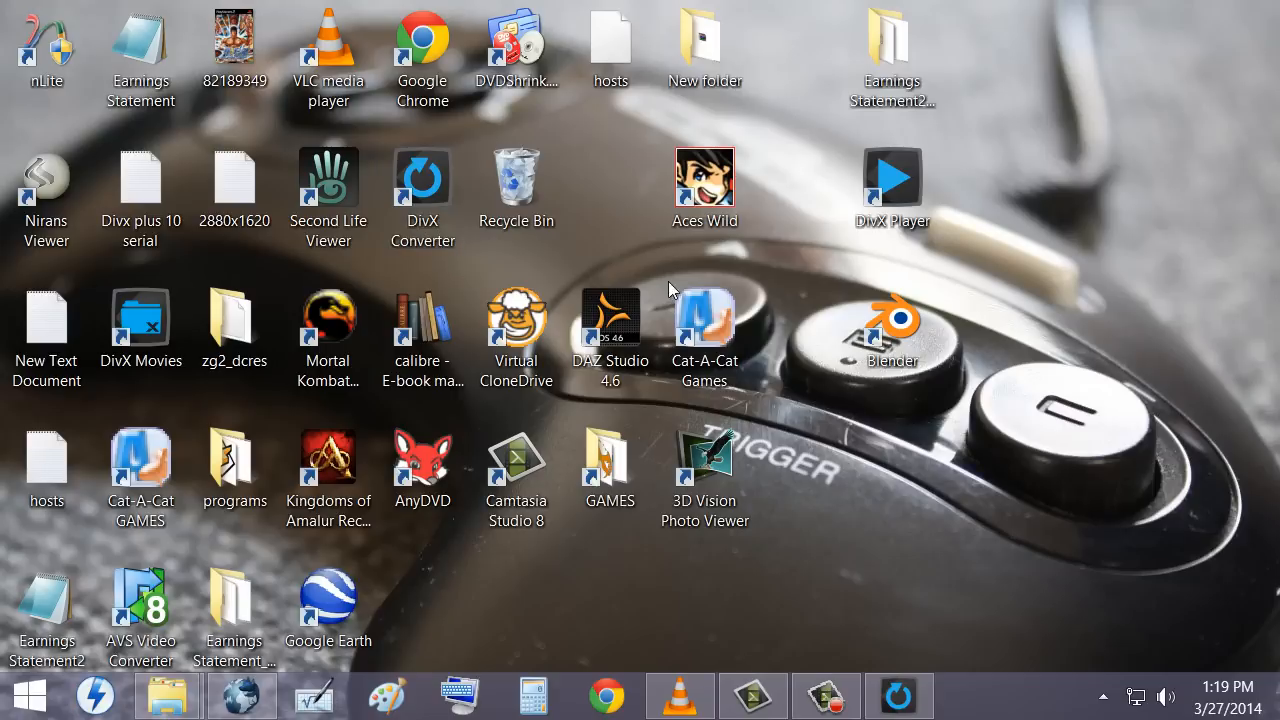
{"action": "left_click", "coordinate": [422, 184]}
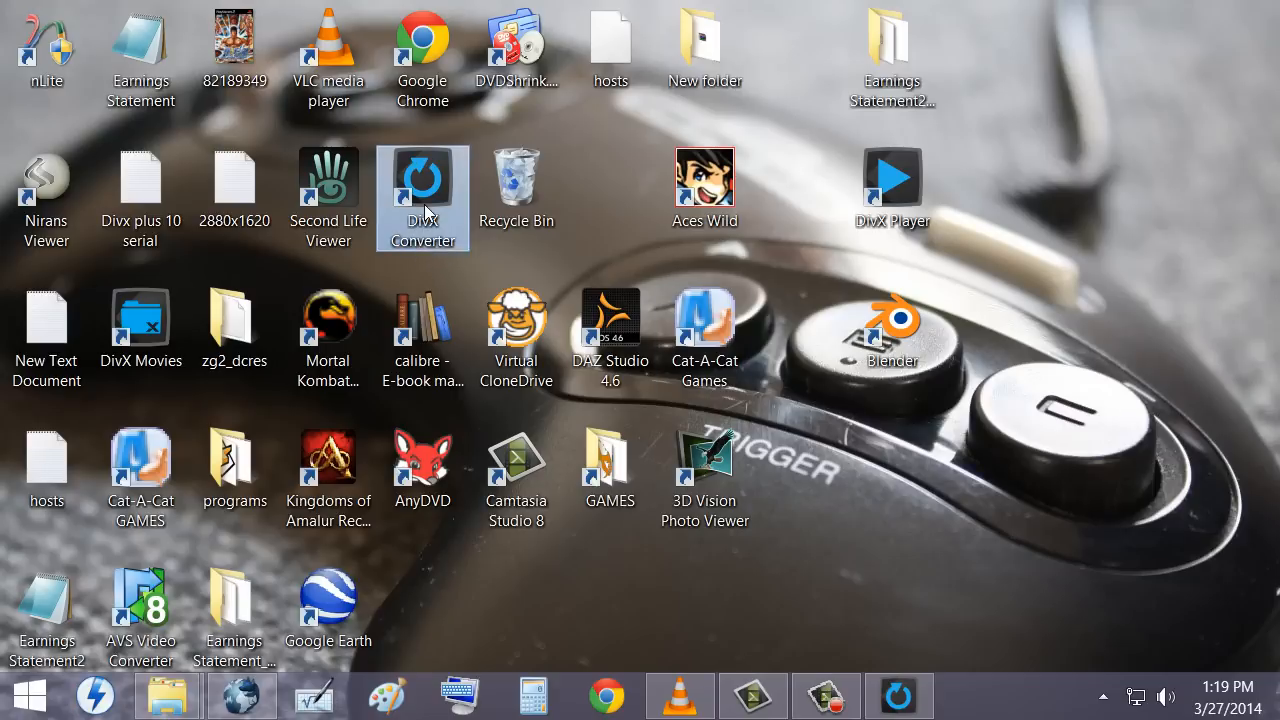
Launch DivX Converter, close it, and relaunch it with an empty file list
{"action": "double_click", "coordinate": [422, 198]}
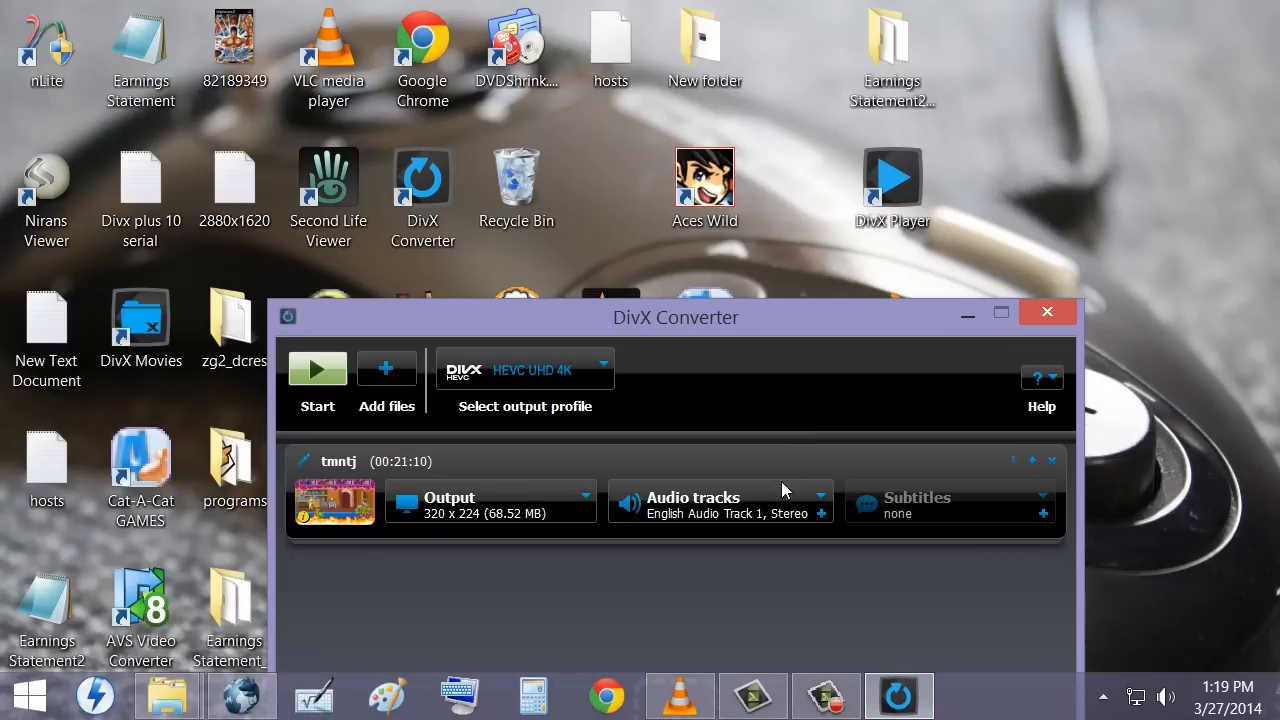
{"action": "mouse_move", "coordinate": [1050, 330]}
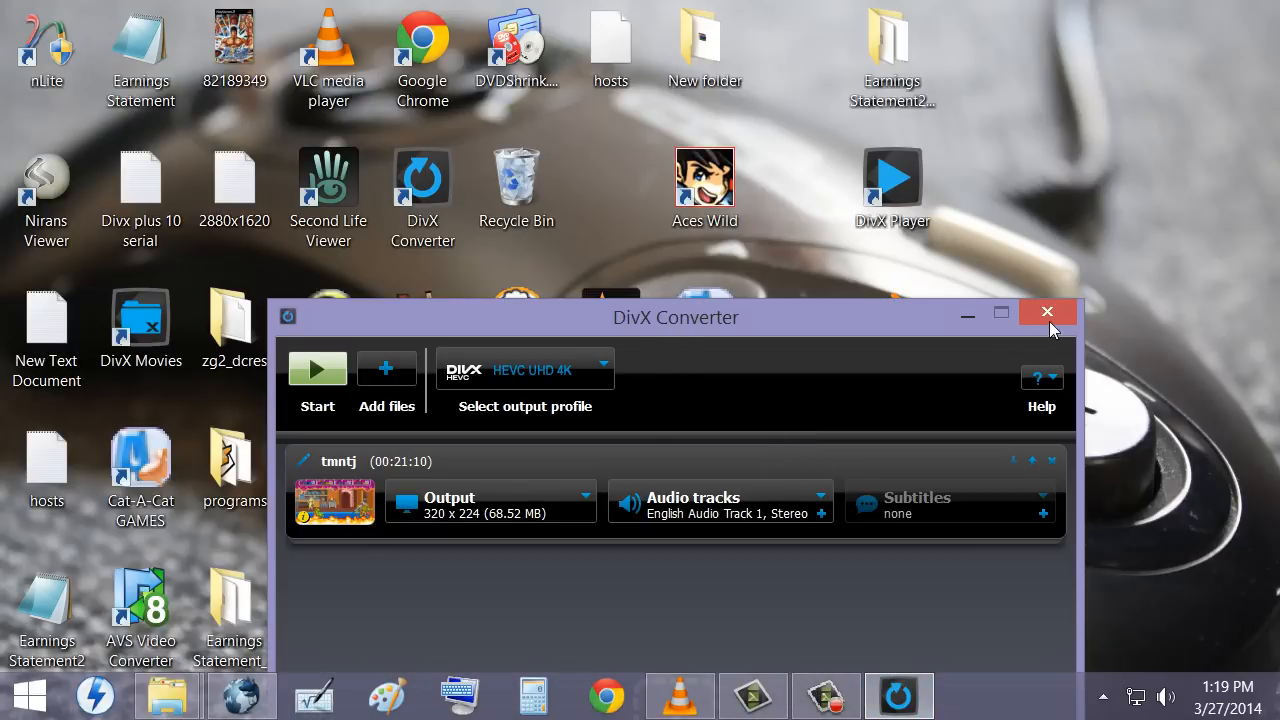
{"action": "left_click", "coordinate": [1048, 312]}
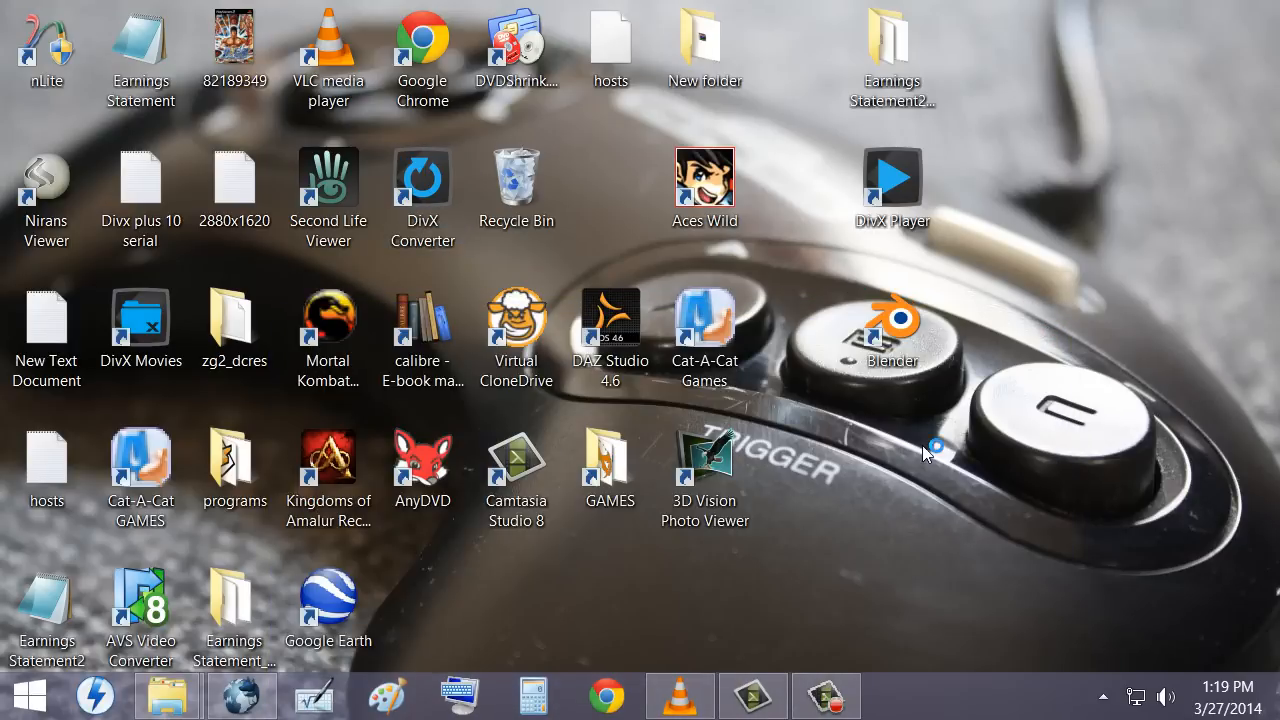
{"action": "mouse_move", "coordinate": [422, 178]}
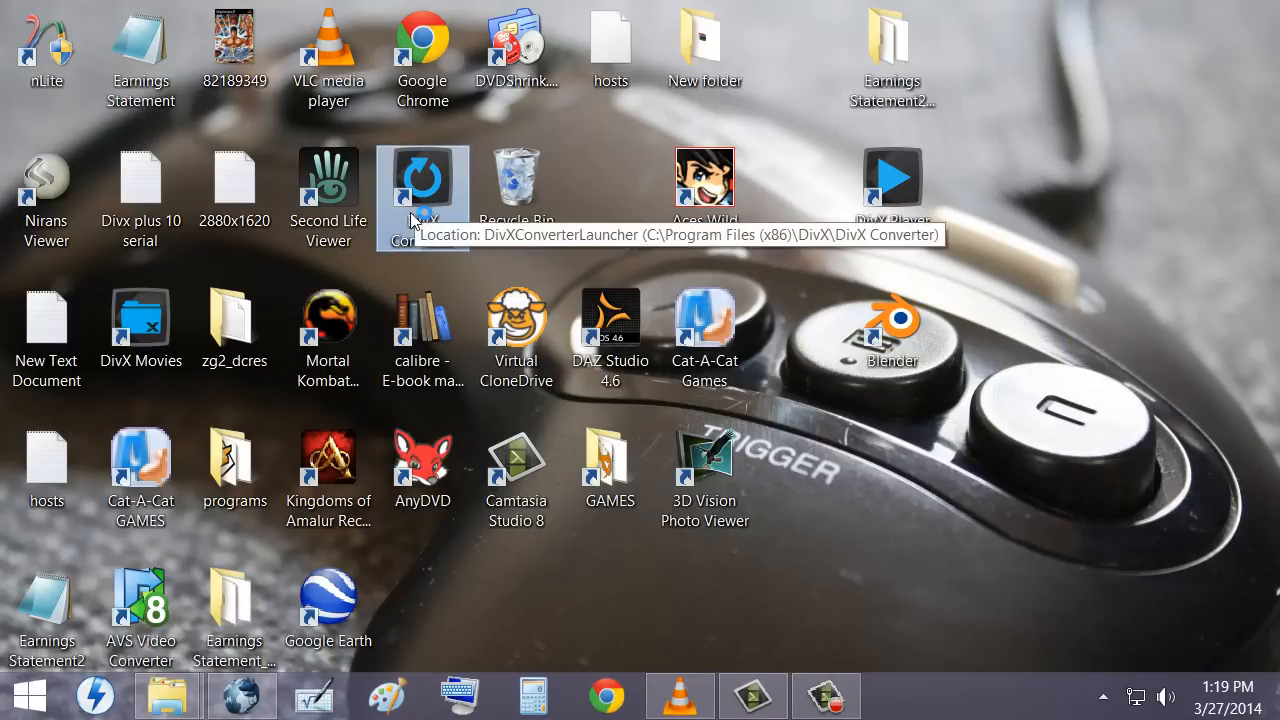
{"action": "mouse_move", "coordinate": [862, 486]}
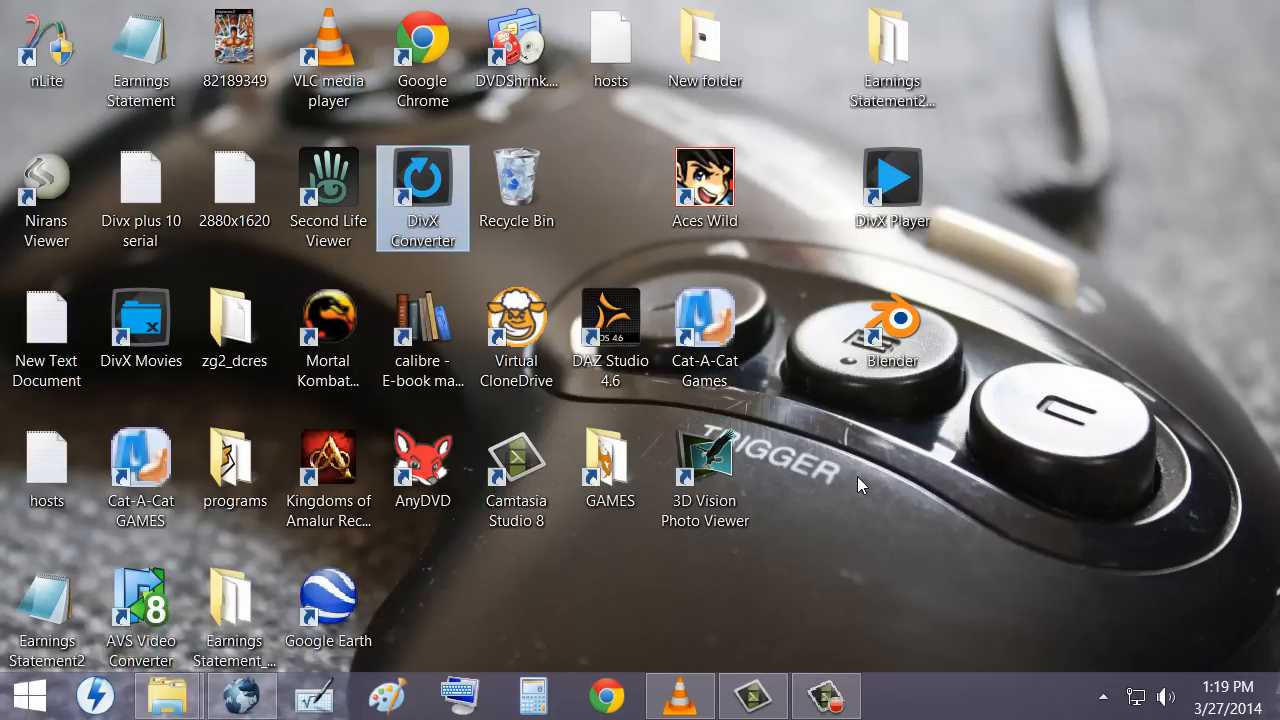
{"action": "mouse_move", "coordinate": [884, 492]}
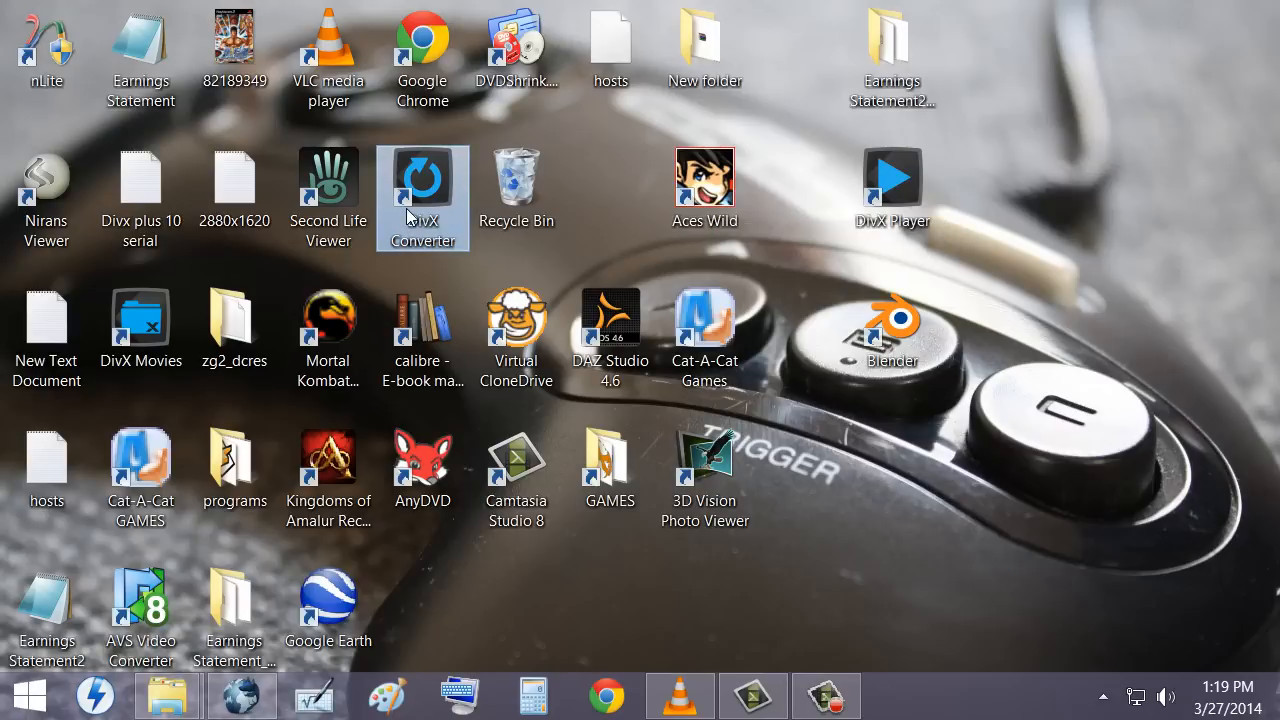
{"action": "double_click", "coordinate": [422, 178]}
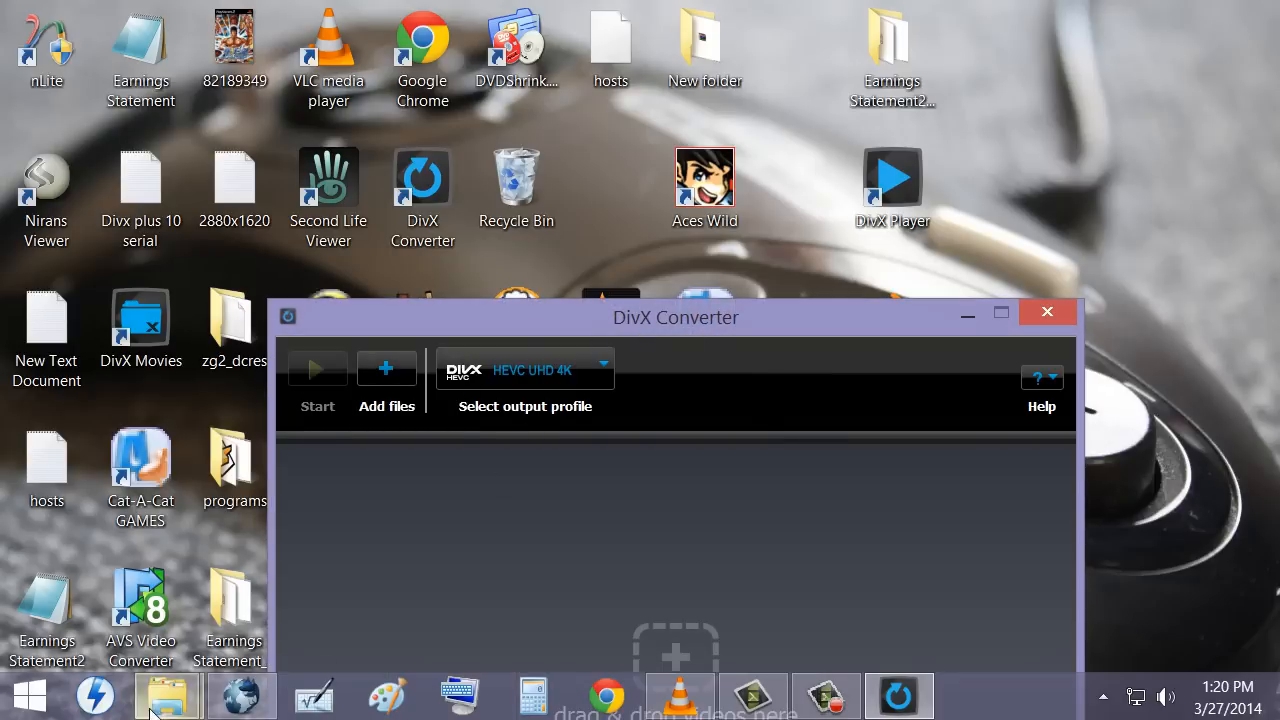
Show the mameplus snap folder and select the tmntj capture
{"action": "left_click", "coordinate": [168, 694]}
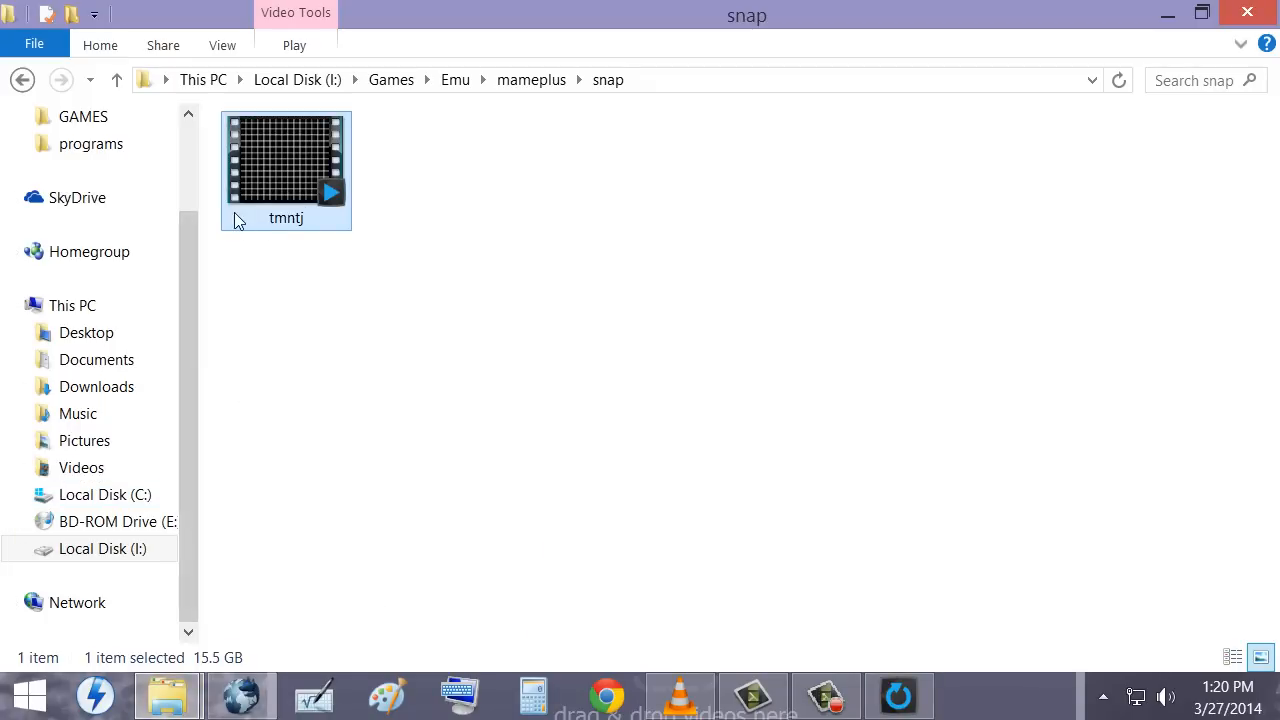
{"action": "left_click", "coordinate": [336, 284]}
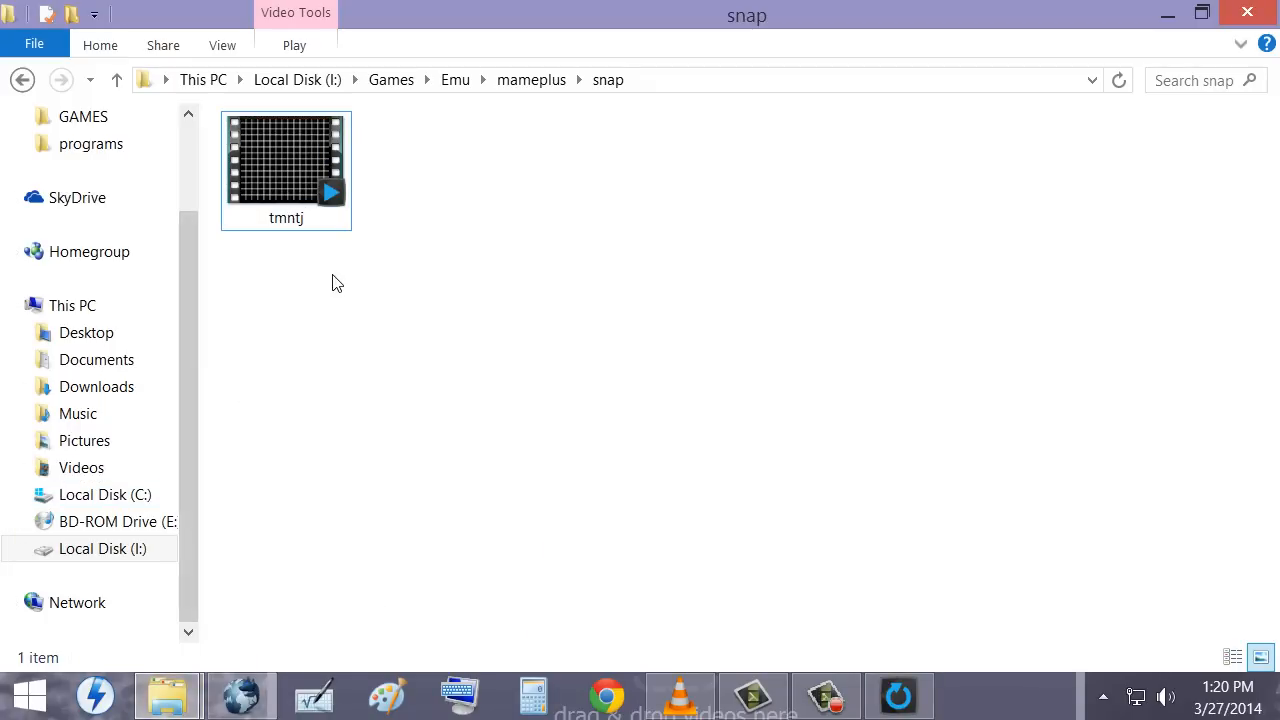
{"action": "left_click", "coordinate": [286, 170]}
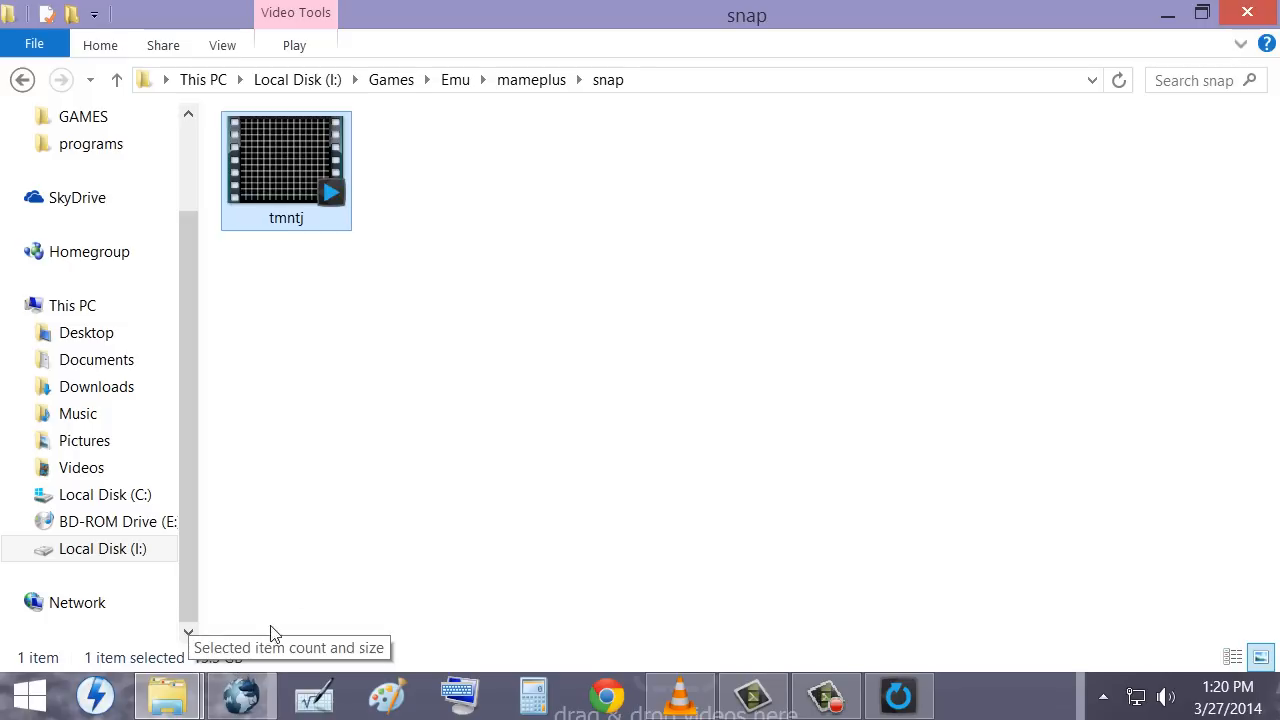
{"action": "mouse_move", "coordinate": [322, 370]}
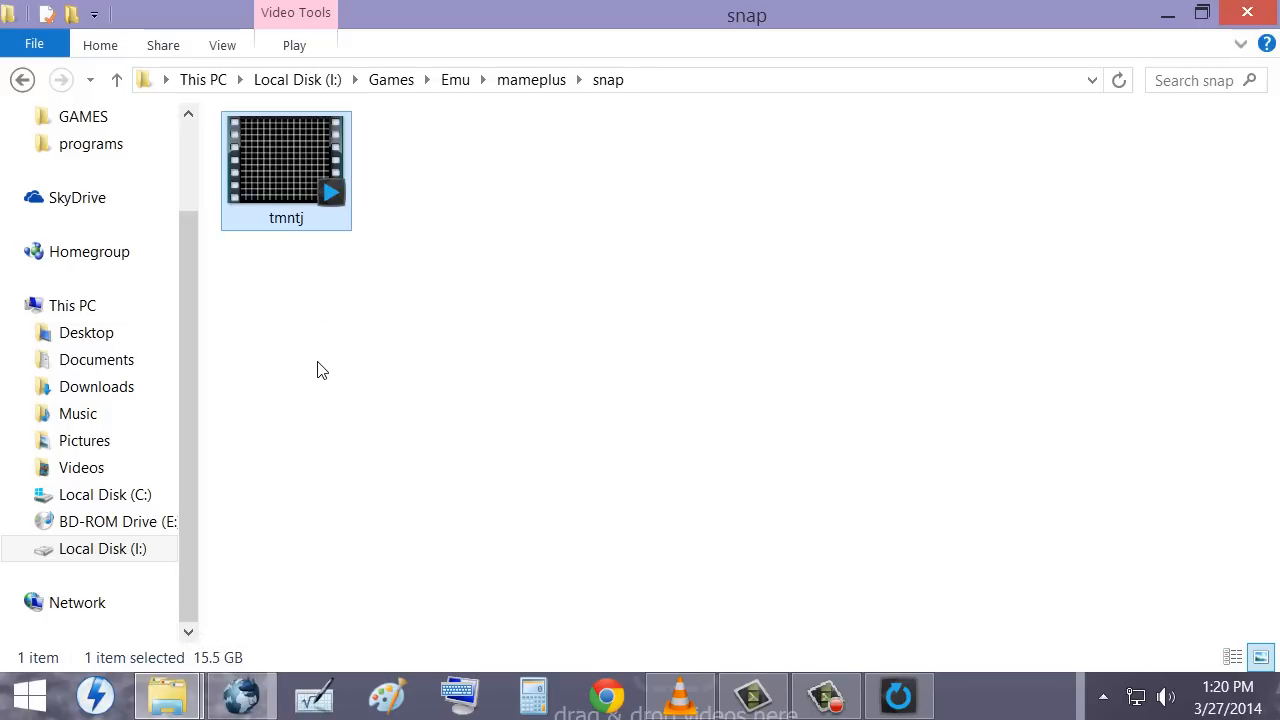
{"action": "mouse_move", "coordinate": [316, 200]}
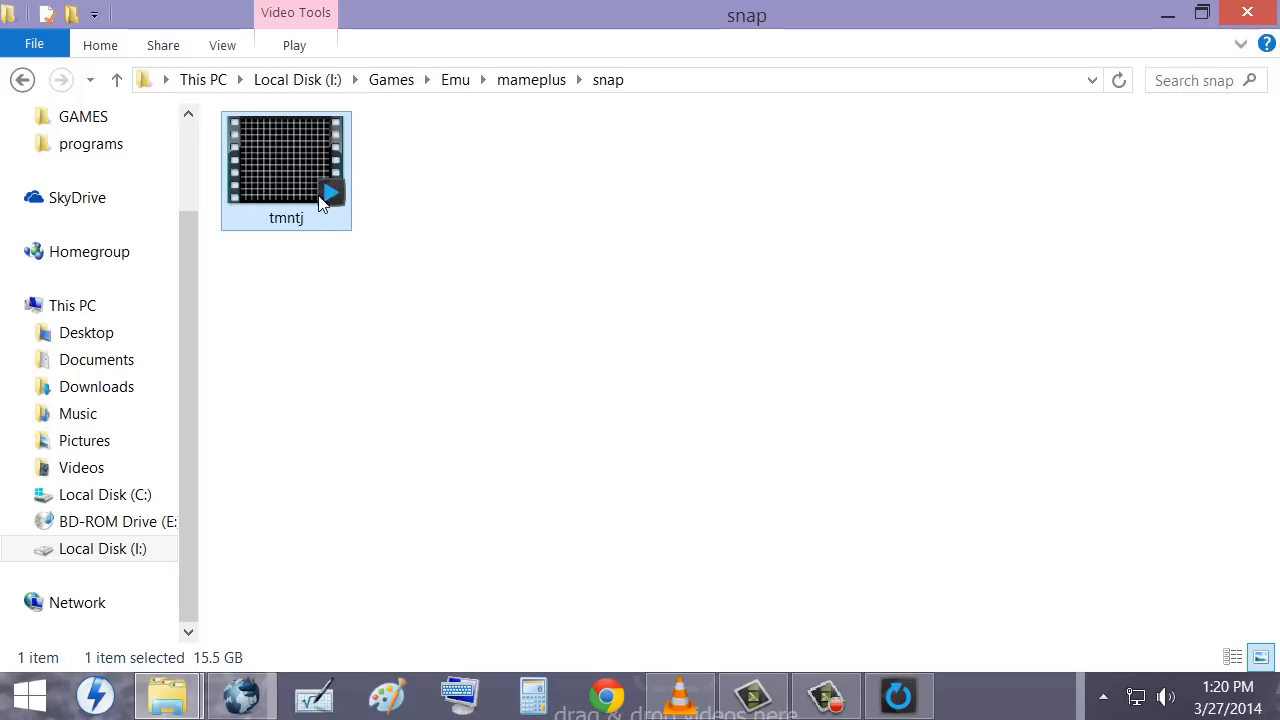
{"action": "mouse_move", "coordinate": [404, 208]}
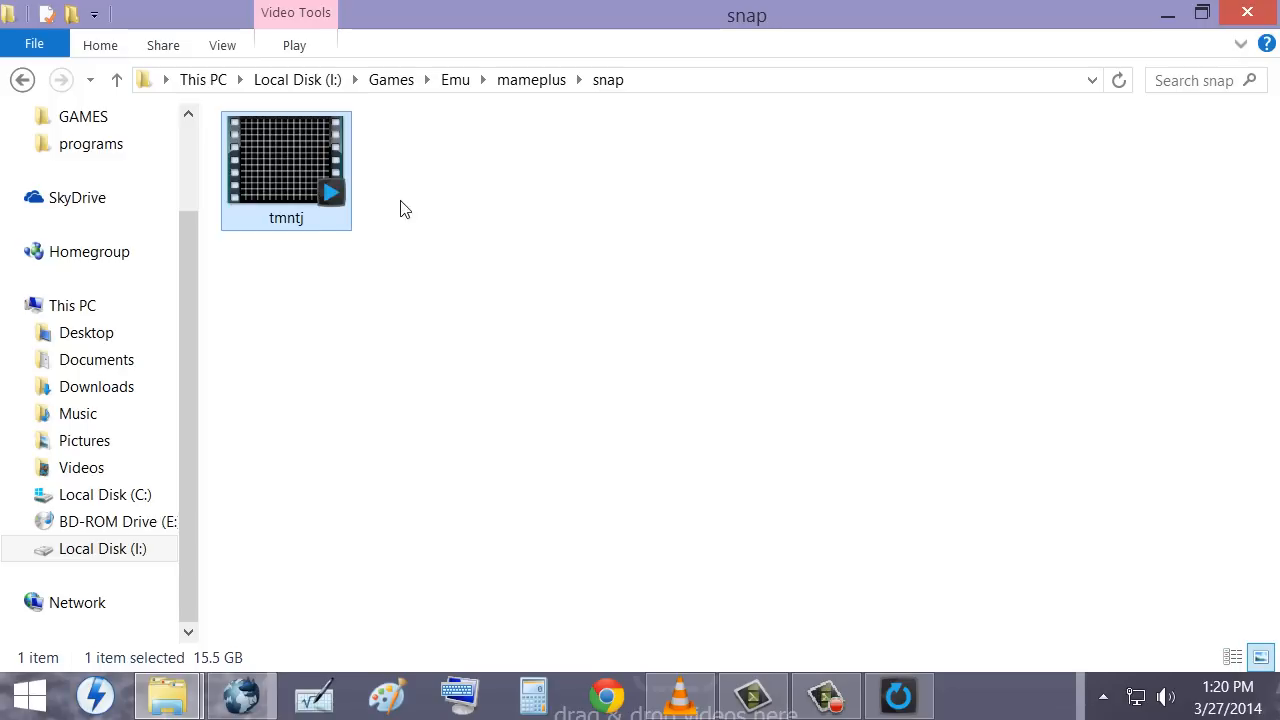
{"action": "mouse_move", "coordinate": [504, 204]}
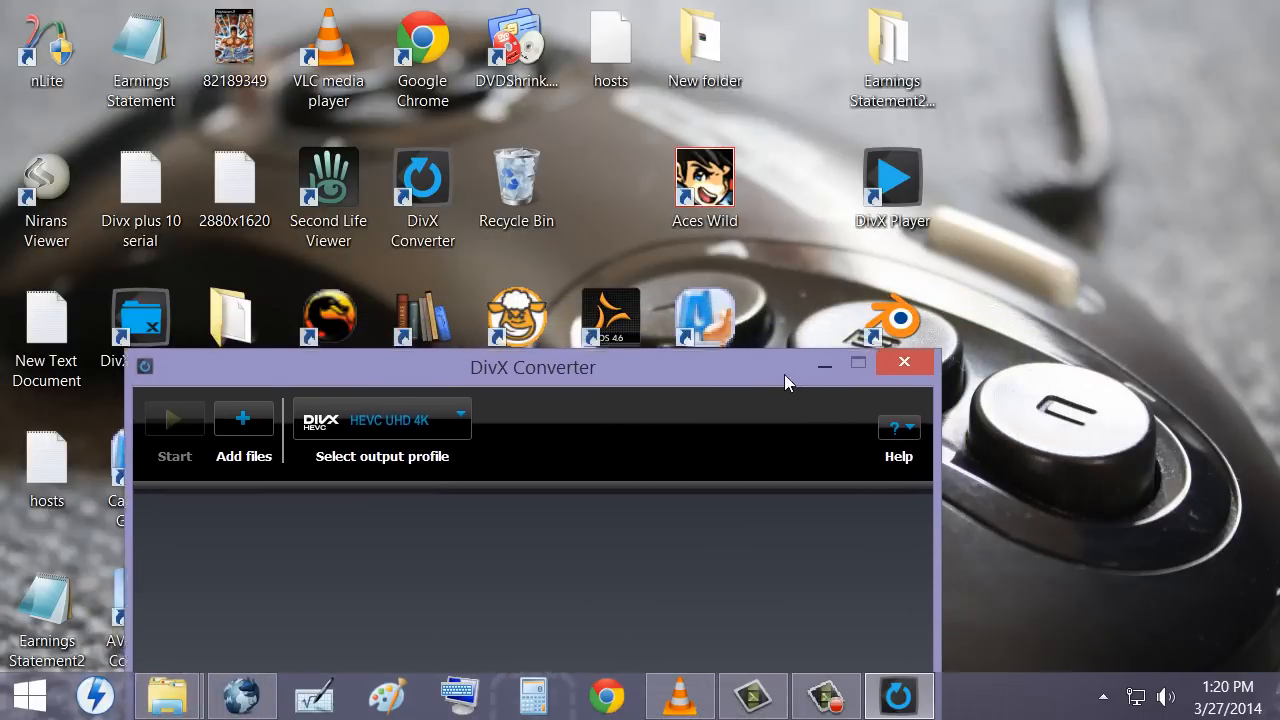
{"action": "mouse_move", "coordinate": [168, 694]}
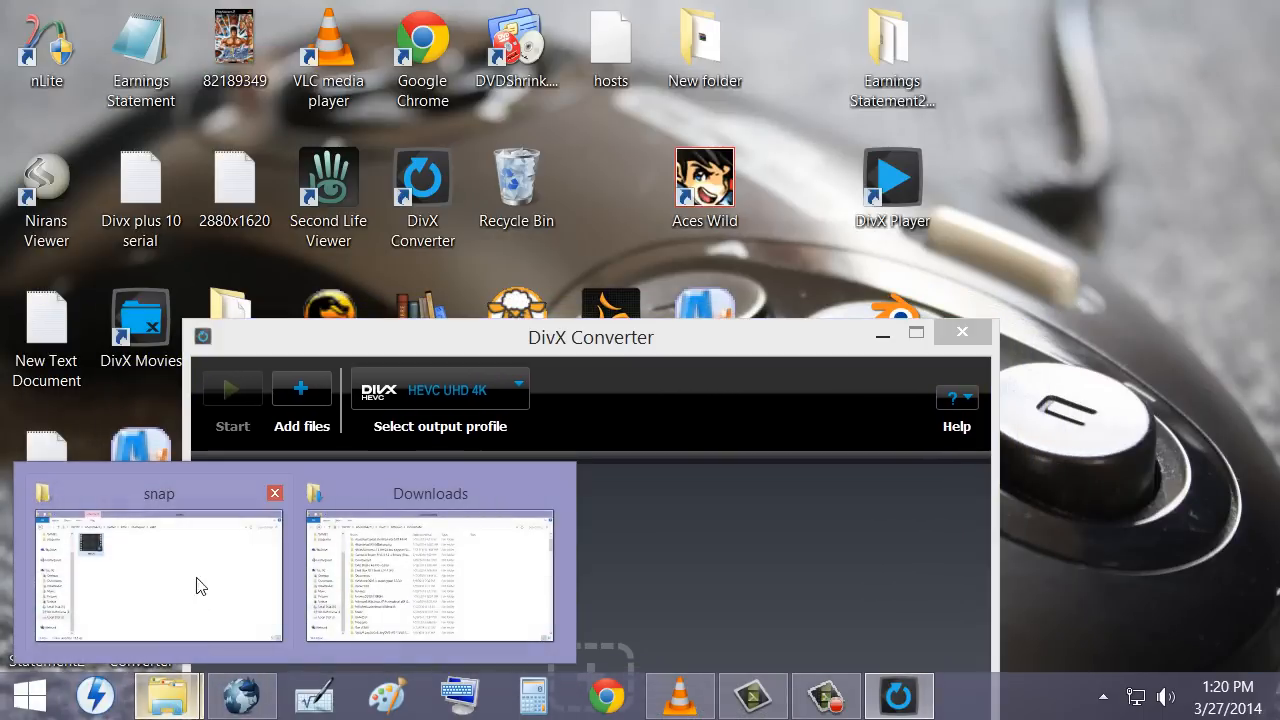
Go to the Videos folder and select the DivX HEVC file tmnt2movie
{"action": "left_click", "coordinate": [158, 576]}
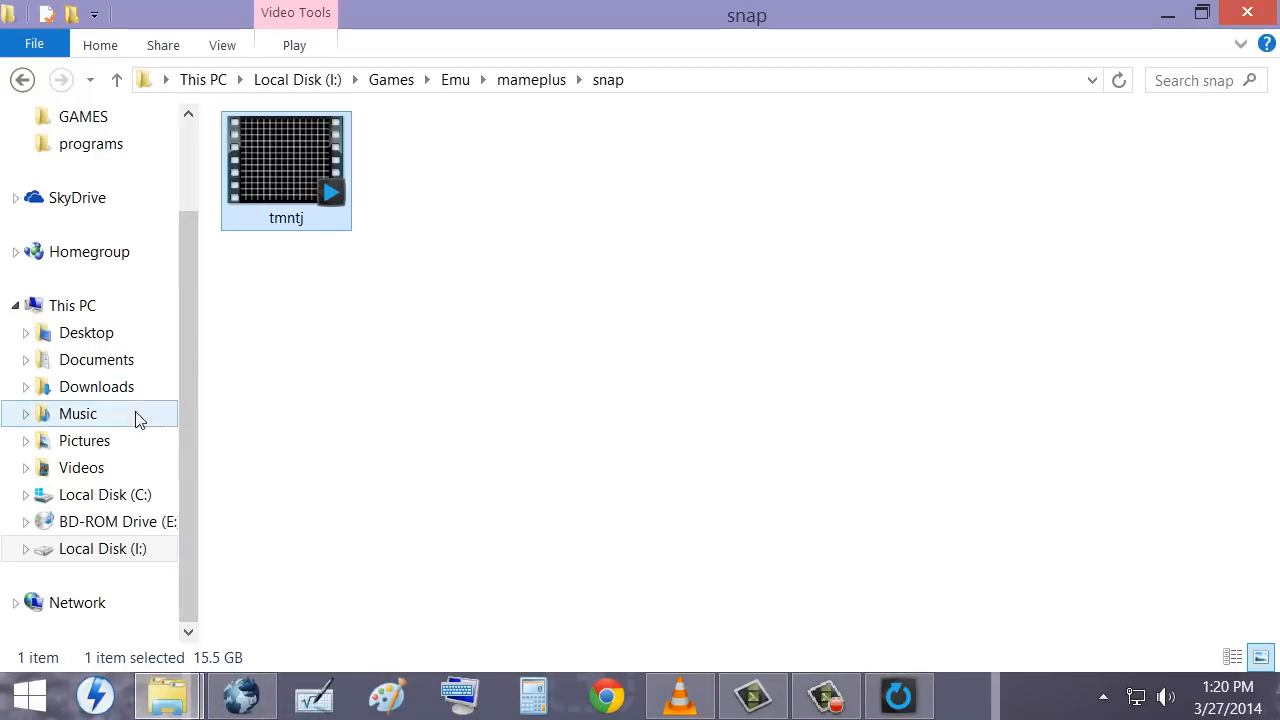
{"action": "left_click", "coordinate": [80, 468]}
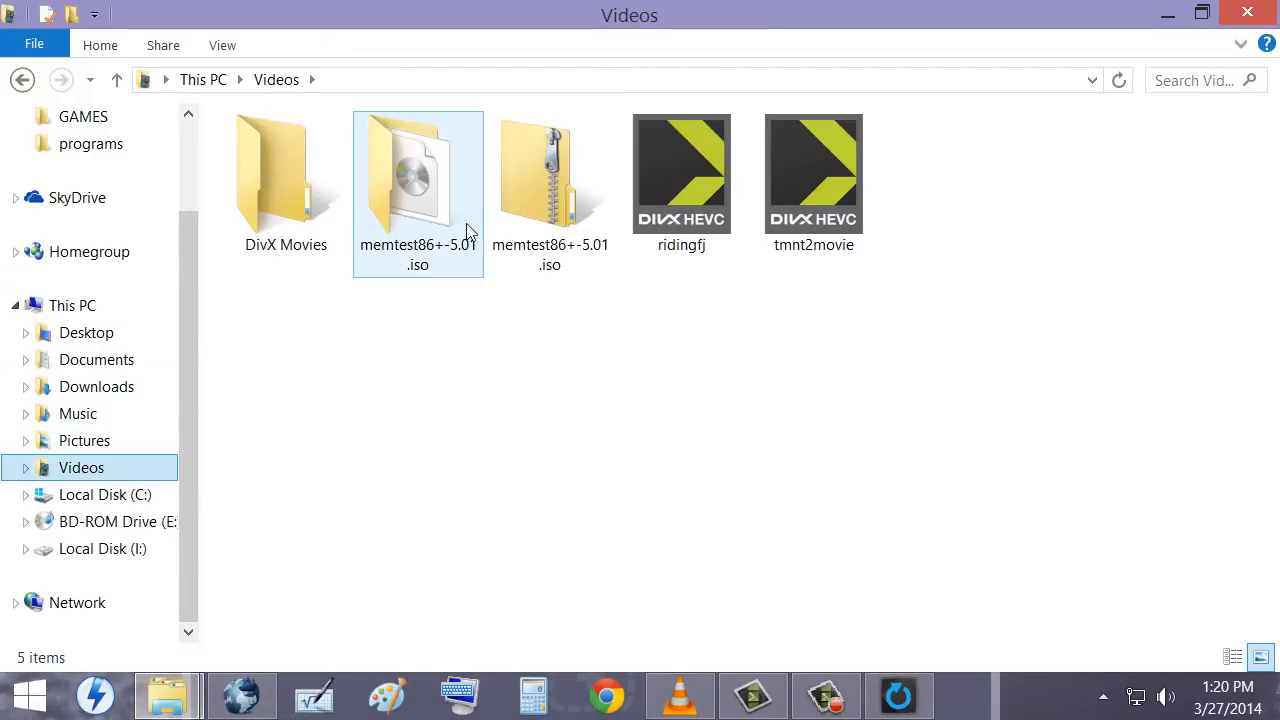
{"action": "left_click", "coordinate": [814, 180]}
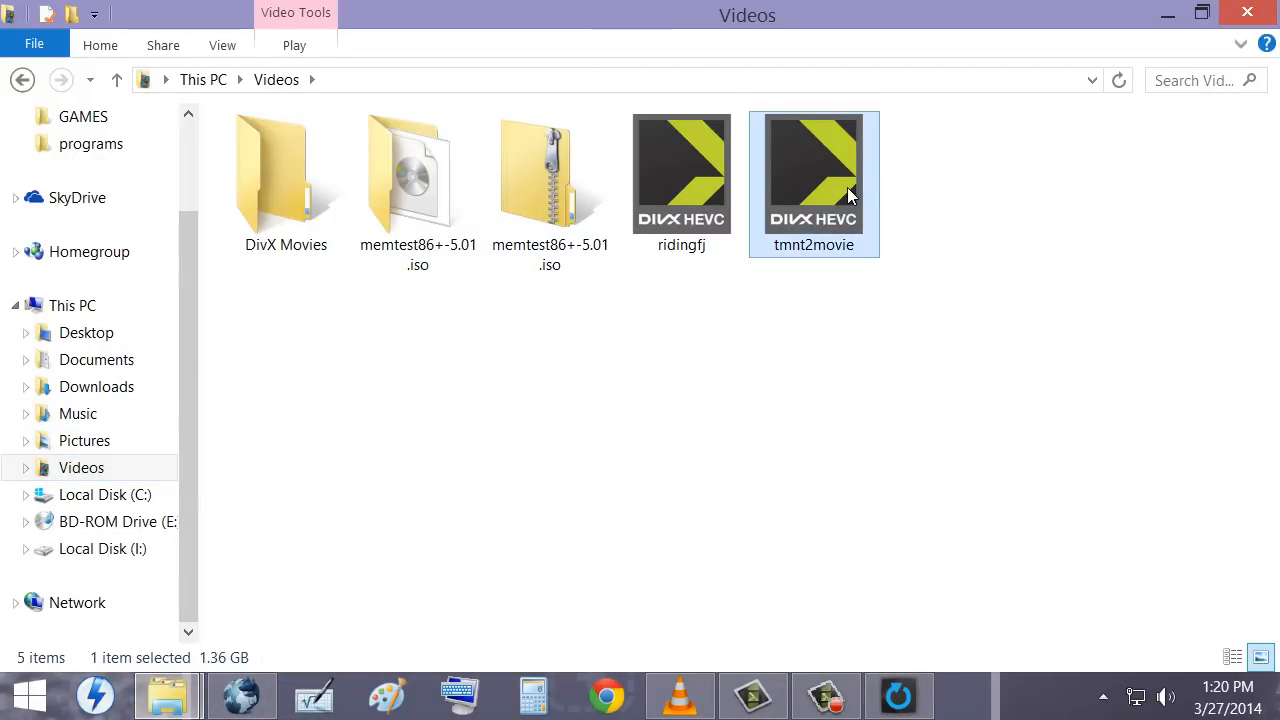
{"action": "mouse_move", "coordinate": [250, 664]}
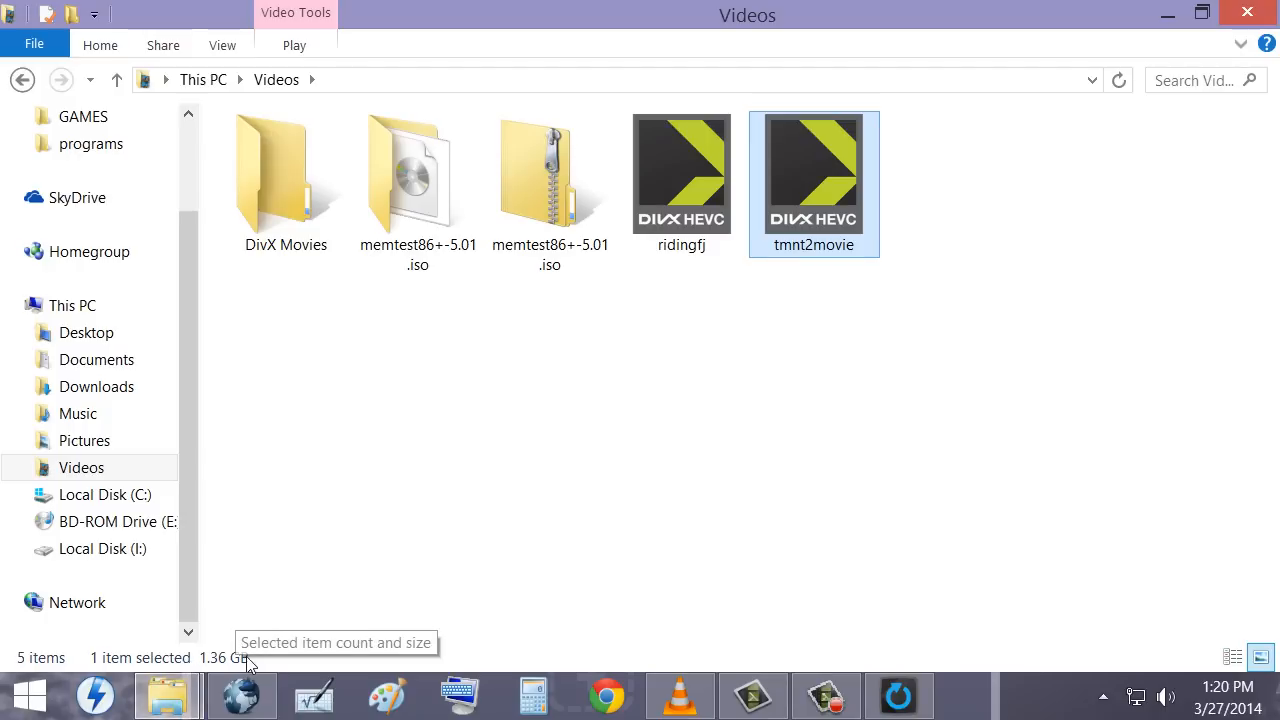
{"action": "mouse_move", "coordinate": [204, 668]}
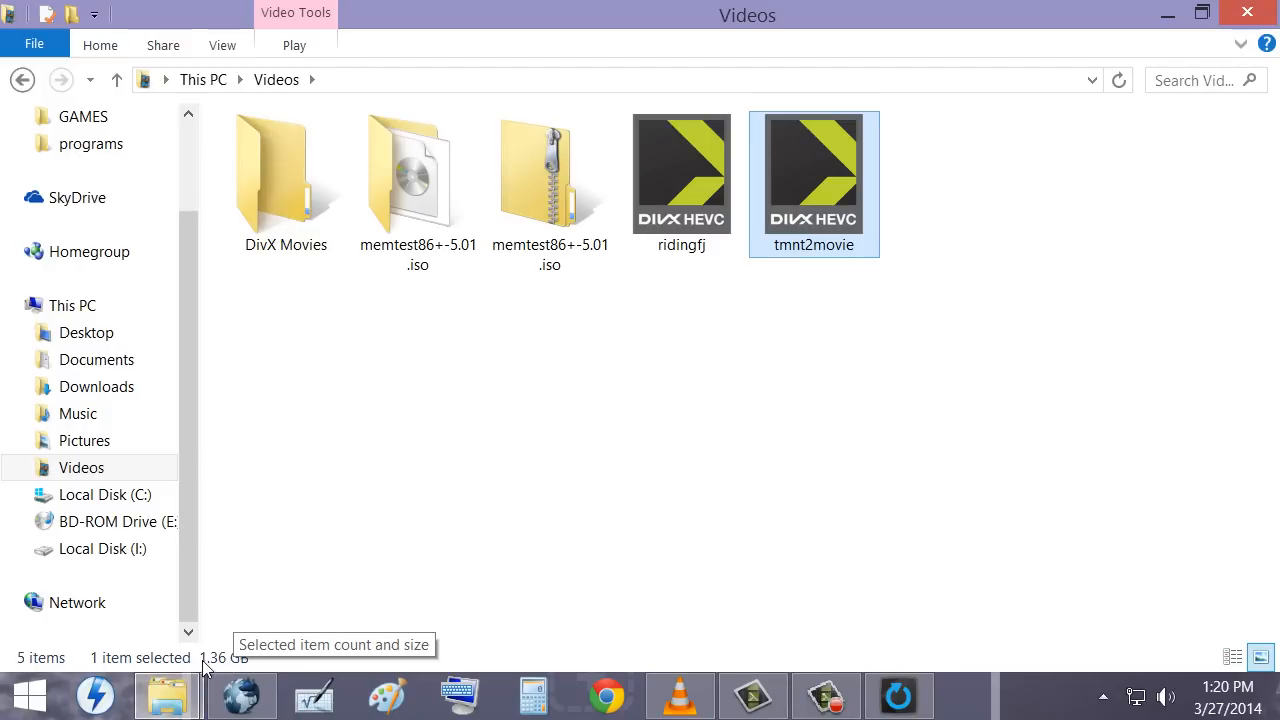
{"action": "mouse_move", "coordinate": [784, 218]}
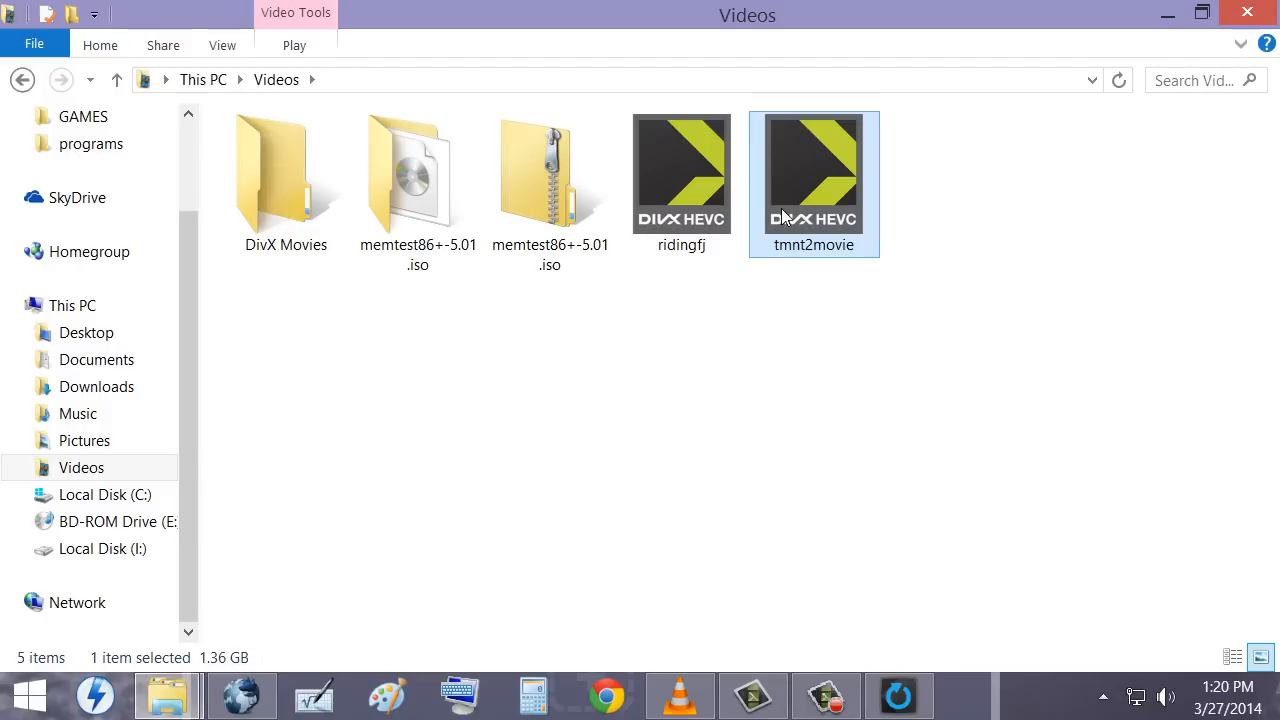
{"action": "mouse_move", "coordinate": [844, 204]}
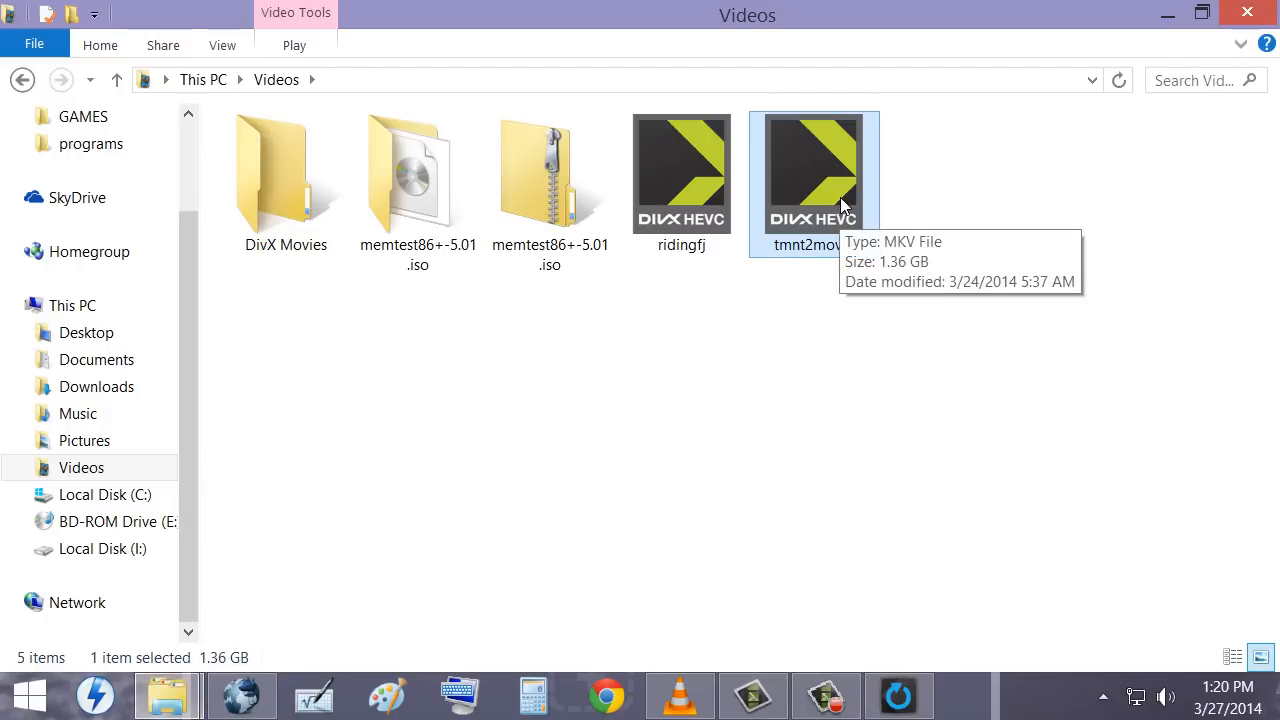
{"action": "mouse_move", "coordinate": [896, 694]}
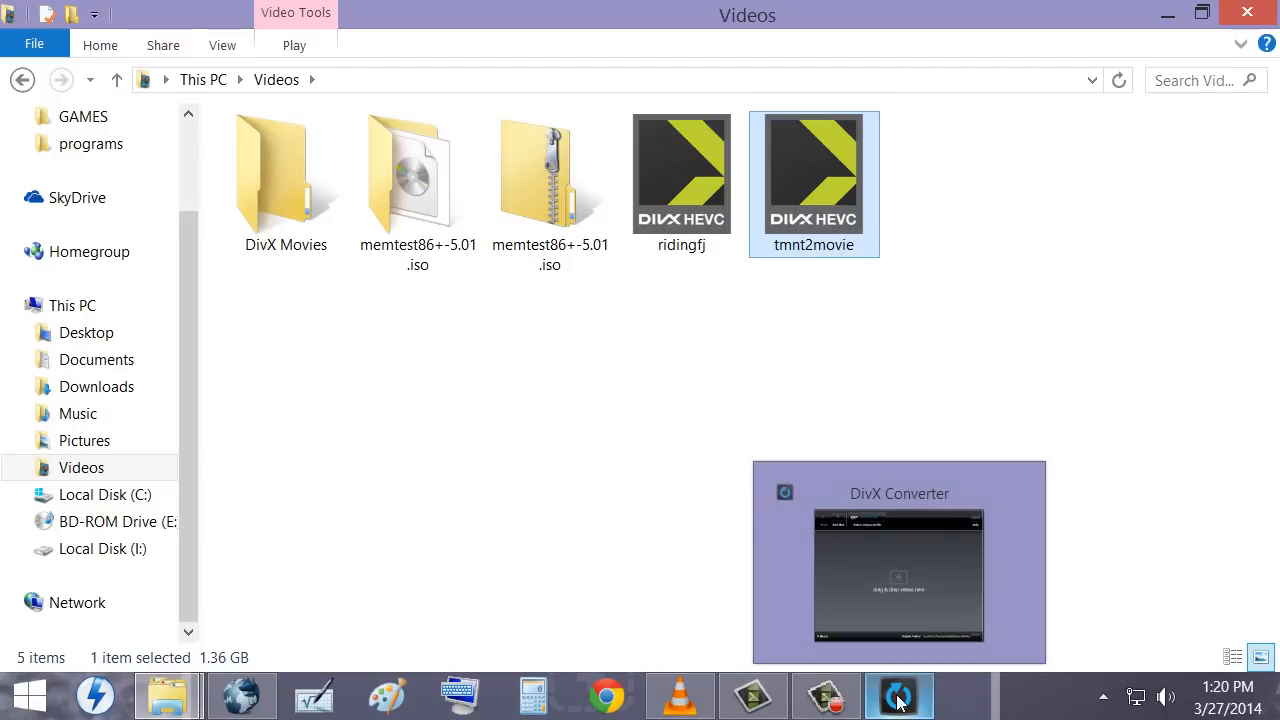
Bring the converter window to the front and move it lower on screen
{"action": "left_click", "coordinate": [896, 696]}
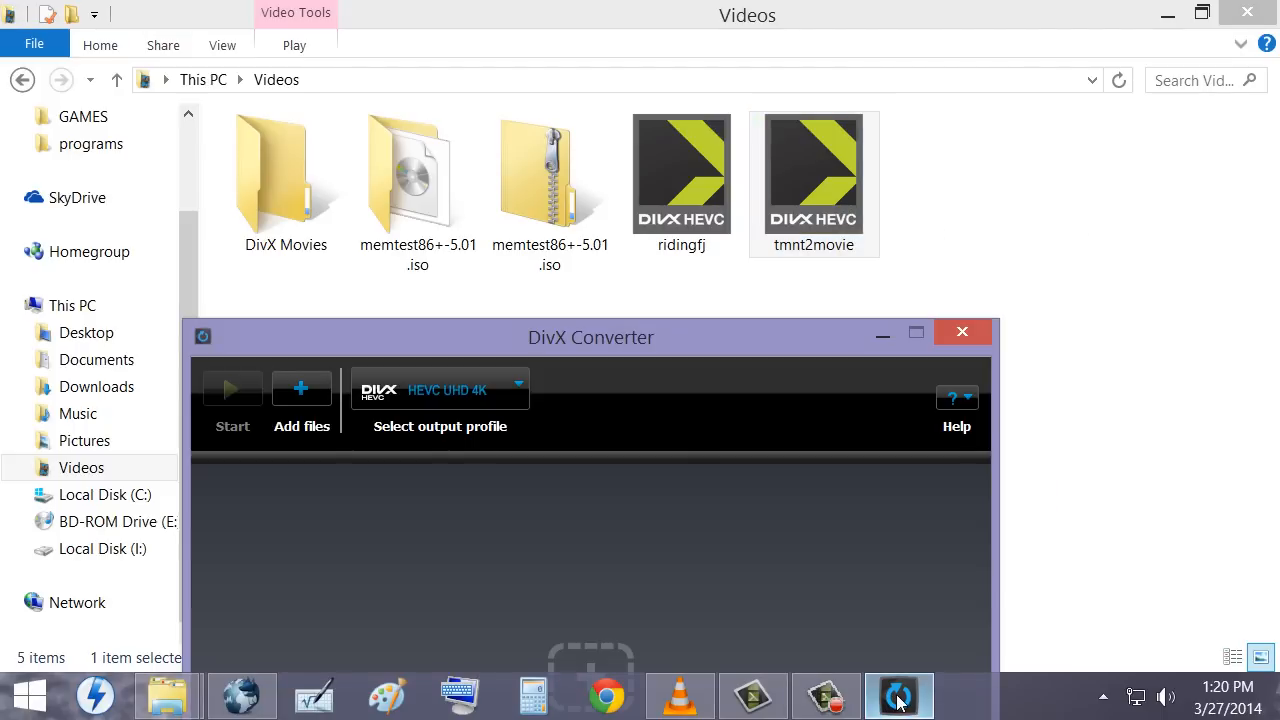
{"action": "mouse_move", "coordinate": [644, 348]}
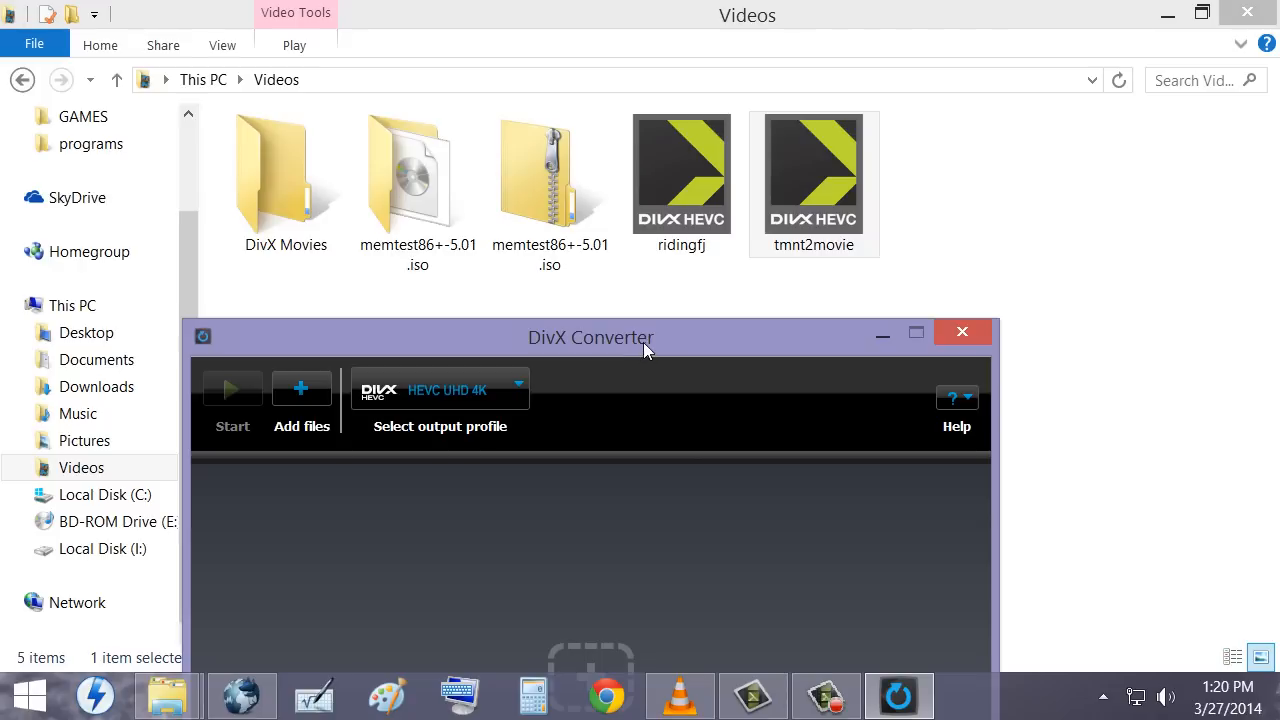
{"action": "mouse_move", "coordinate": [672, 344]}
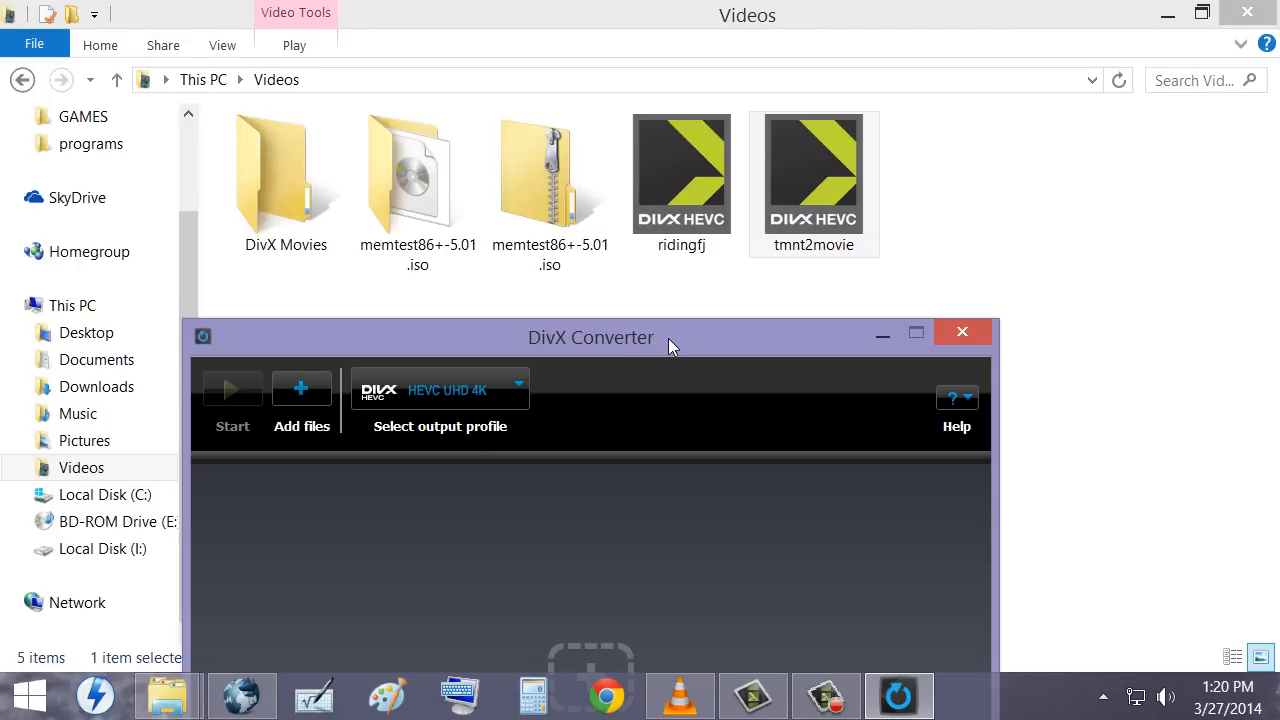
{"action": "left_click_drag", "start_coordinate": [590, 336], "coordinate": [616, 396]}
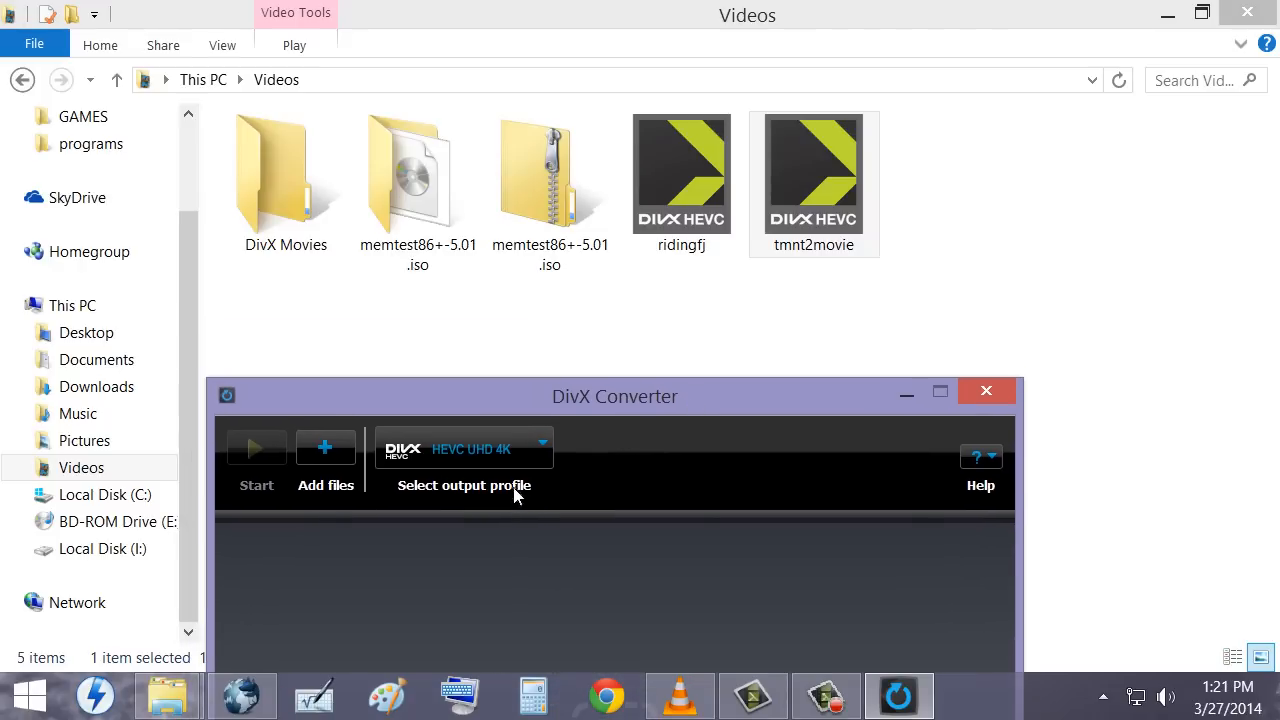
{"action": "mouse_move", "coordinate": [336, 462]}
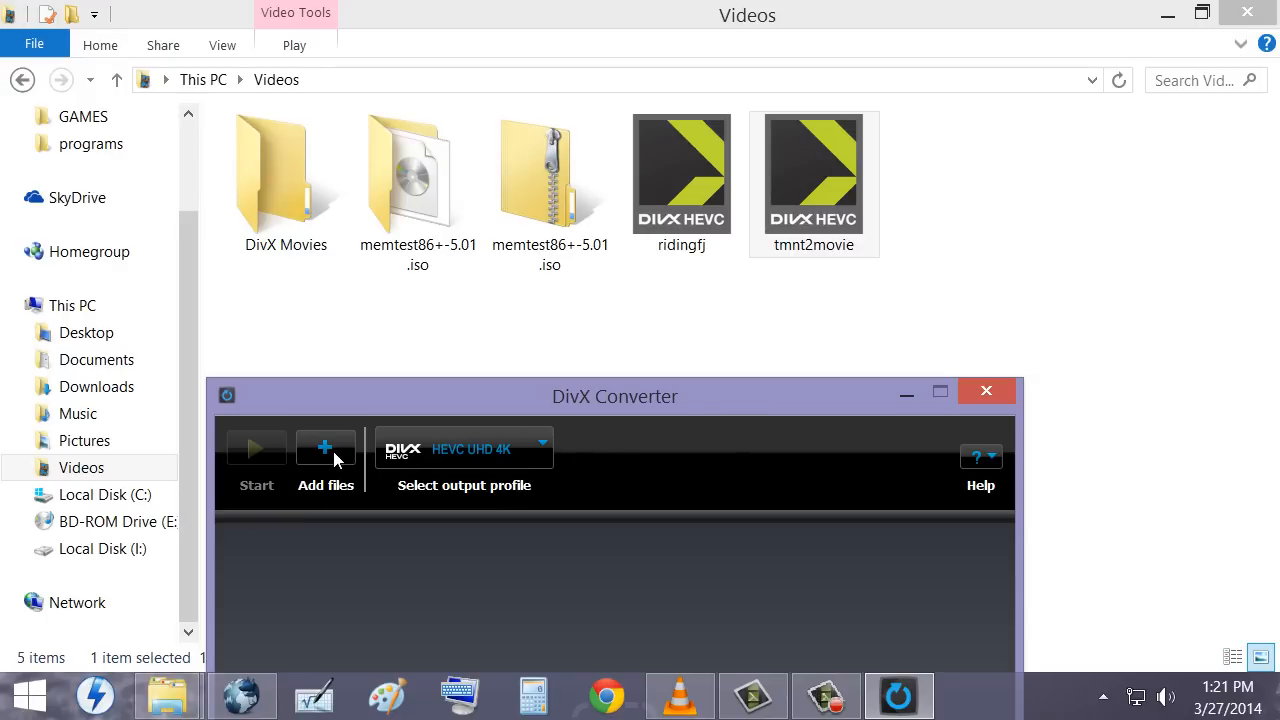
Load the tmntj capture (00:21:10, 320x224, 68.52 MB) into the conversion list
{"action": "left_click", "coordinate": [324, 448]}
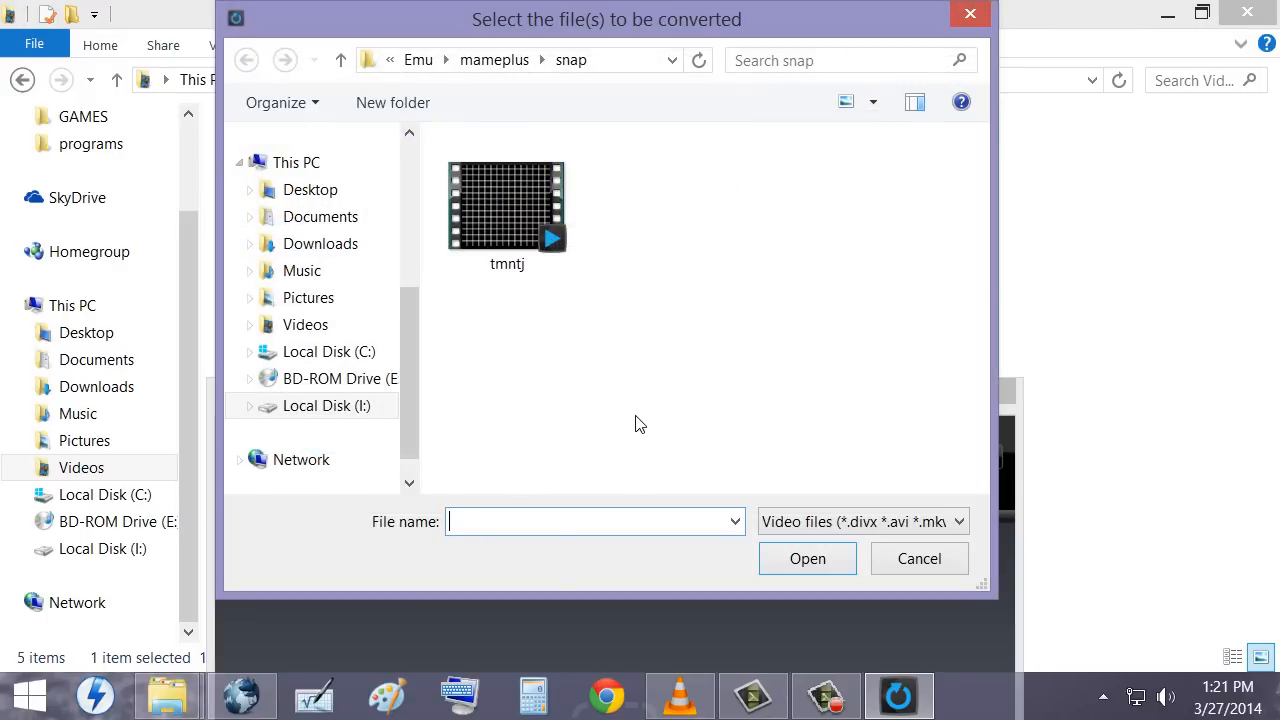
{"action": "left_click", "coordinate": [508, 204]}
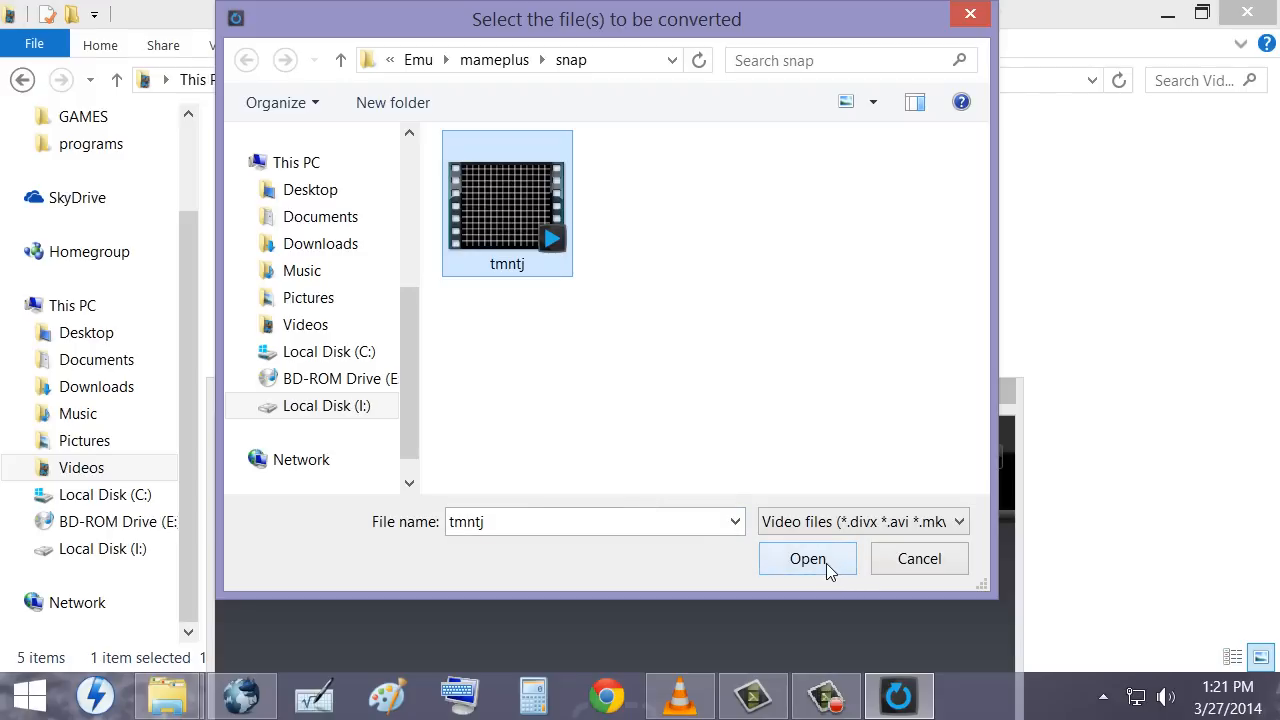
{"action": "mouse_move", "coordinate": [816, 564]}
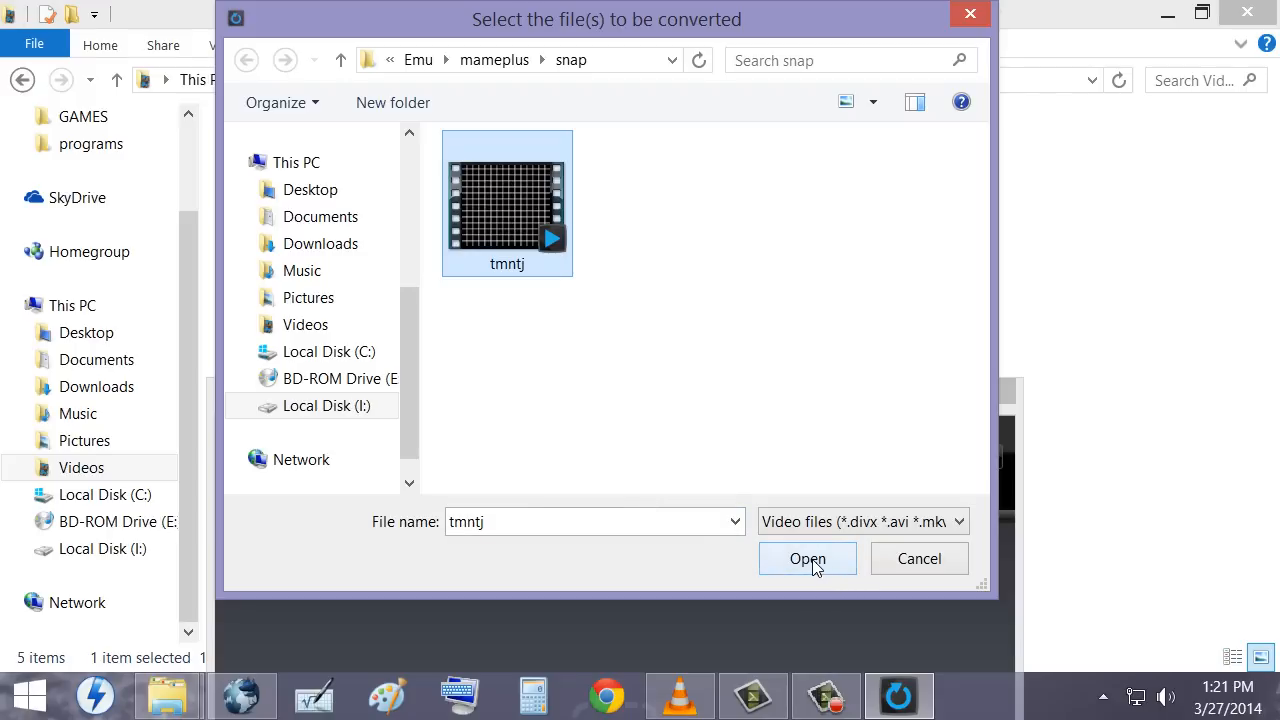
{"action": "left_click", "coordinate": [808, 558]}
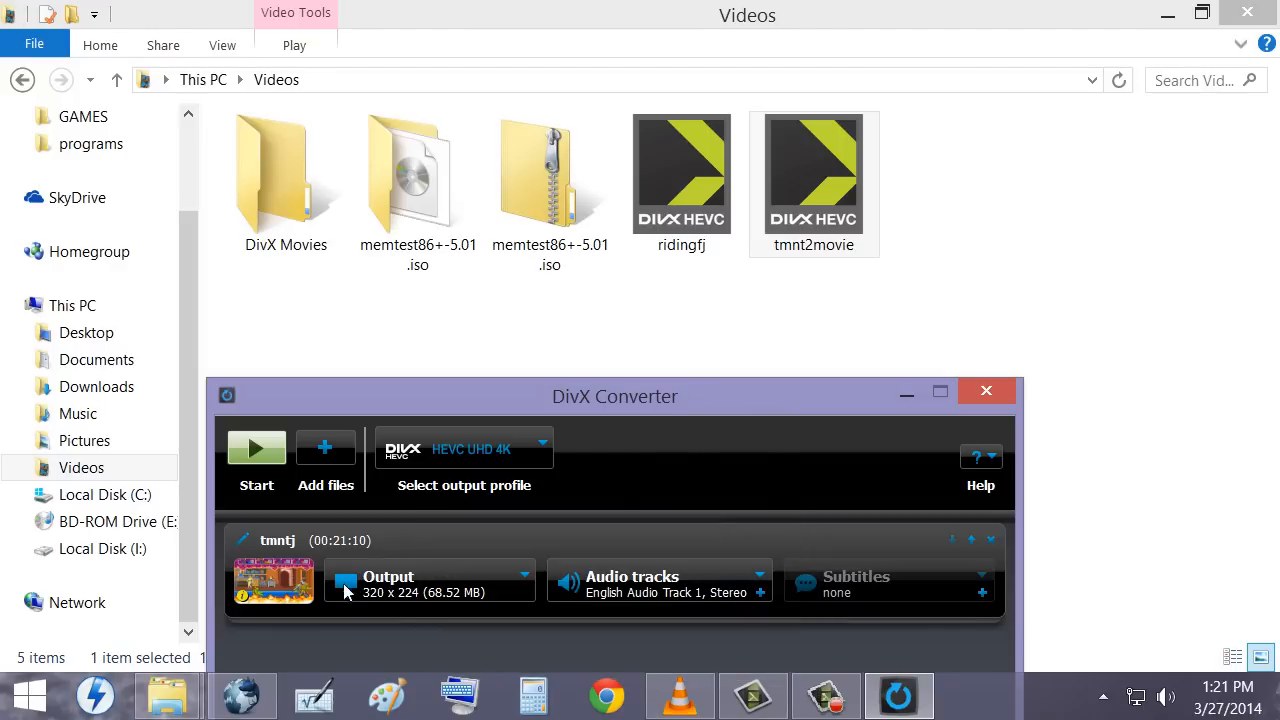
{"action": "mouse_move", "coordinate": [644, 592]}
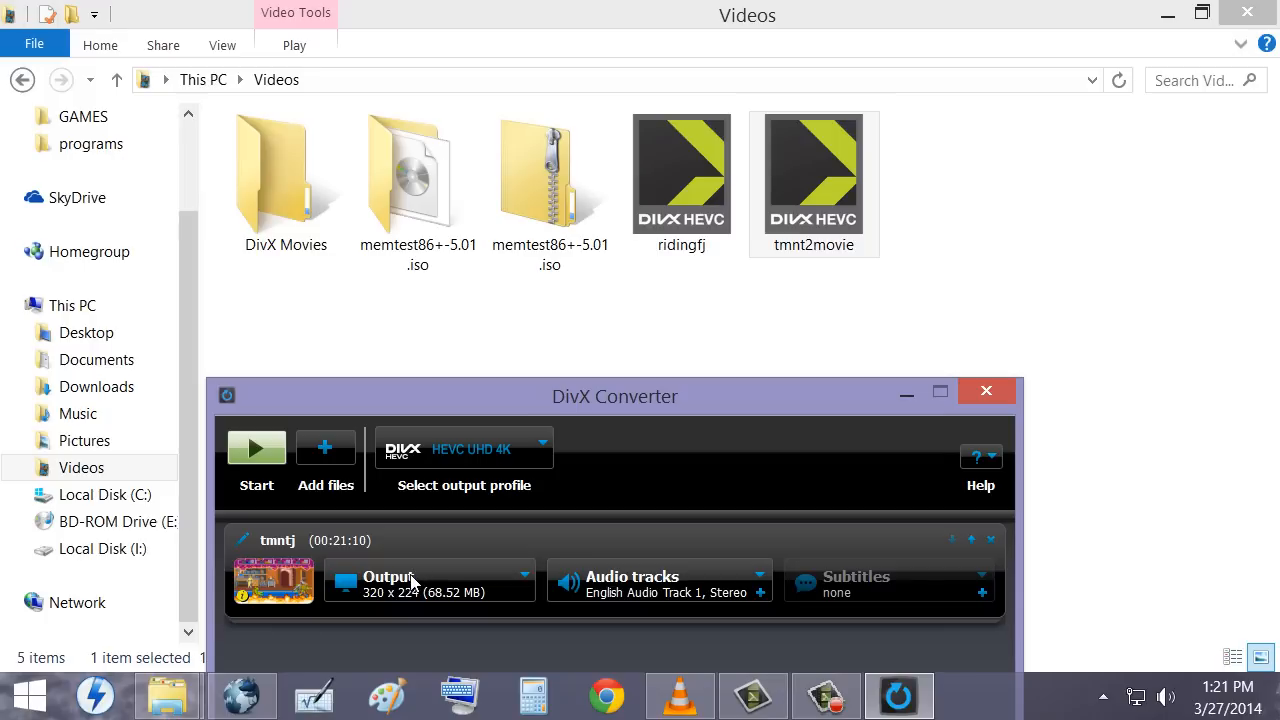
{"action": "mouse_move", "coordinate": [680, 598]}
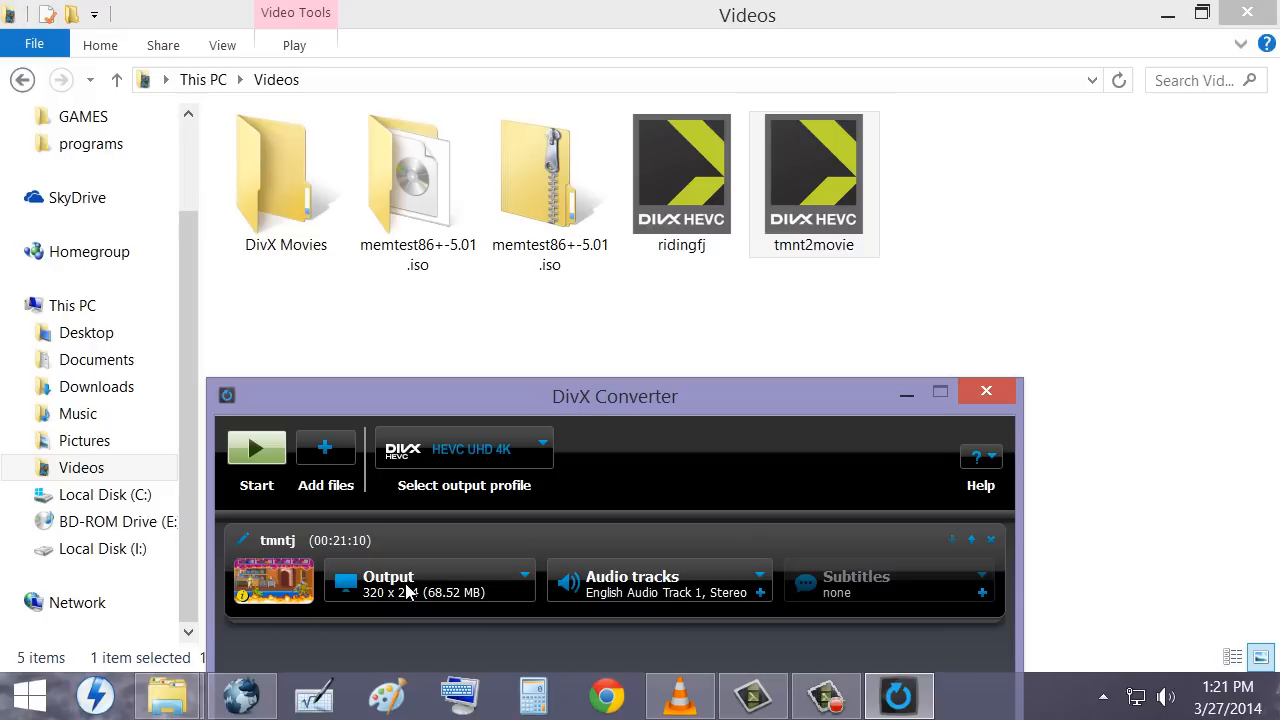
{"action": "mouse_move", "coordinate": [476, 460]}
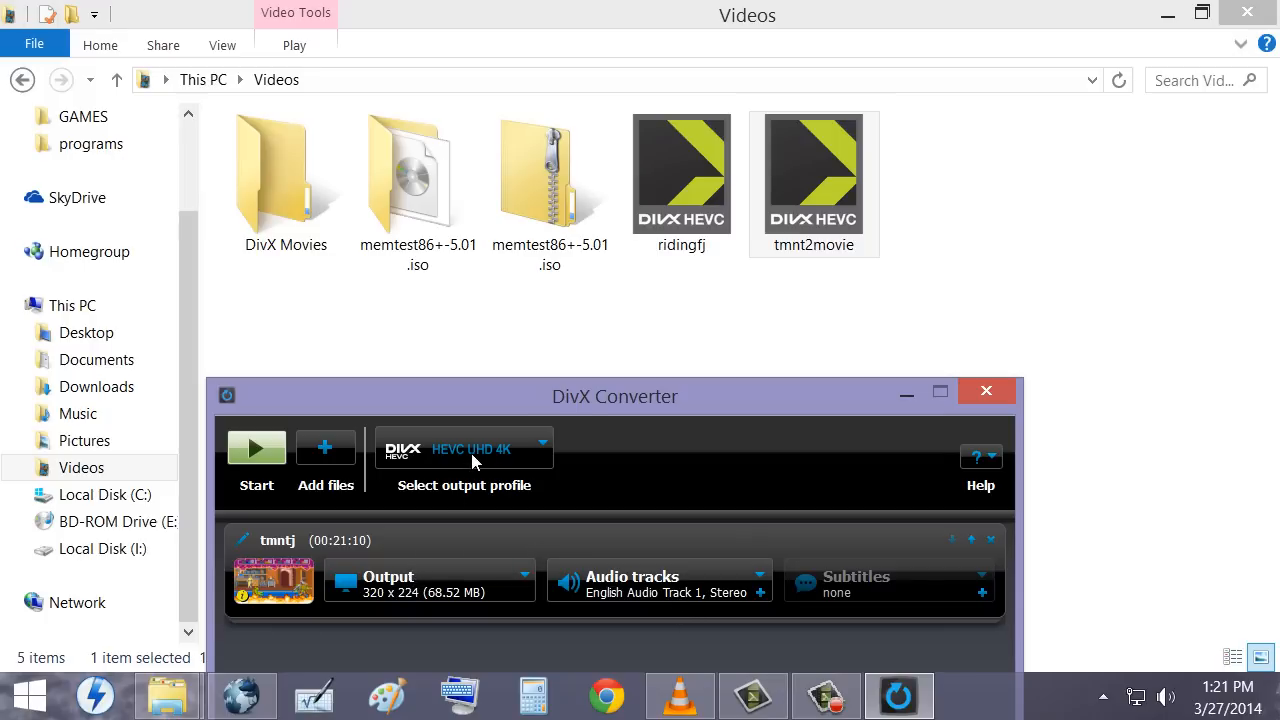
{"action": "mouse_move", "coordinate": [712, 396]}
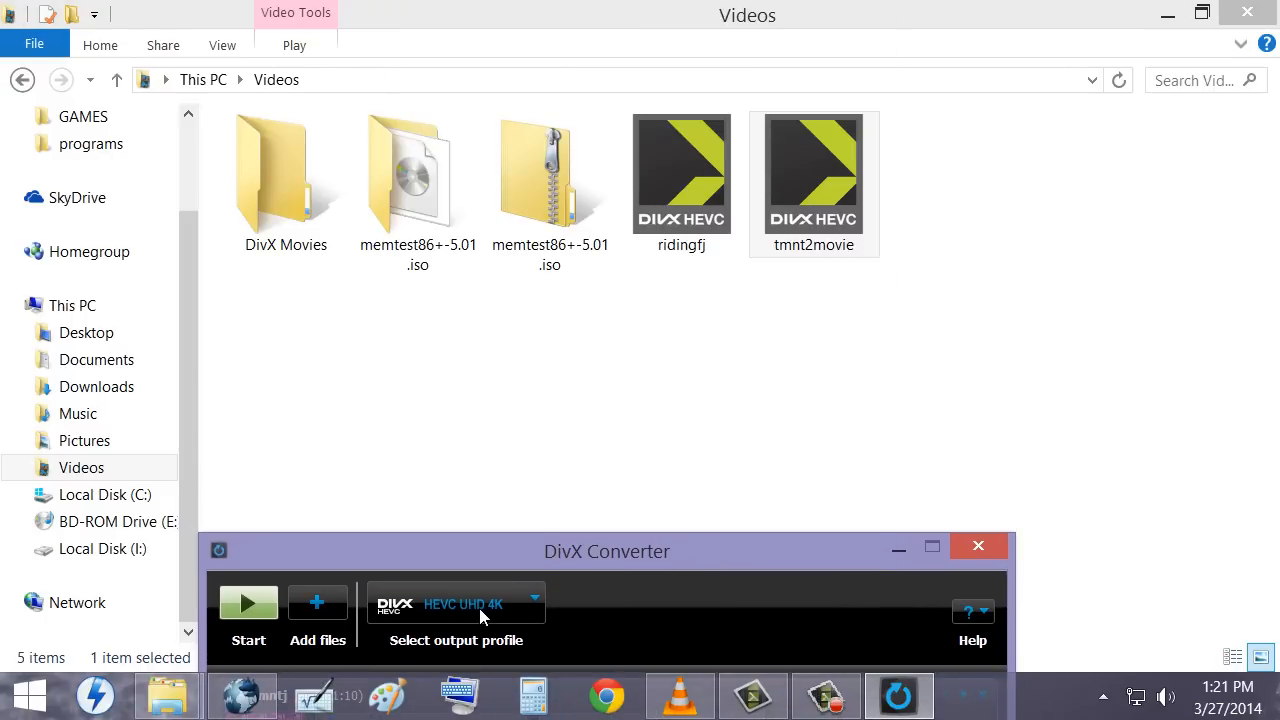
{"action": "mouse_move", "coordinate": [316, 570]}
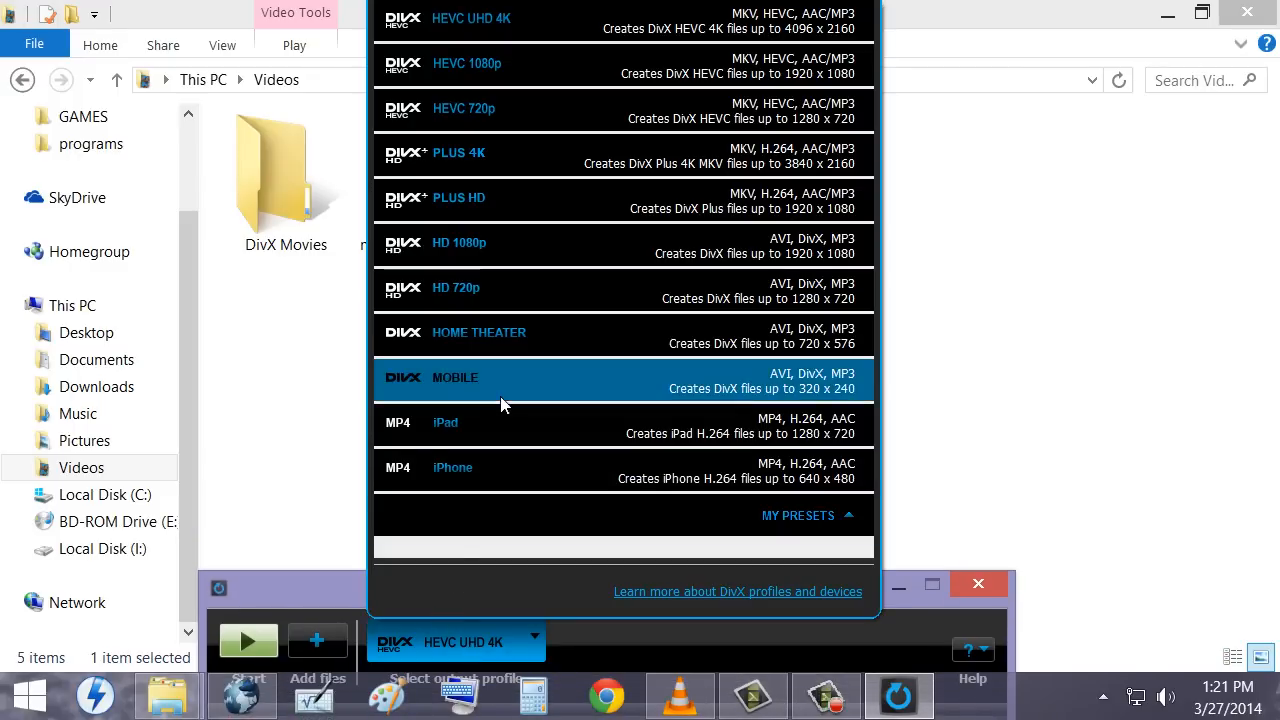
{"action": "mouse_move", "coordinate": [520, 380]}
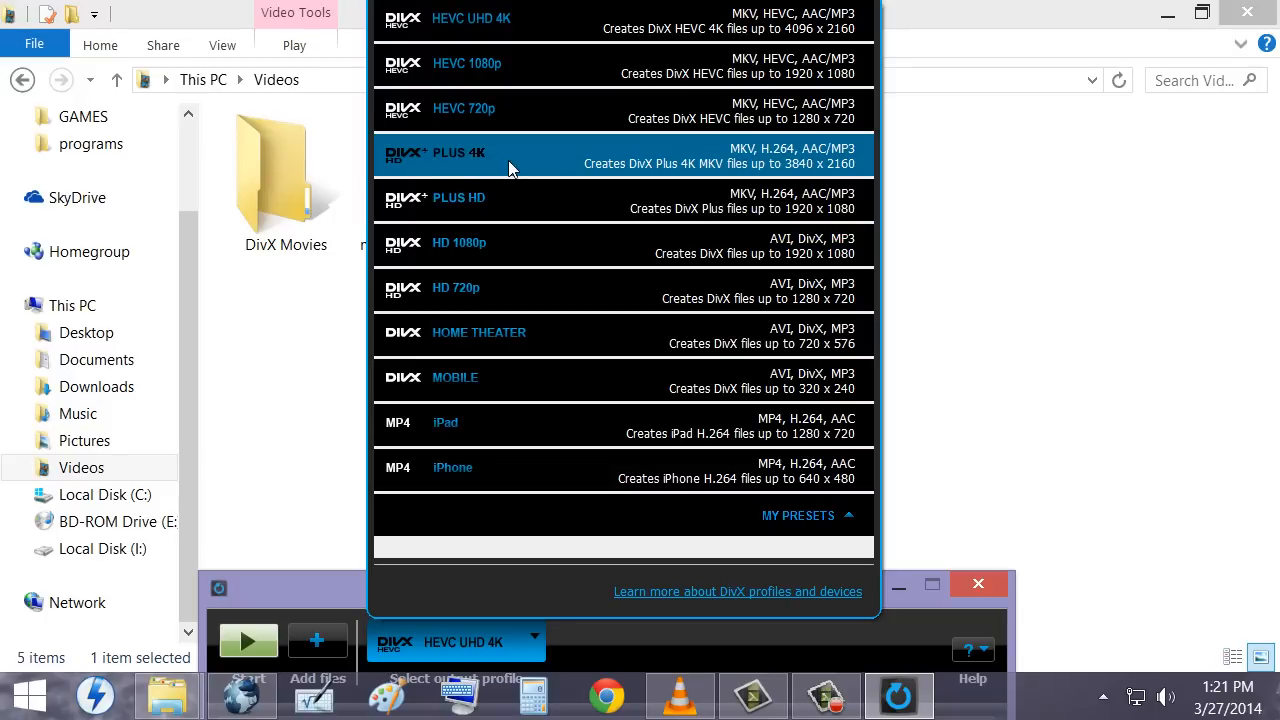
{"action": "mouse_move", "coordinate": [732, 164]}
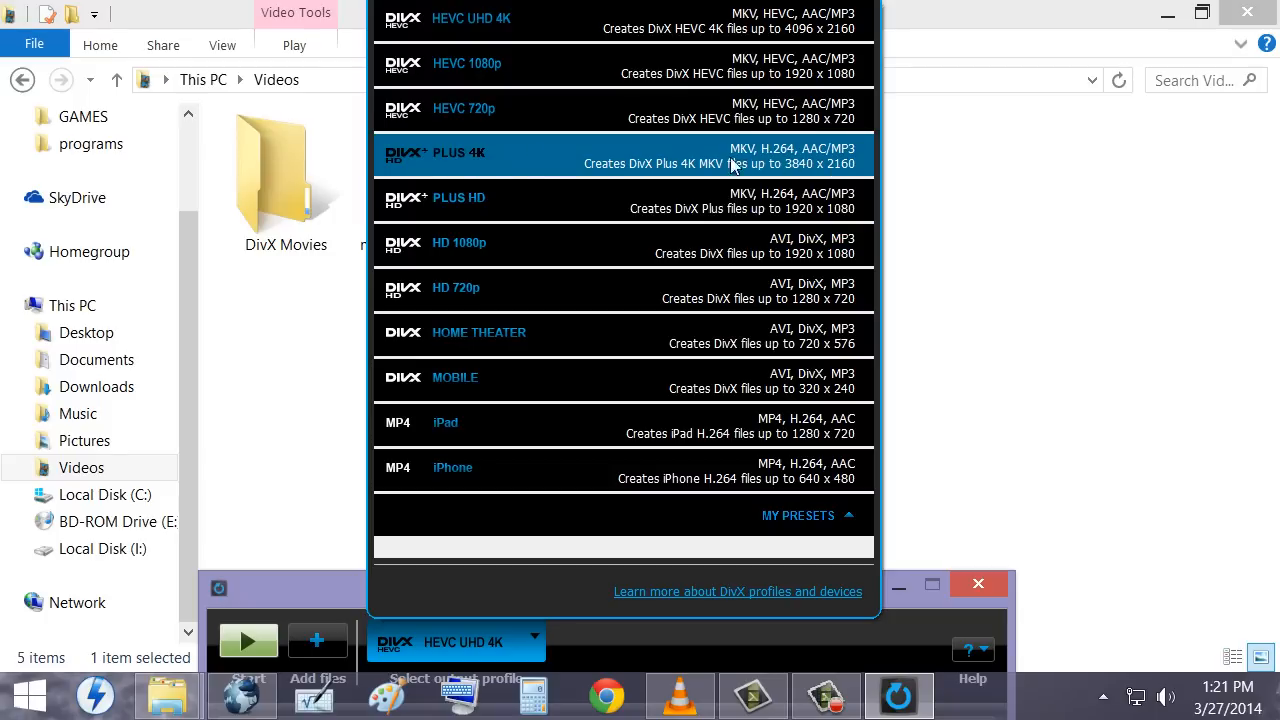
{"action": "mouse_move", "coordinate": [598, 166]}
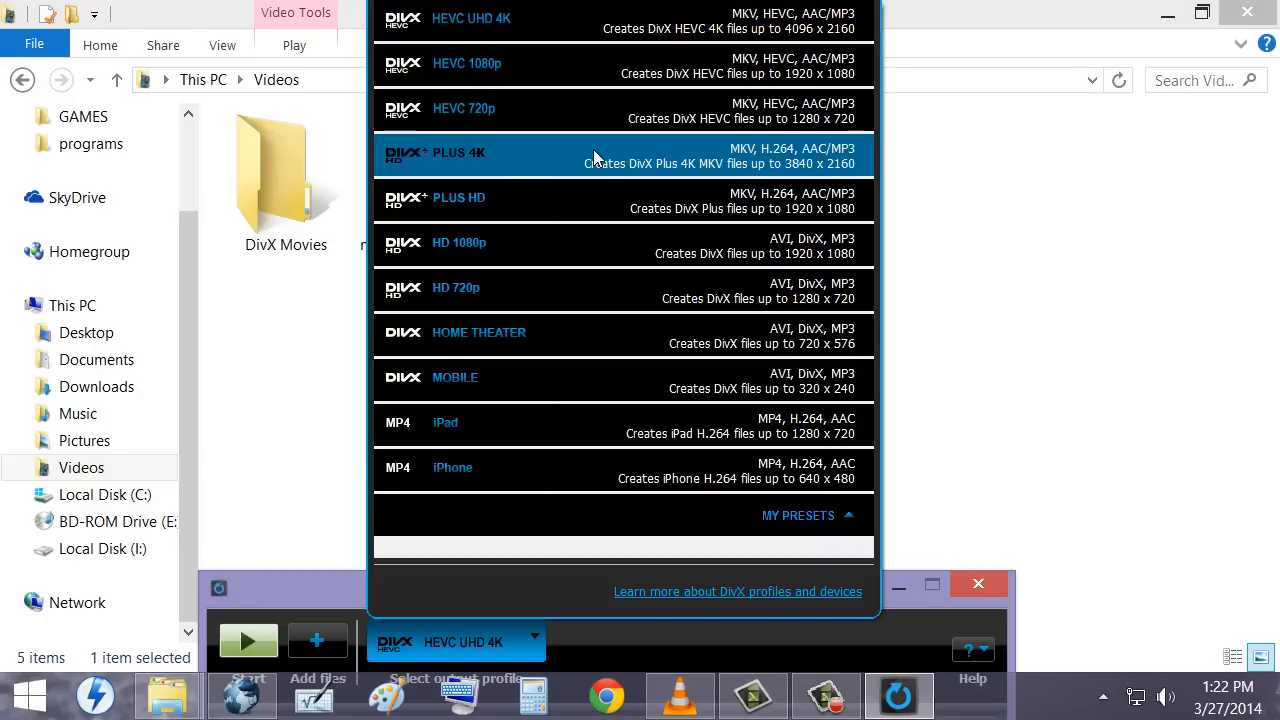
{"action": "mouse_move", "coordinate": [562, 164]}
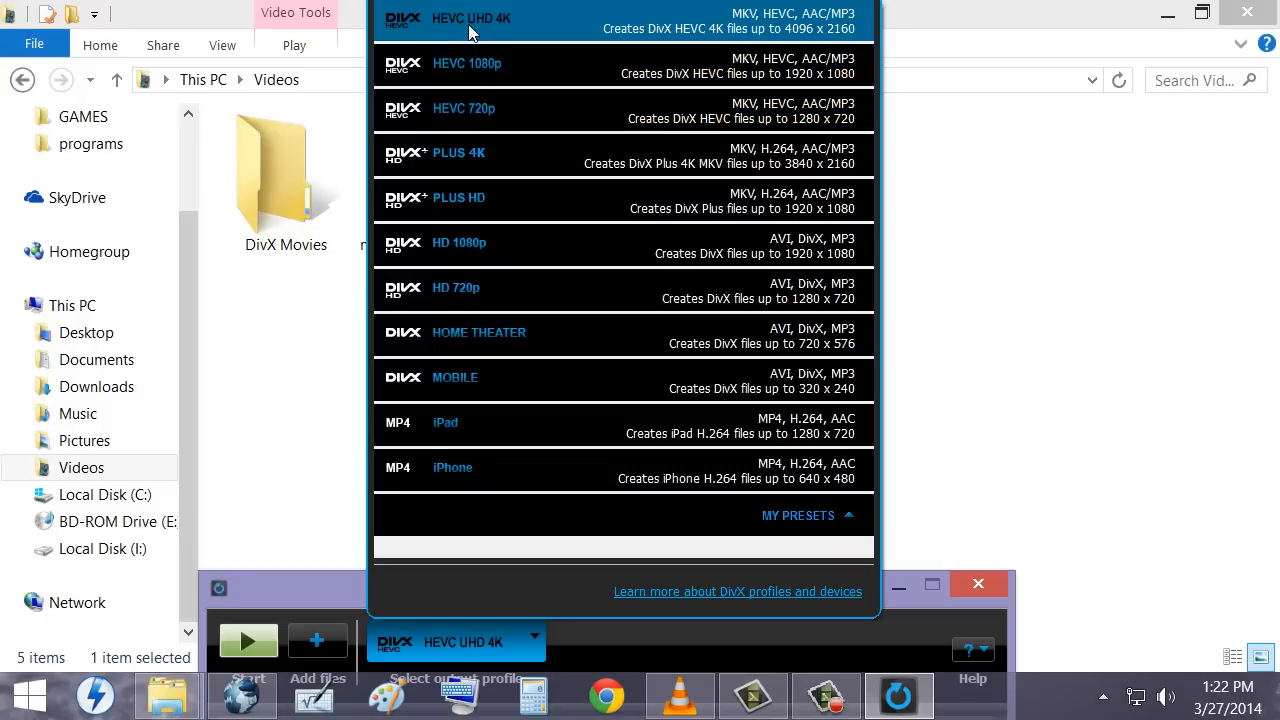
{"action": "mouse_move", "coordinate": [444, 24]}
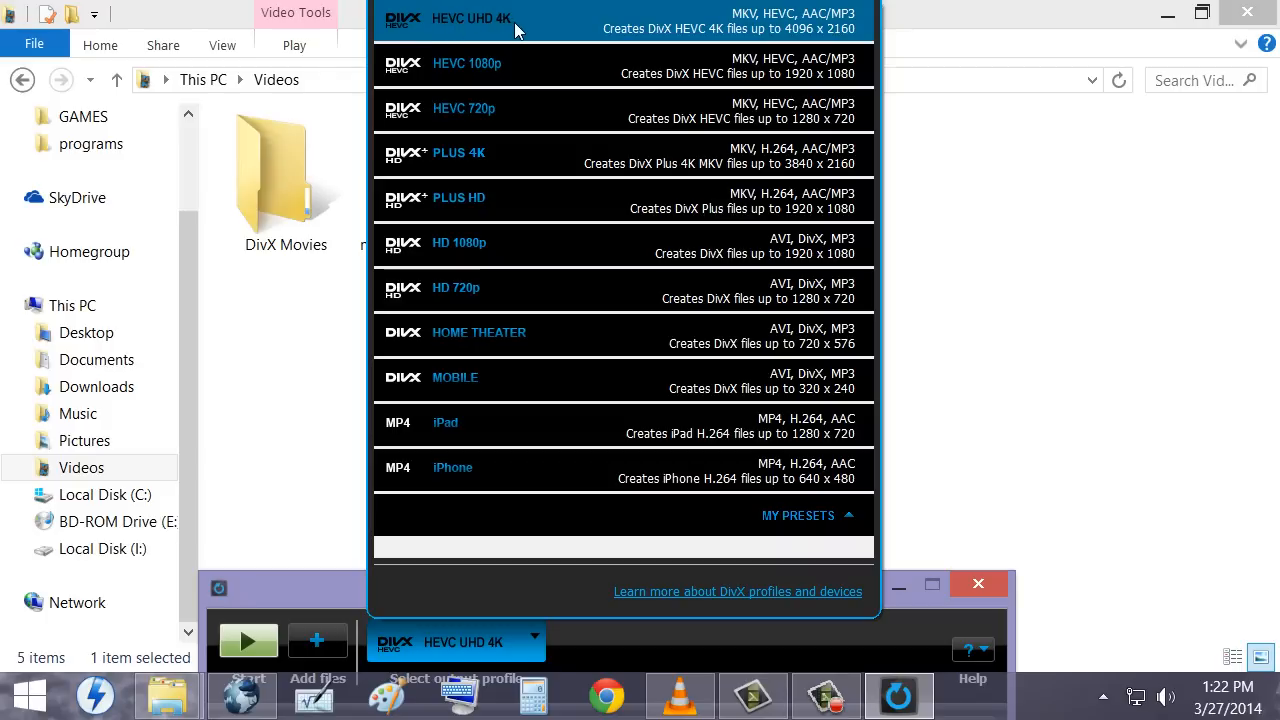
{"action": "mouse_move", "coordinate": [560, 28]}
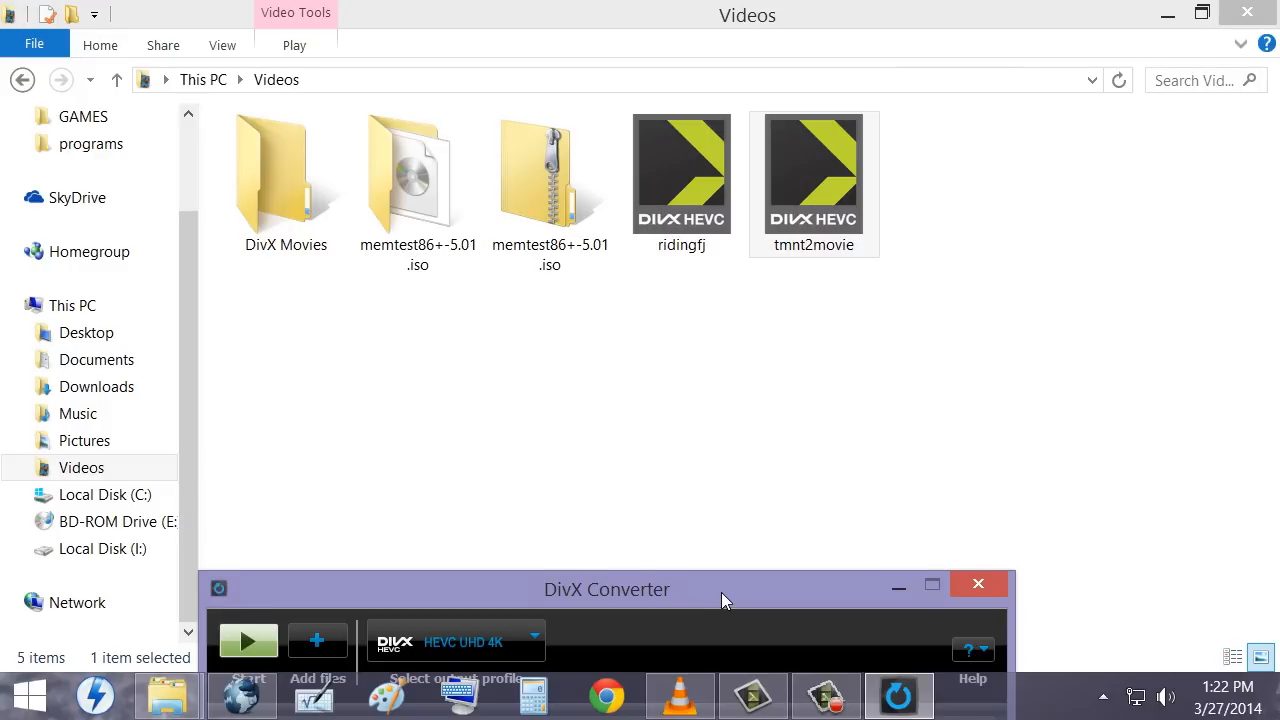
Reposition the converter window higher so the loaded tmntj clip is visible
{"action": "left_click_drag", "start_coordinate": [608, 588], "coordinate": [632, 228]}
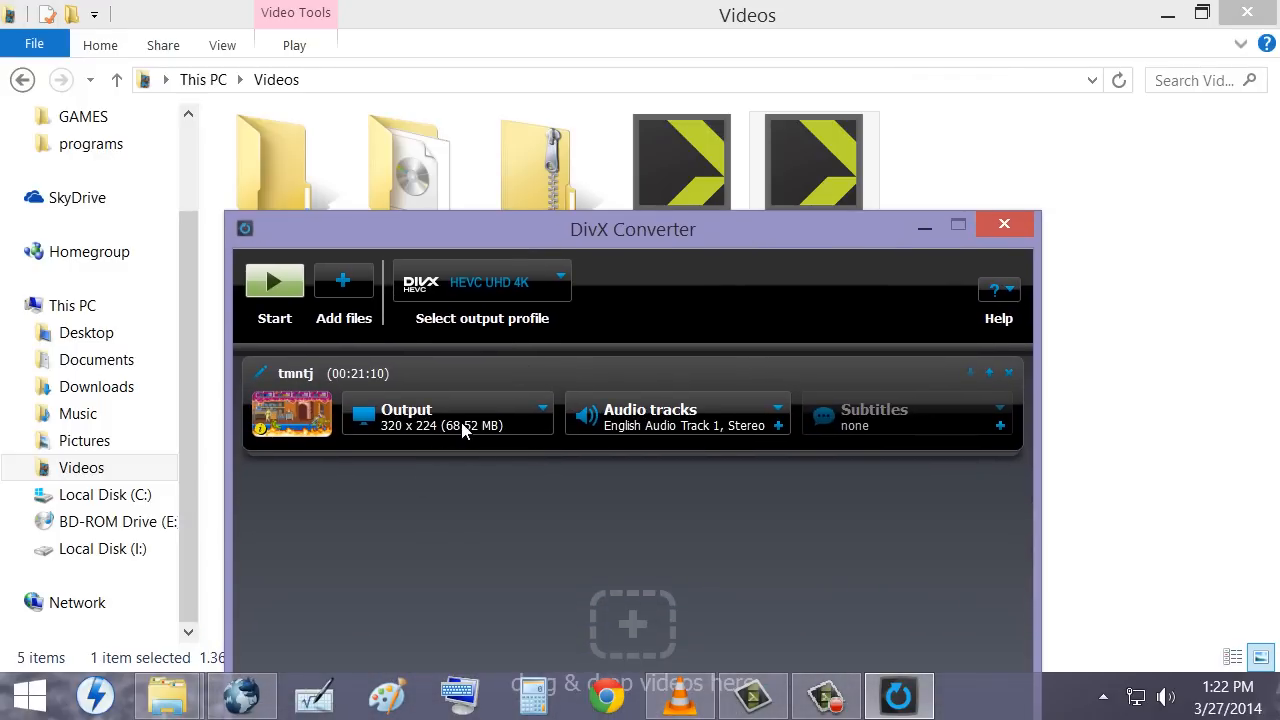
{"action": "left_click_drag", "start_coordinate": [632, 228], "coordinate": [628, 408]}
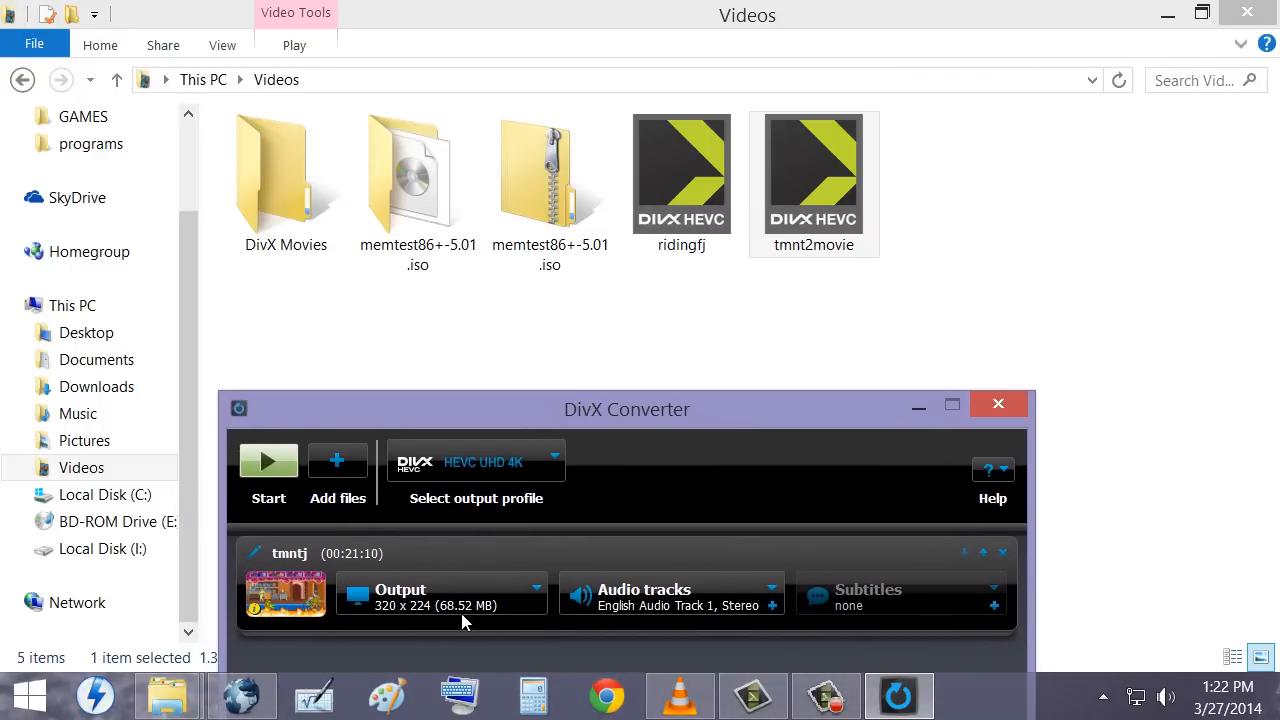
Enable a custom resolution with aspect ratio unlocked and select the width value to set 344x240
{"action": "left_click", "coordinate": [440, 596]}
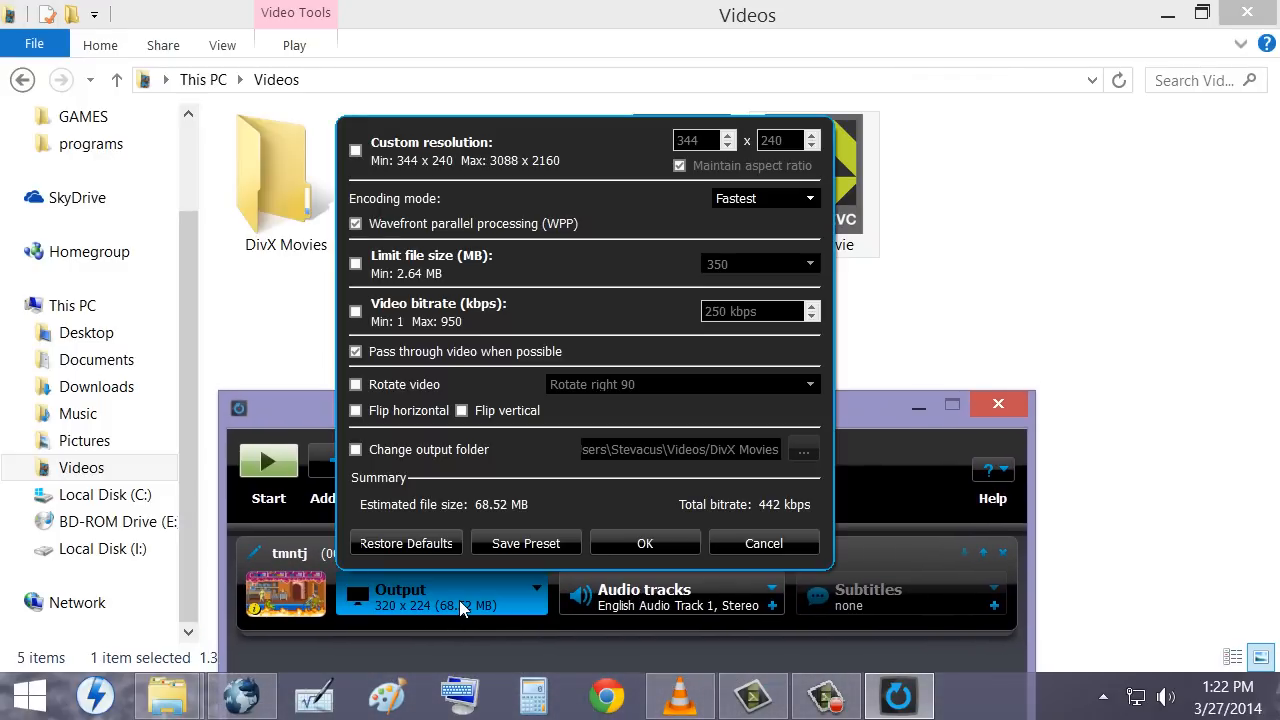
{"action": "mouse_move", "coordinate": [700, 188]}
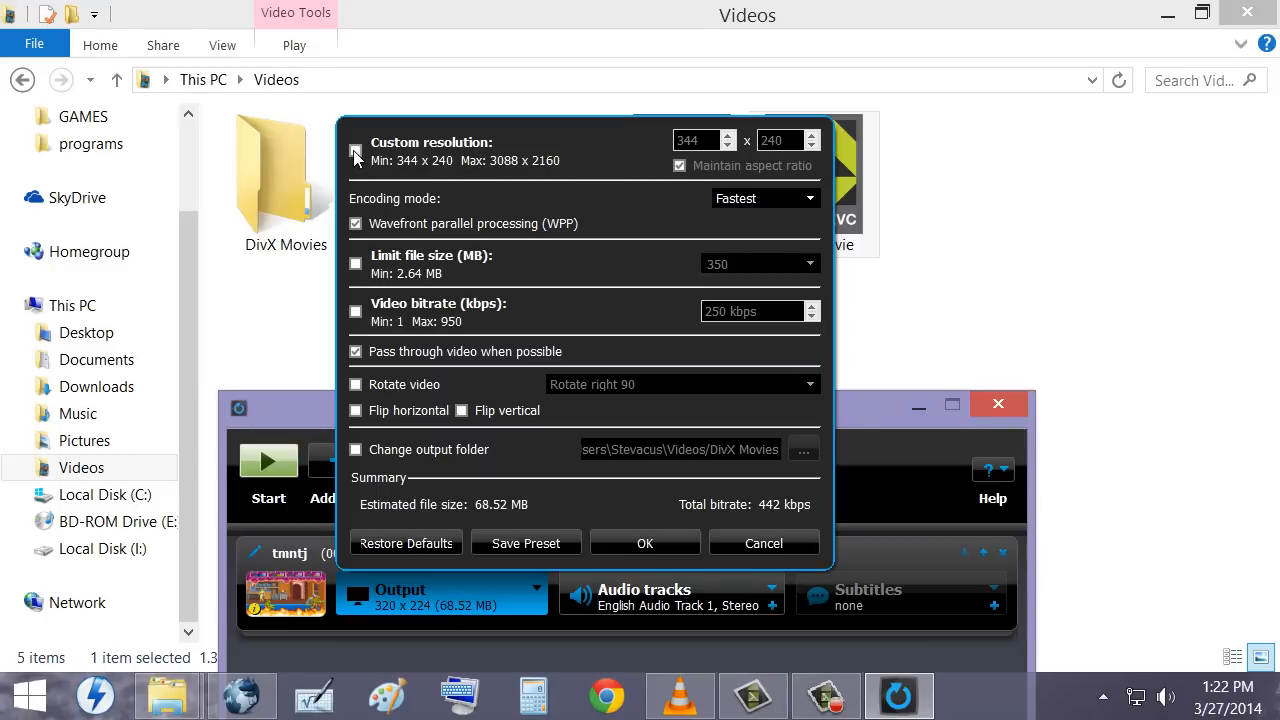
{"action": "left_click", "coordinate": [356, 150]}
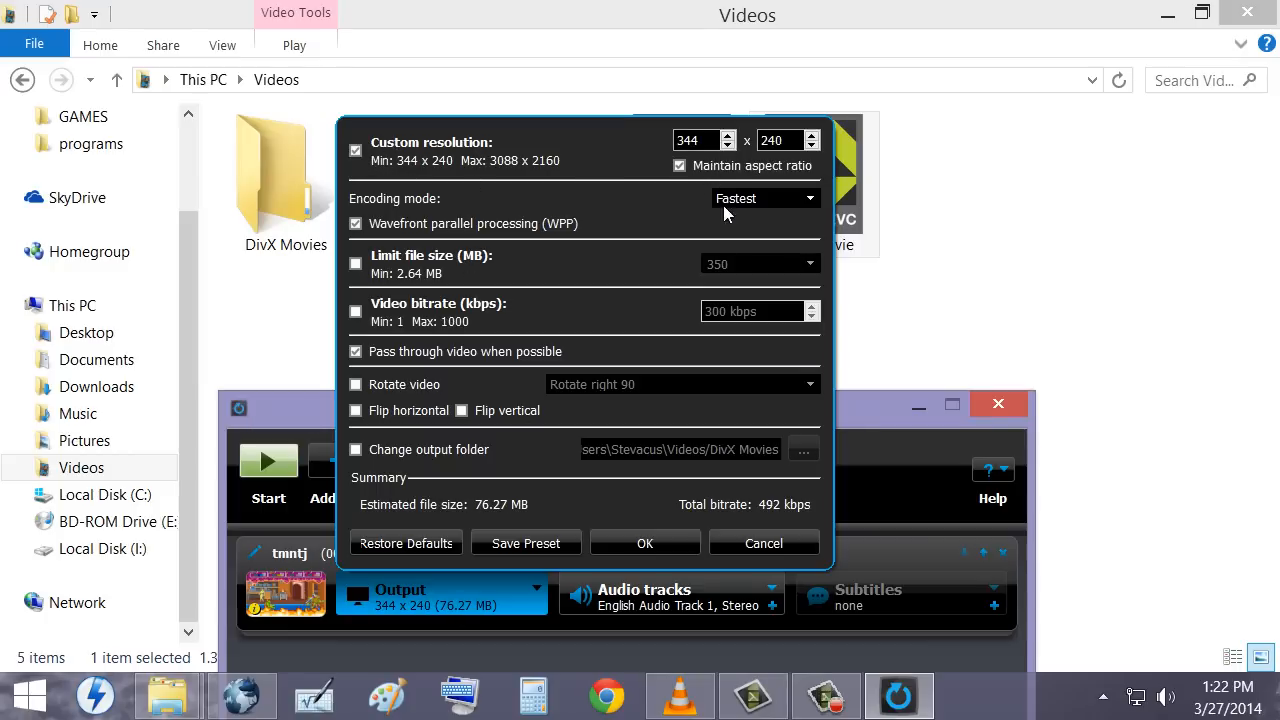
{"action": "left_click", "coordinate": [680, 164]}
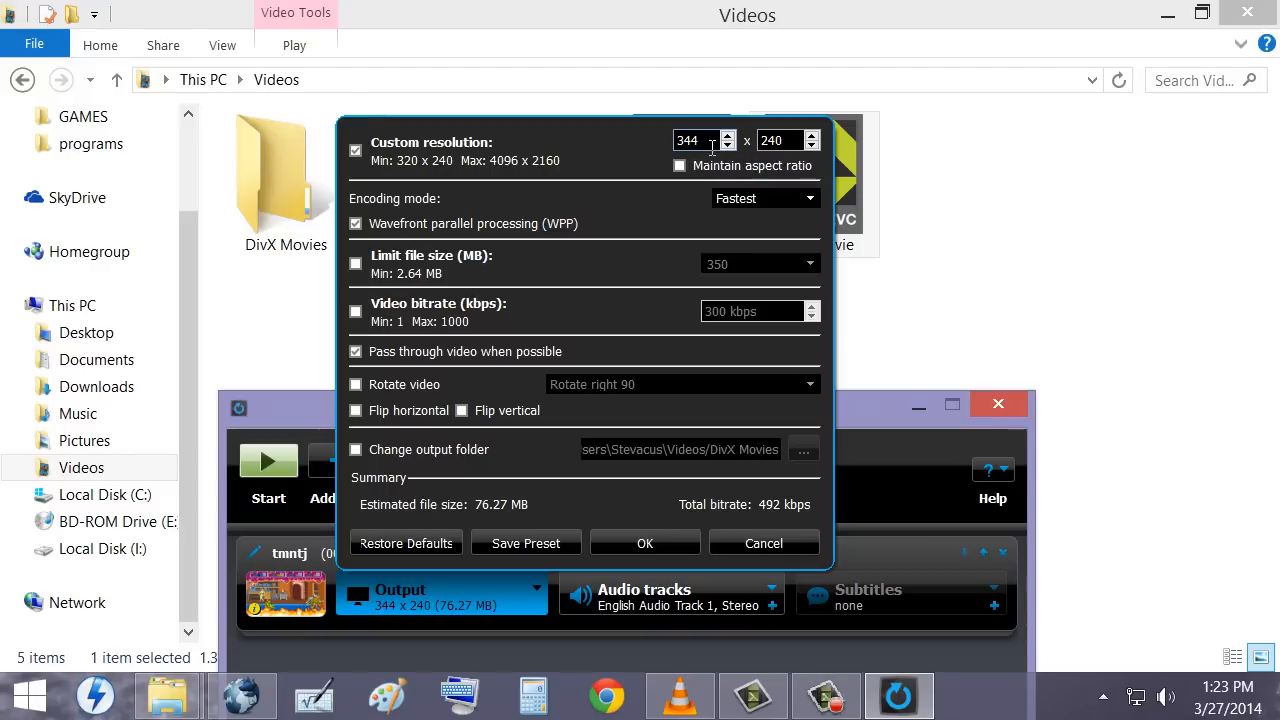
{"action": "triple_click", "coordinate": [776, 140]}
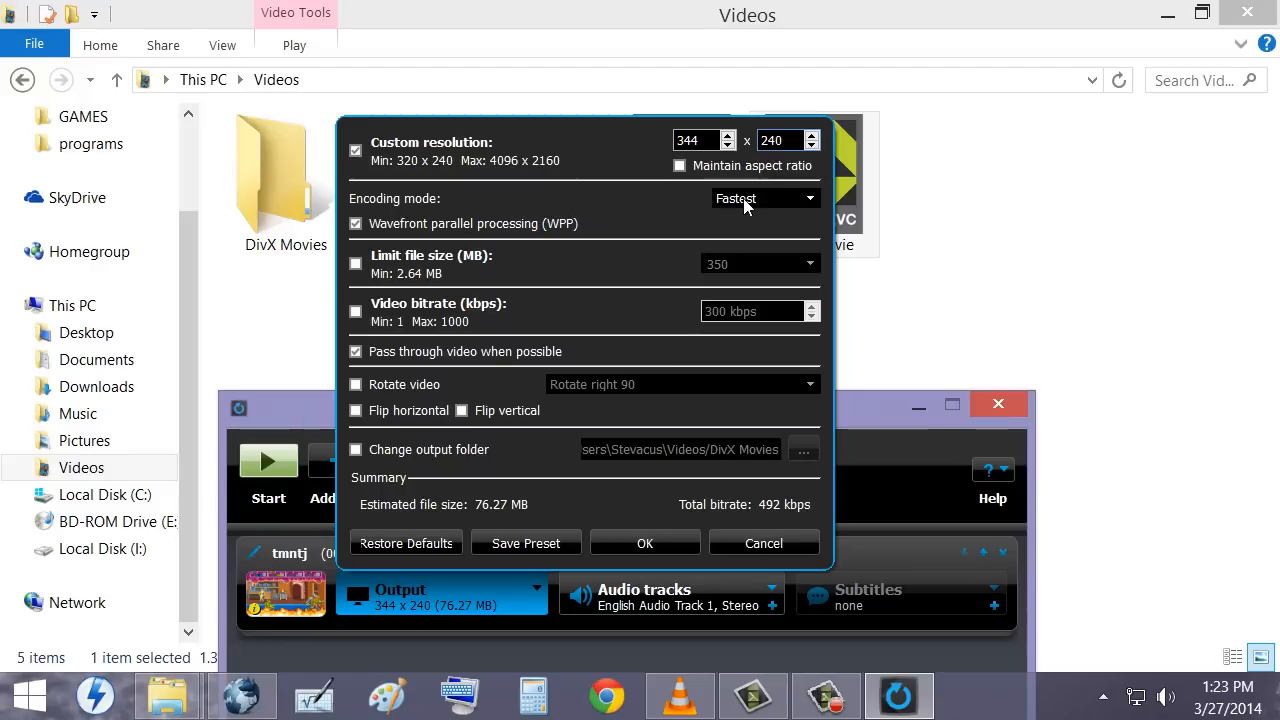
{"action": "mouse_move", "coordinate": [752, 204]}
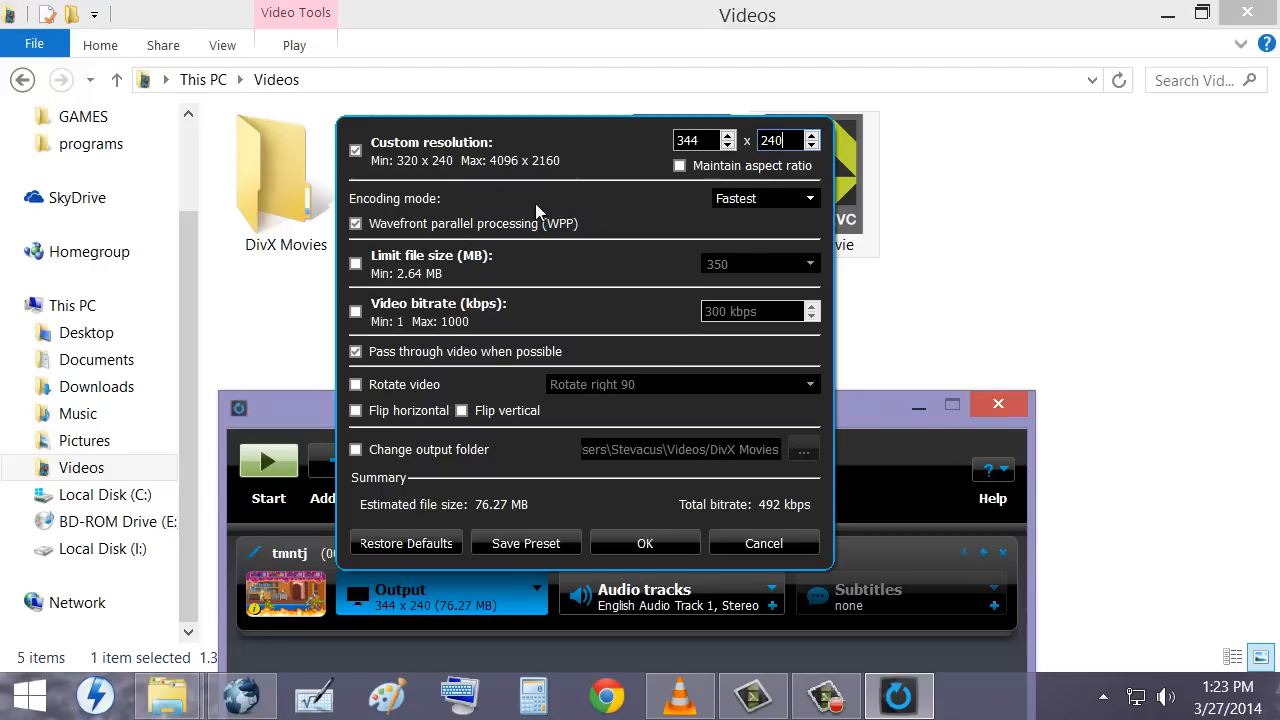
Set the encoding mode to Best quality
{"action": "left_click", "coordinate": [810, 198]}
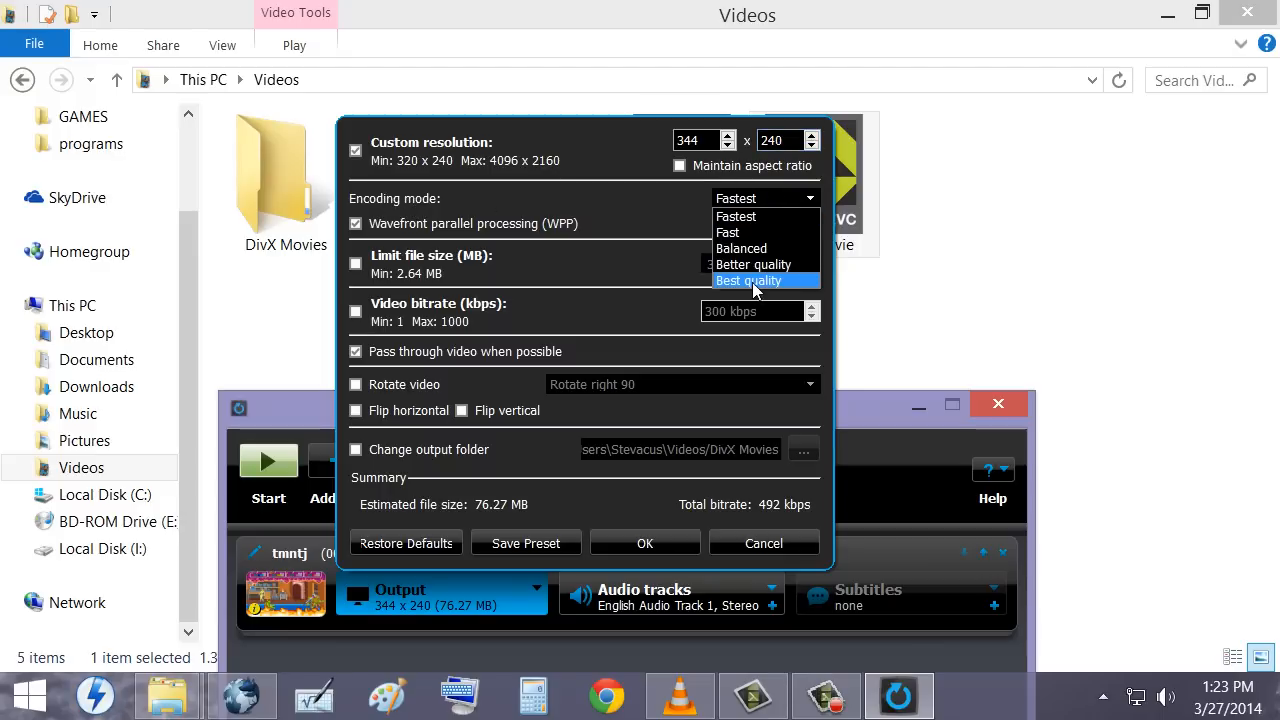
{"action": "left_click", "coordinate": [748, 280]}
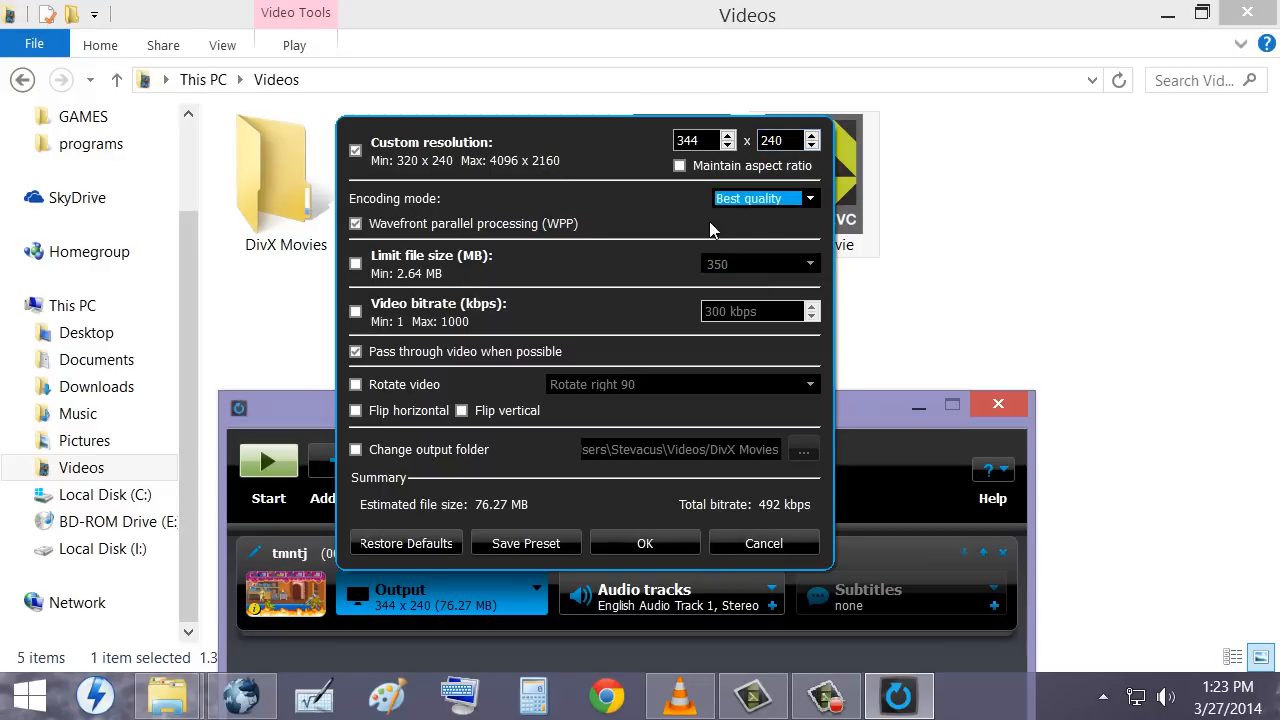
{"action": "mouse_move", "coordinate": [404, 276]}
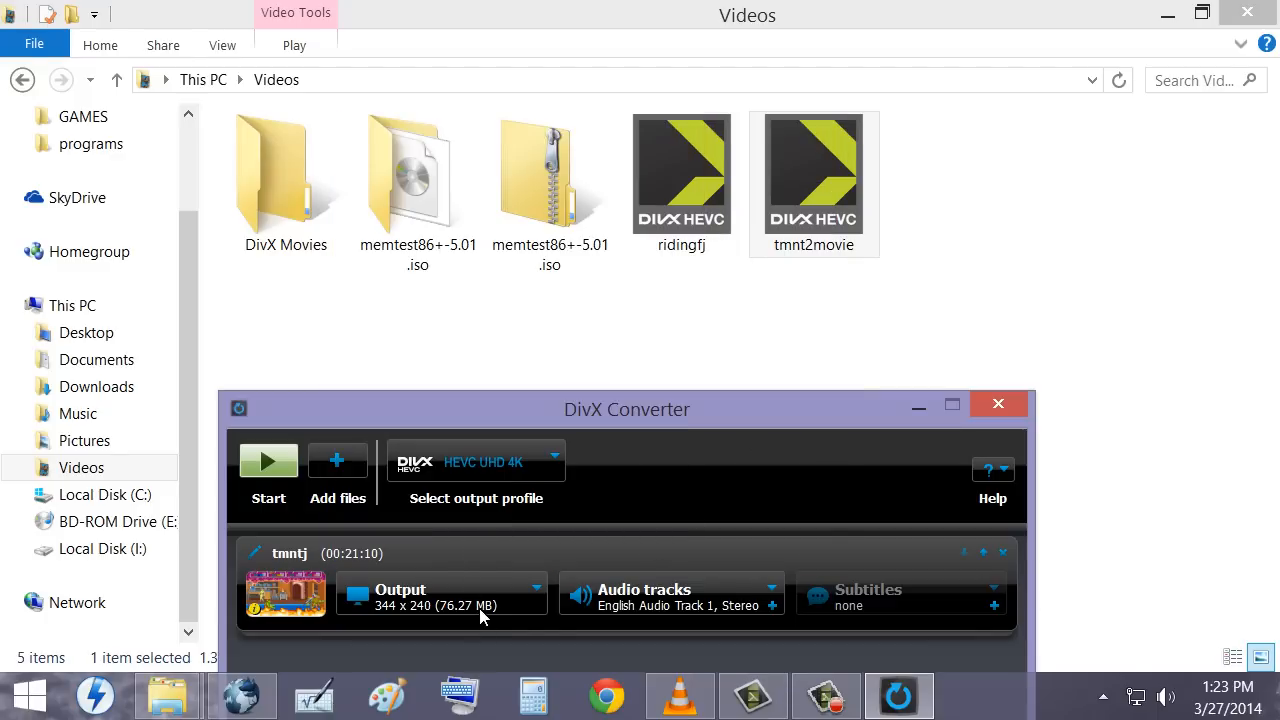
{"action": "mouse_move", "coordinate": [744, 430]}
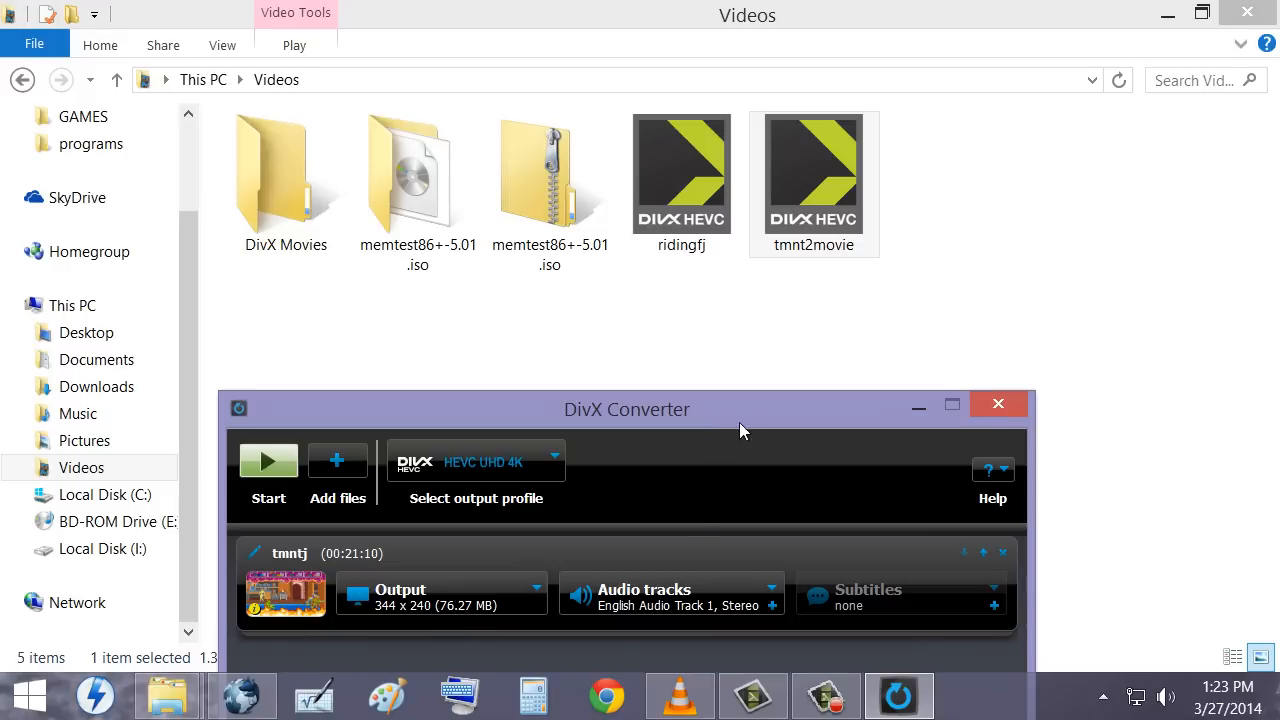
{"action": "mouse_move", "coordinate": [476, 624]}
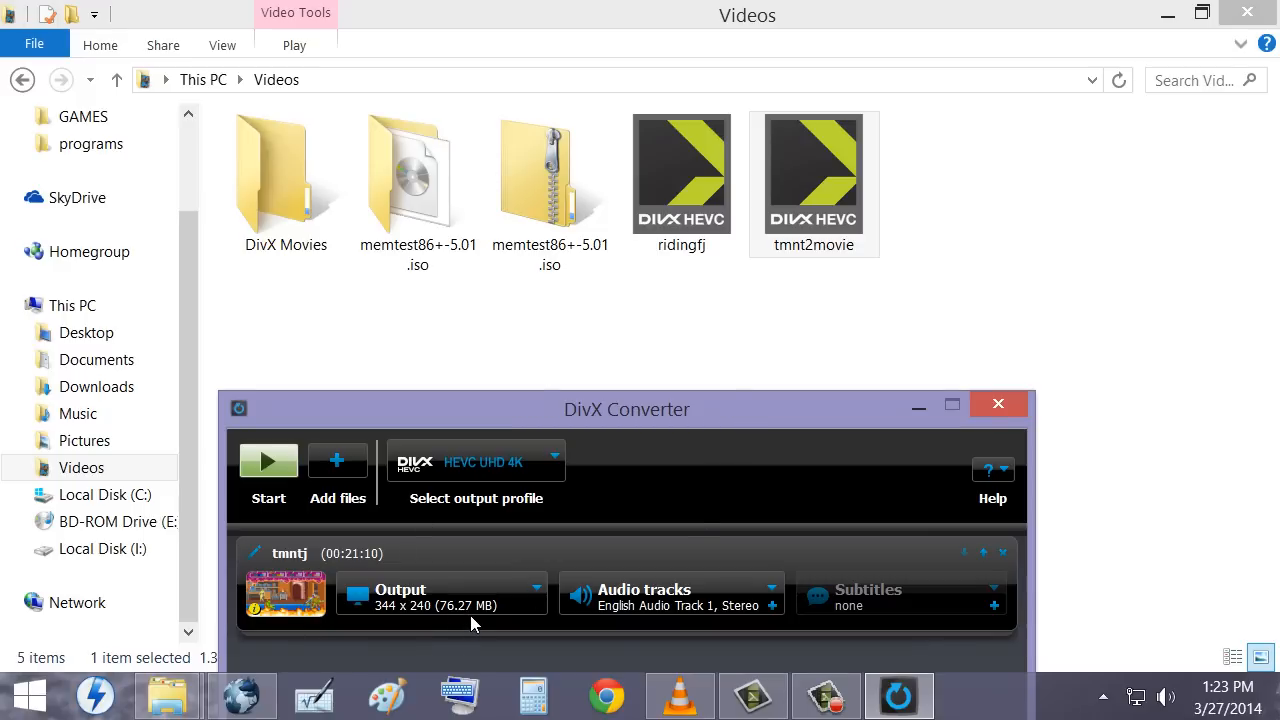
{"action": "mouse_move", "coordinate": [456, 620]}
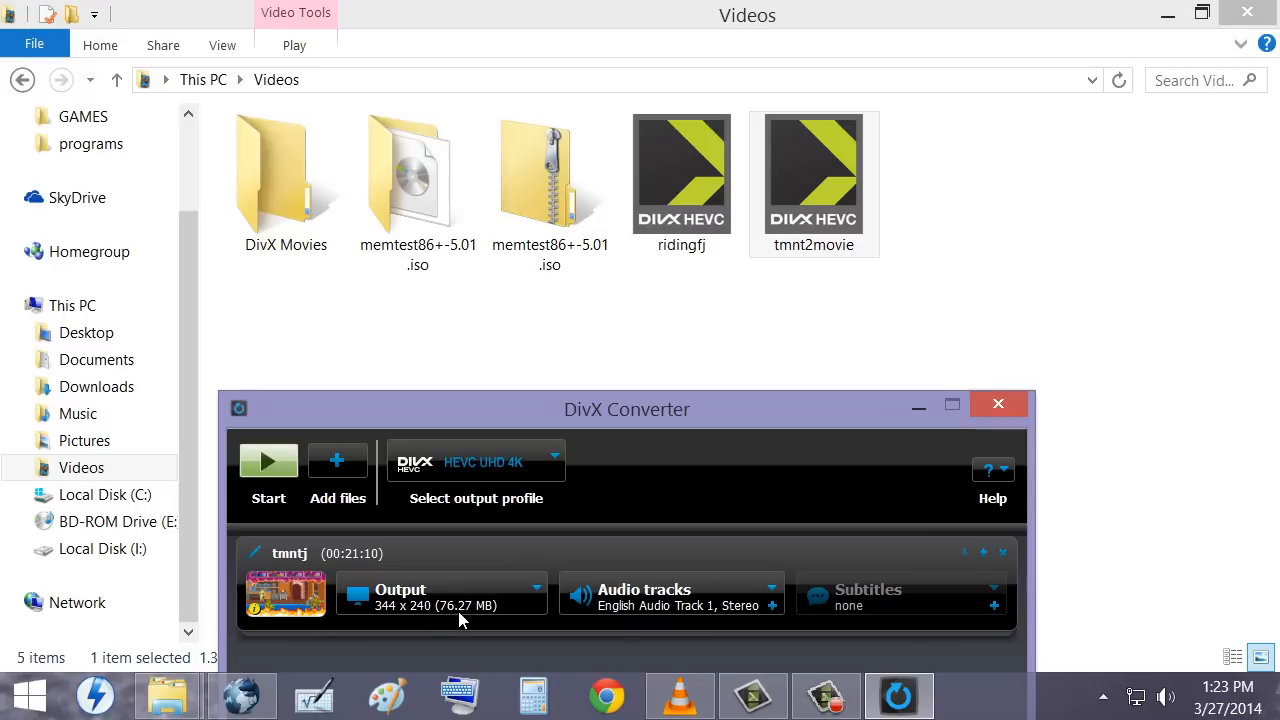
{"action": "mouse_move", "coordinate": [478, 616]}
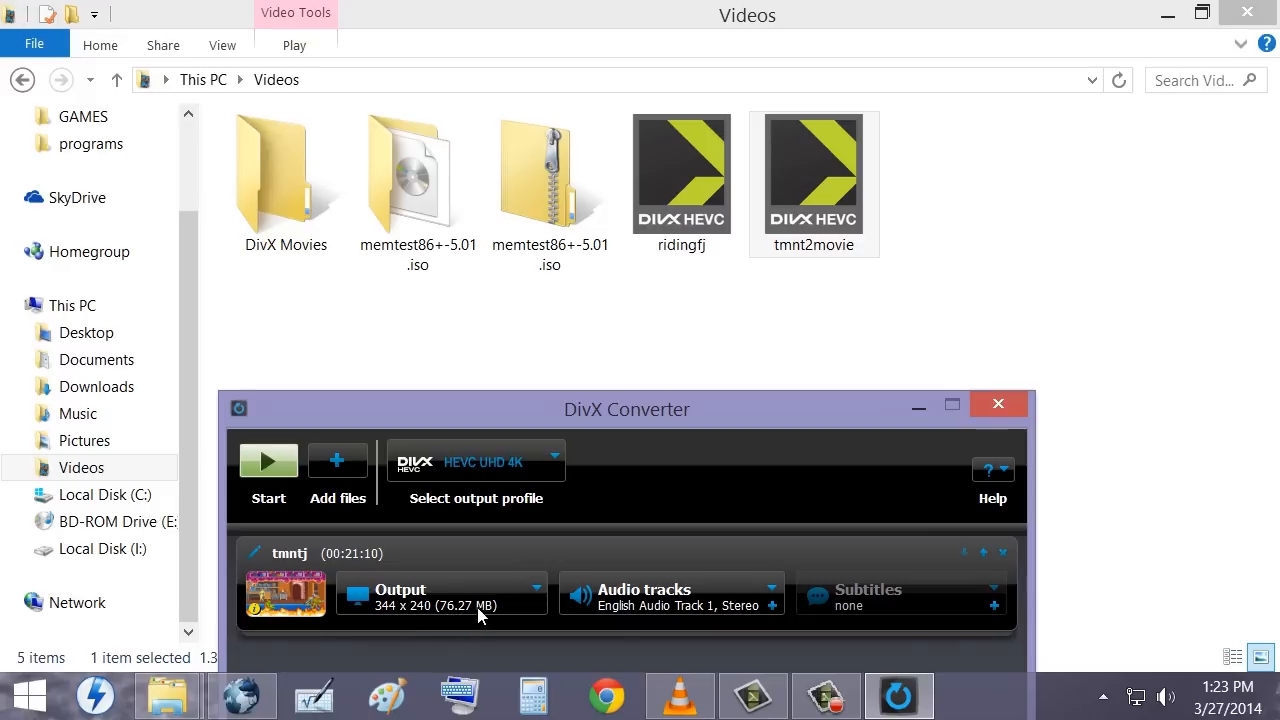
{"action": "mouse_move", "coordinate": [490, 614]}
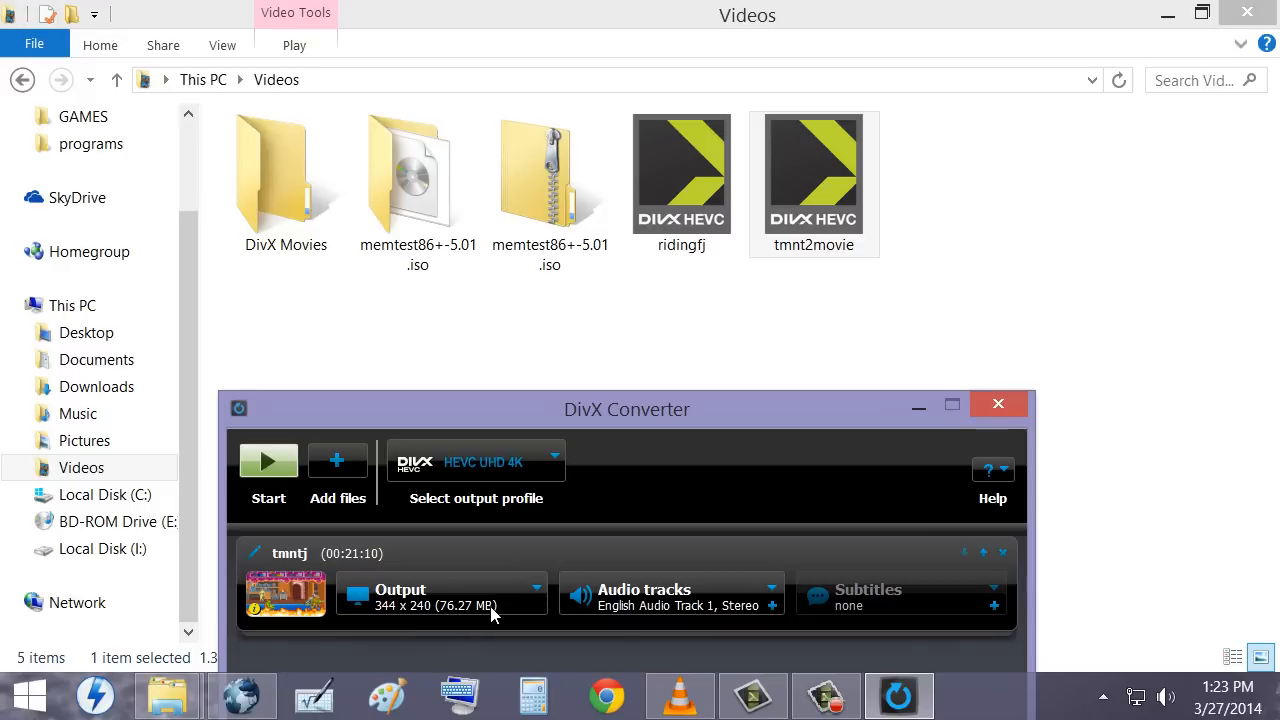
{"action": "mouse_move", "coordinate": [478, 558]}
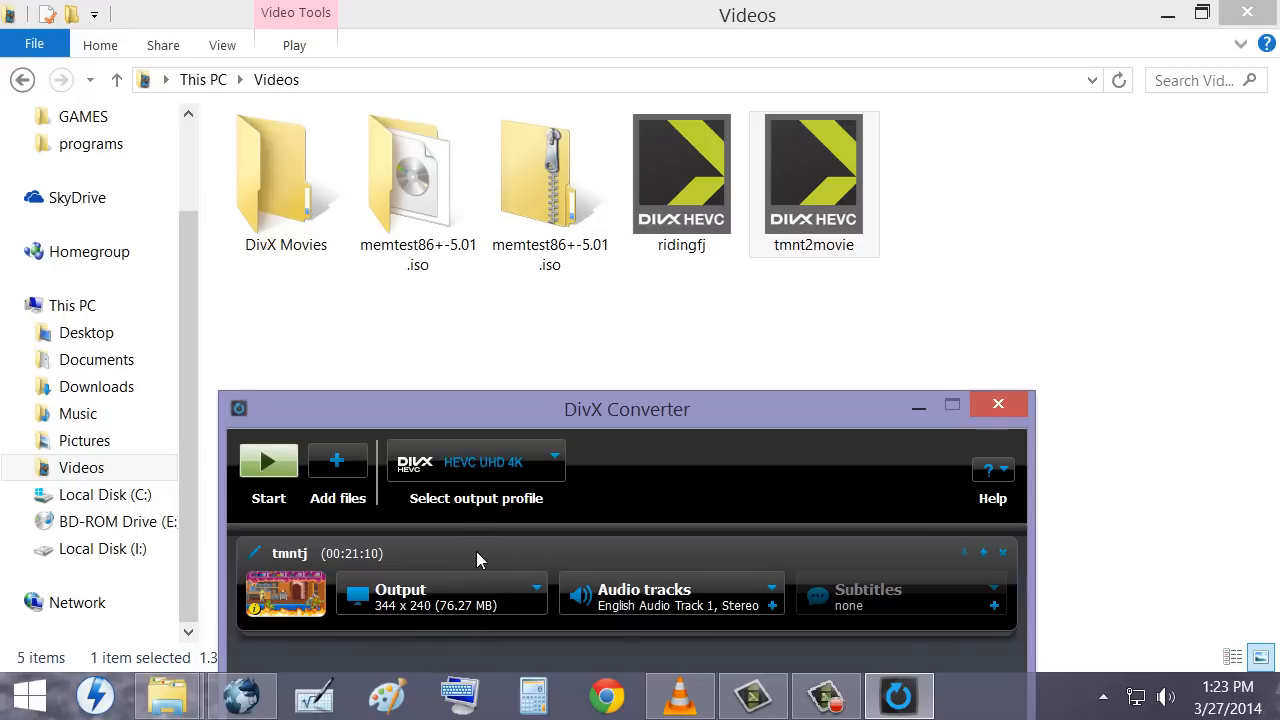
{"action": "mouse_move", "coordinate": [656, 610]}
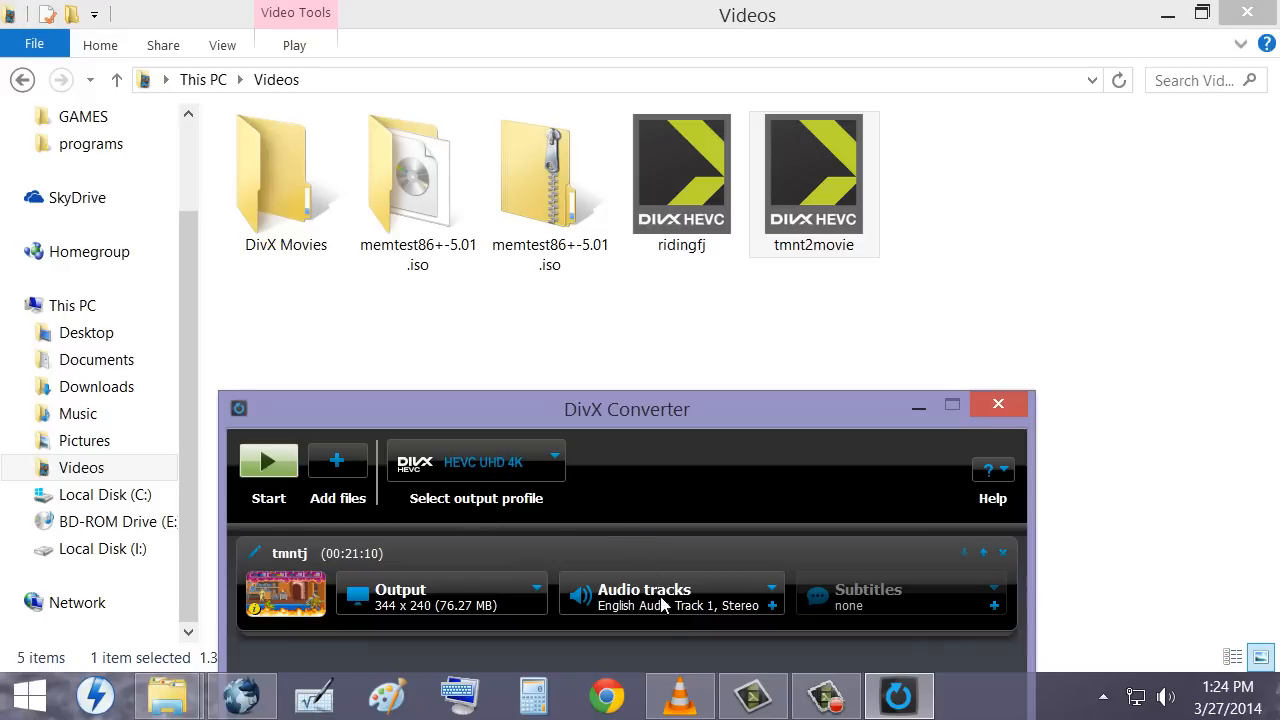
{"action": "mouse_move", "coordinate": [628, 584]}
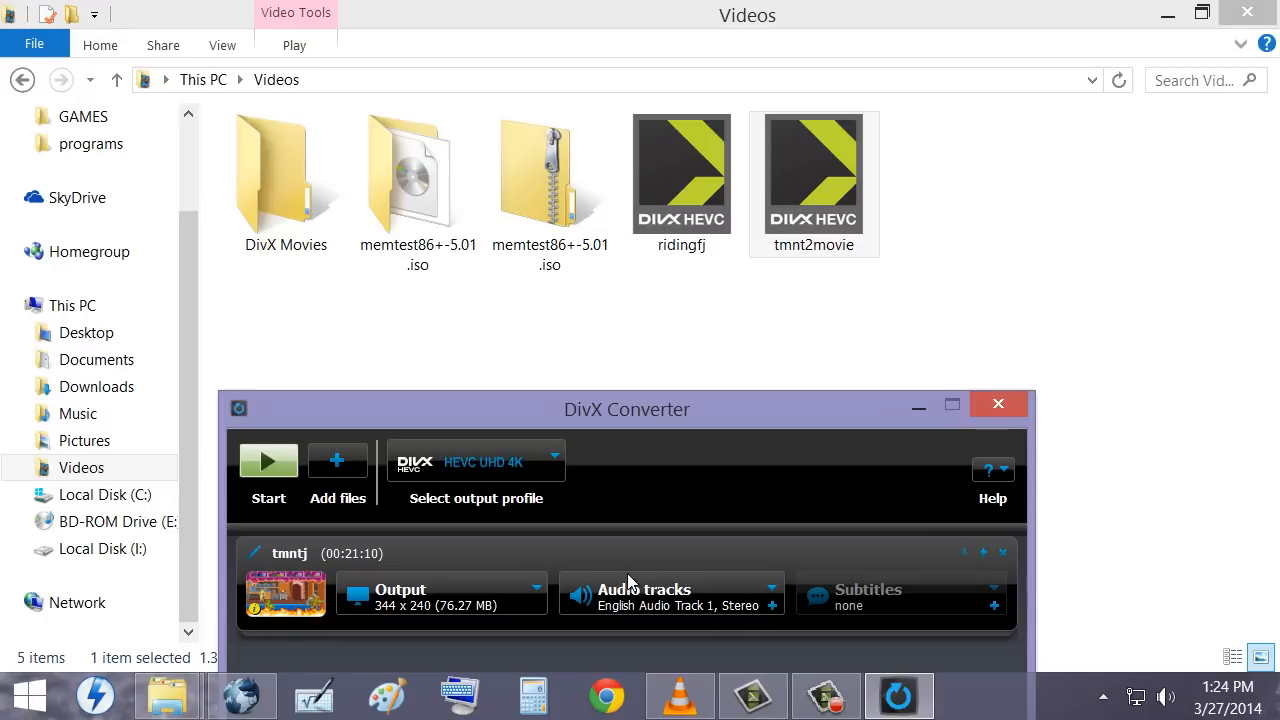
{"action": "mouse_move", "coordinate": [700, 616]}
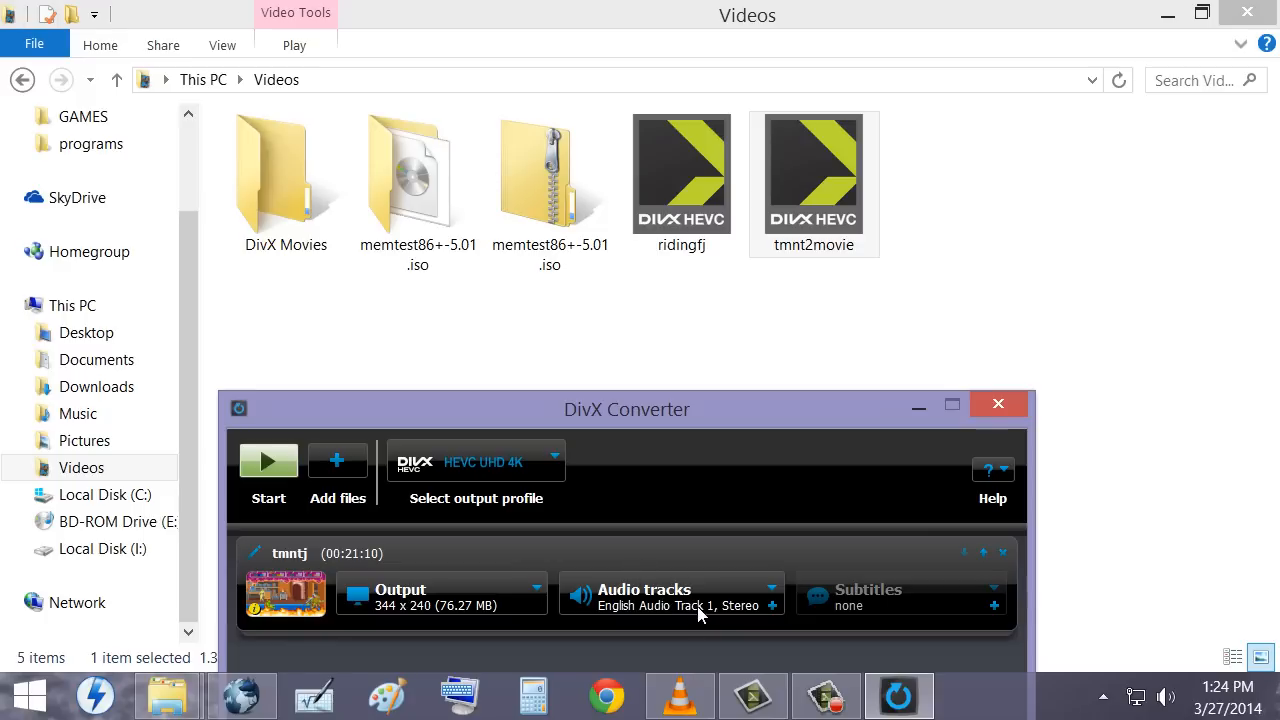
{"action": "mouse_move", "coordinate": [668, 596]}
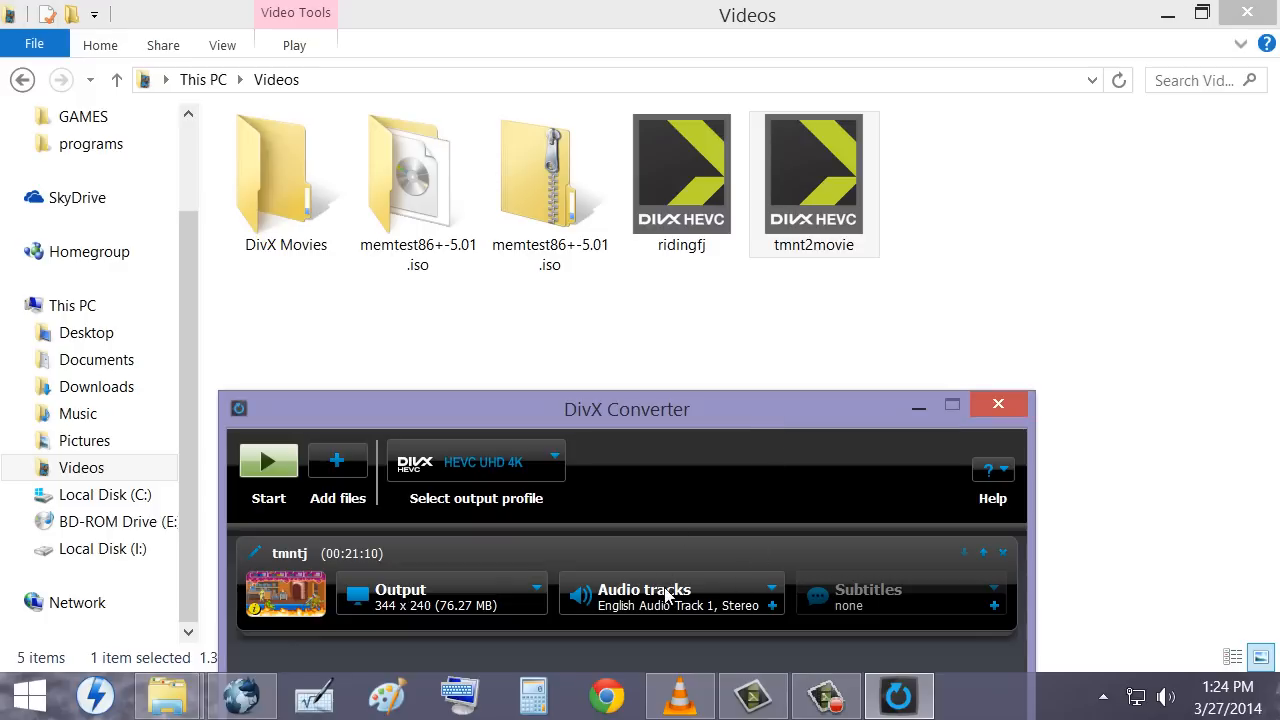
{"action": "mouse_move", "coordinate": [704, 612]}
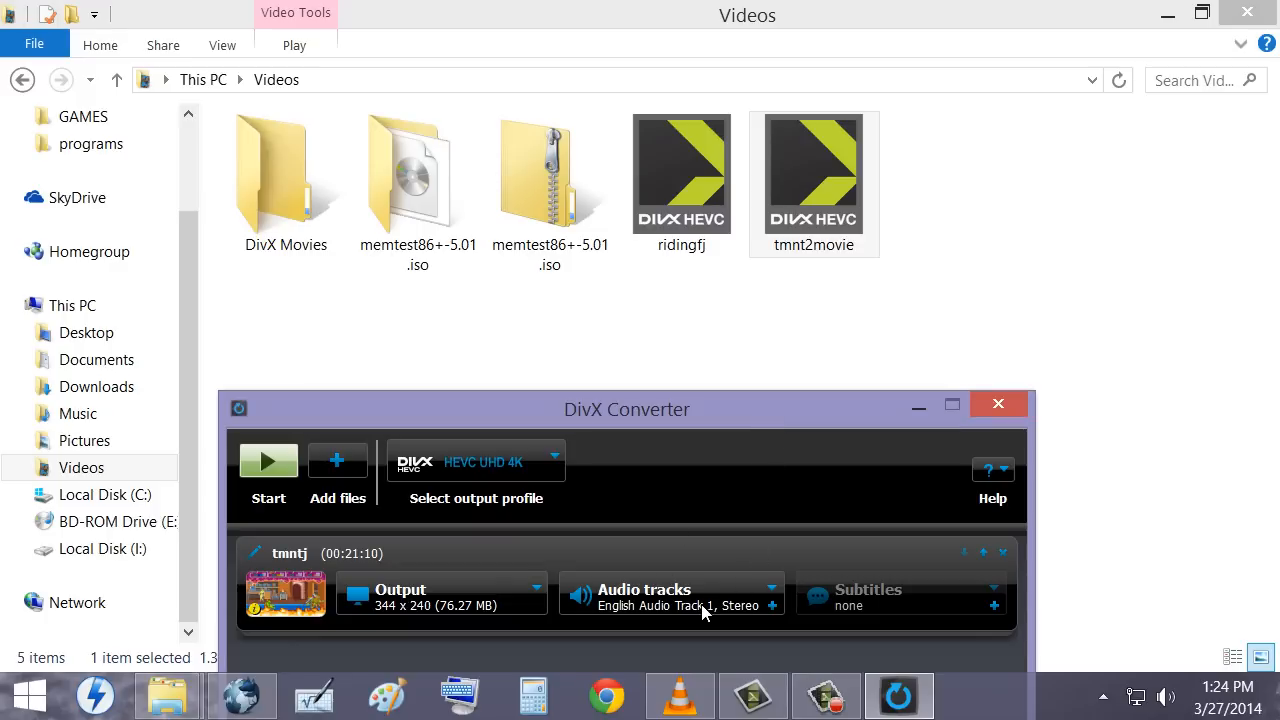
{"action": "mouse_move", "coordinate": [792, 508]}
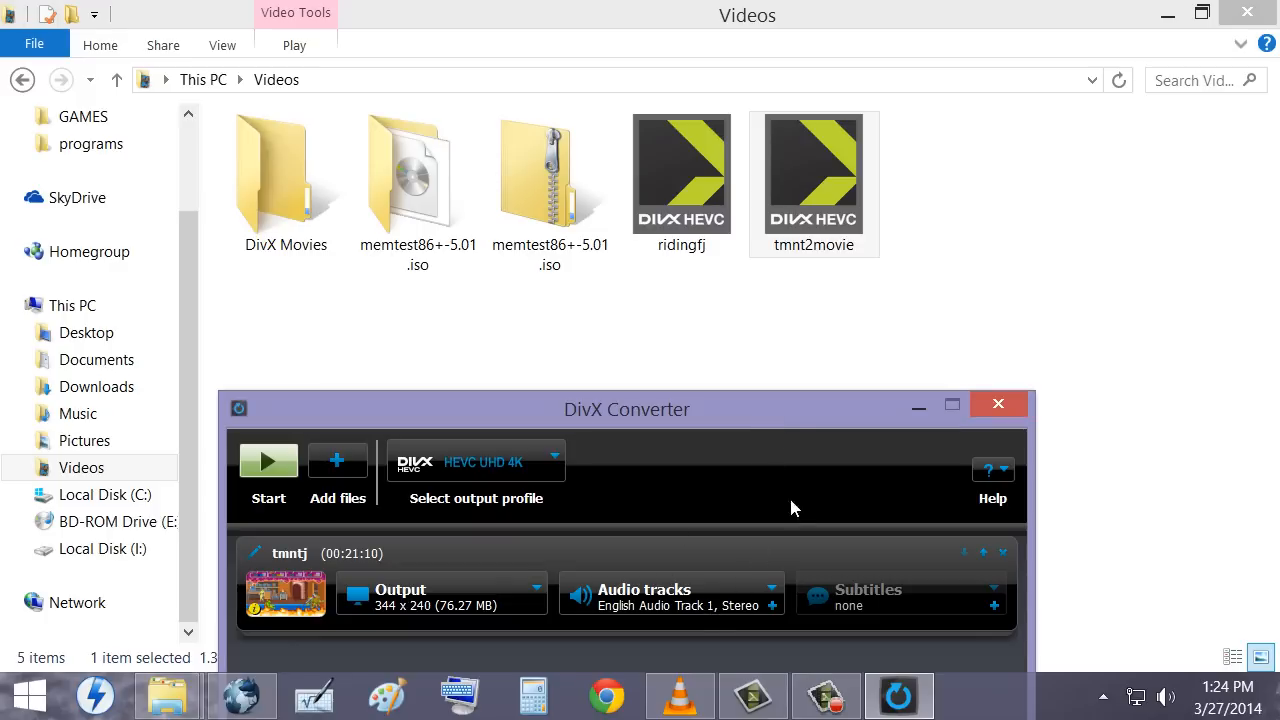
{"action": "mouse_move", "coordinate": [918, 404]}
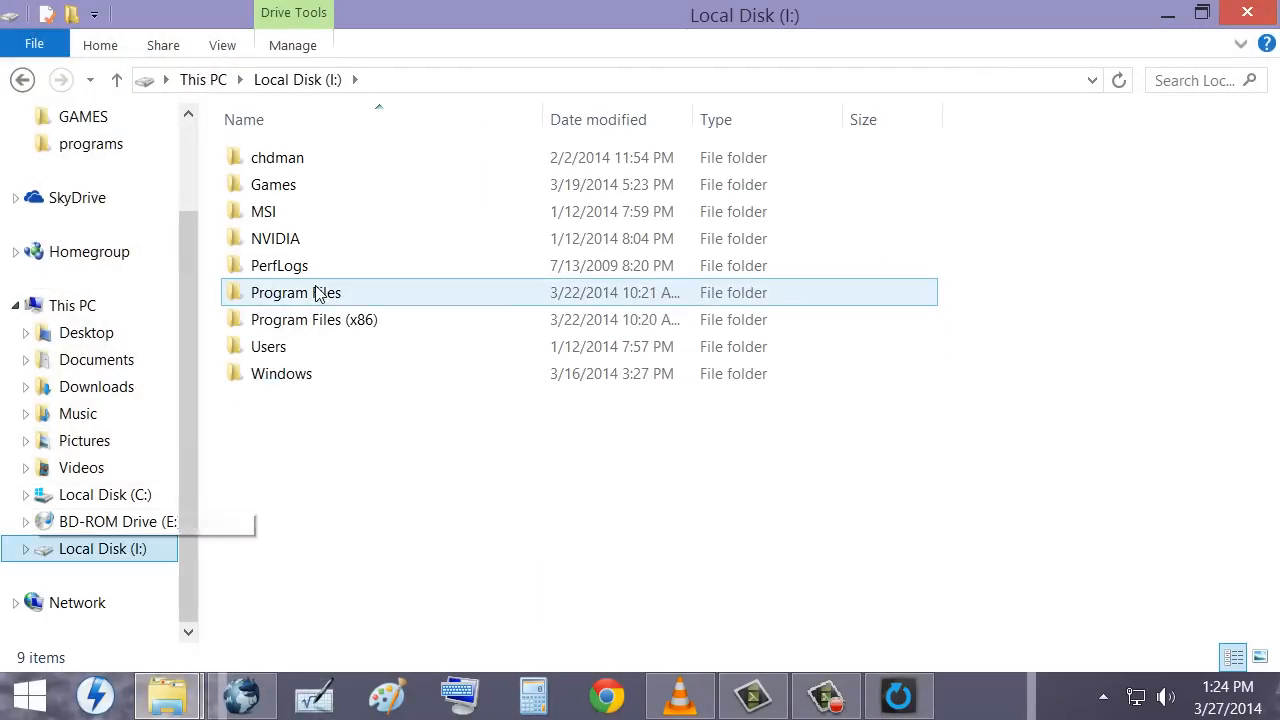
Browse Games > Emu > mameplus > snap and open tmntj with VLC media player
{"action": "double_click", "coordinate": [272, 184]}
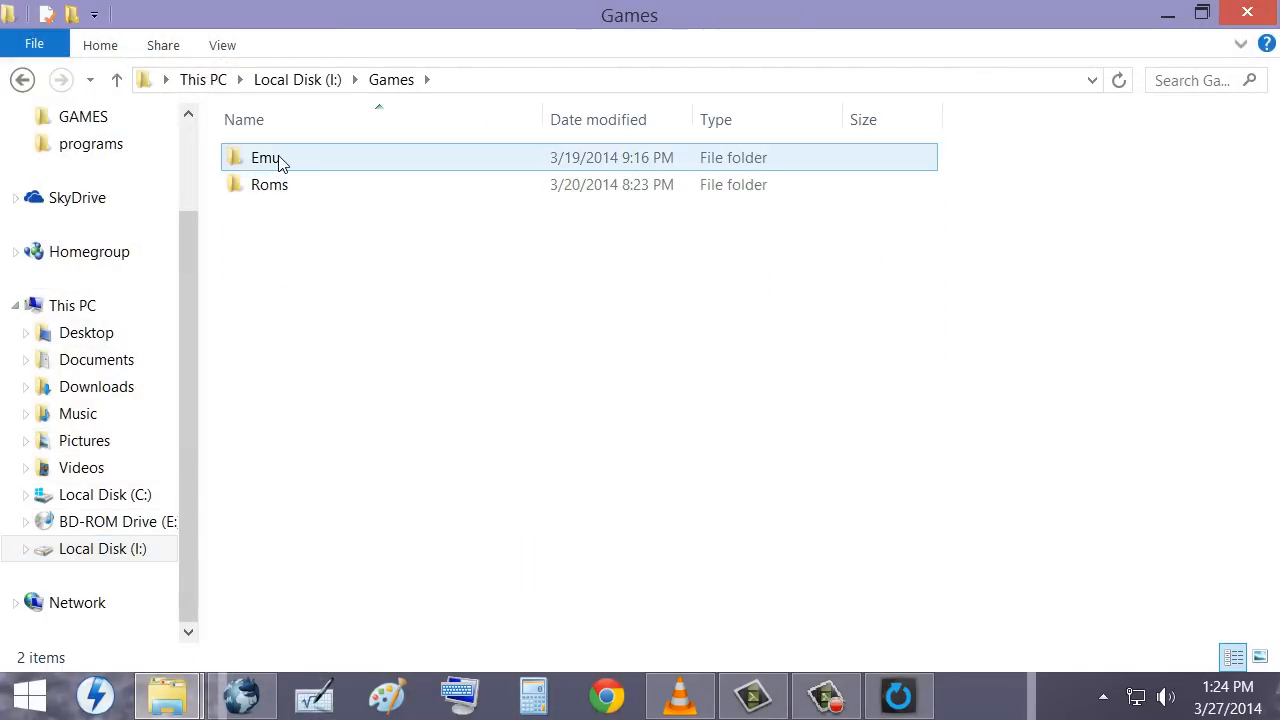
{"action": "double_click", "coordinate": [266, 156]}
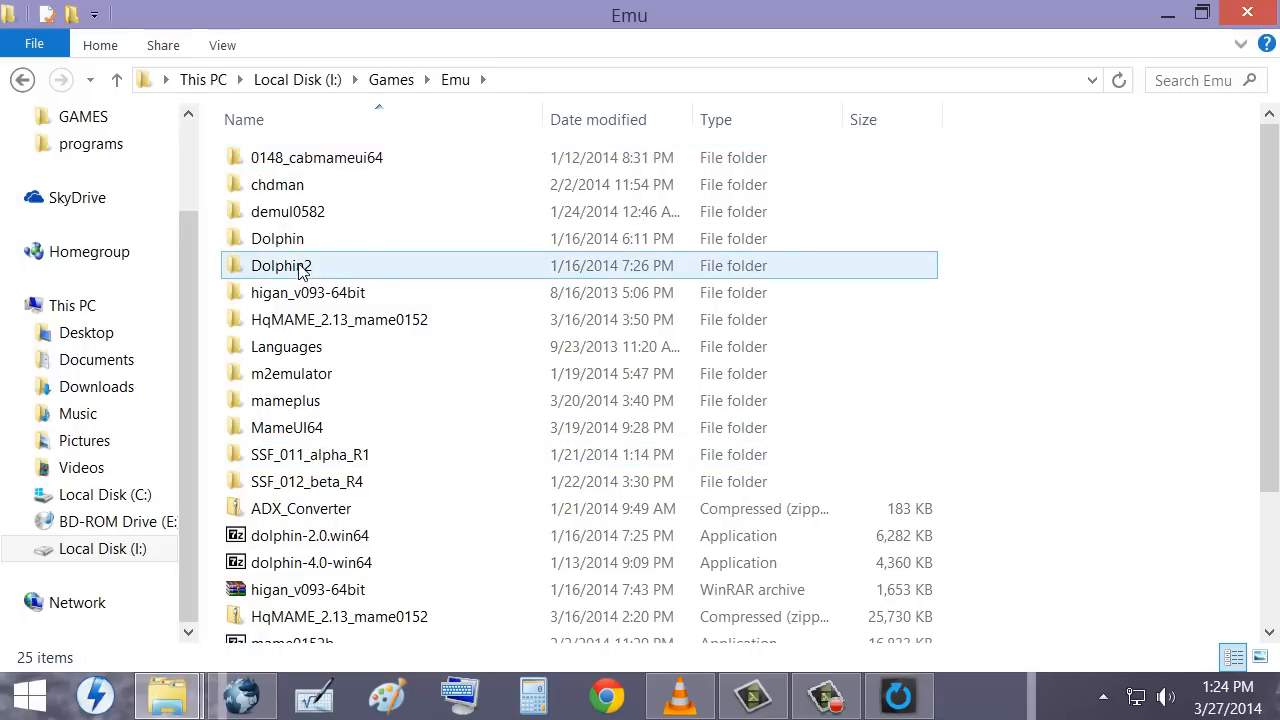
{"action": "double_click", "coordinate": [286, 400]}
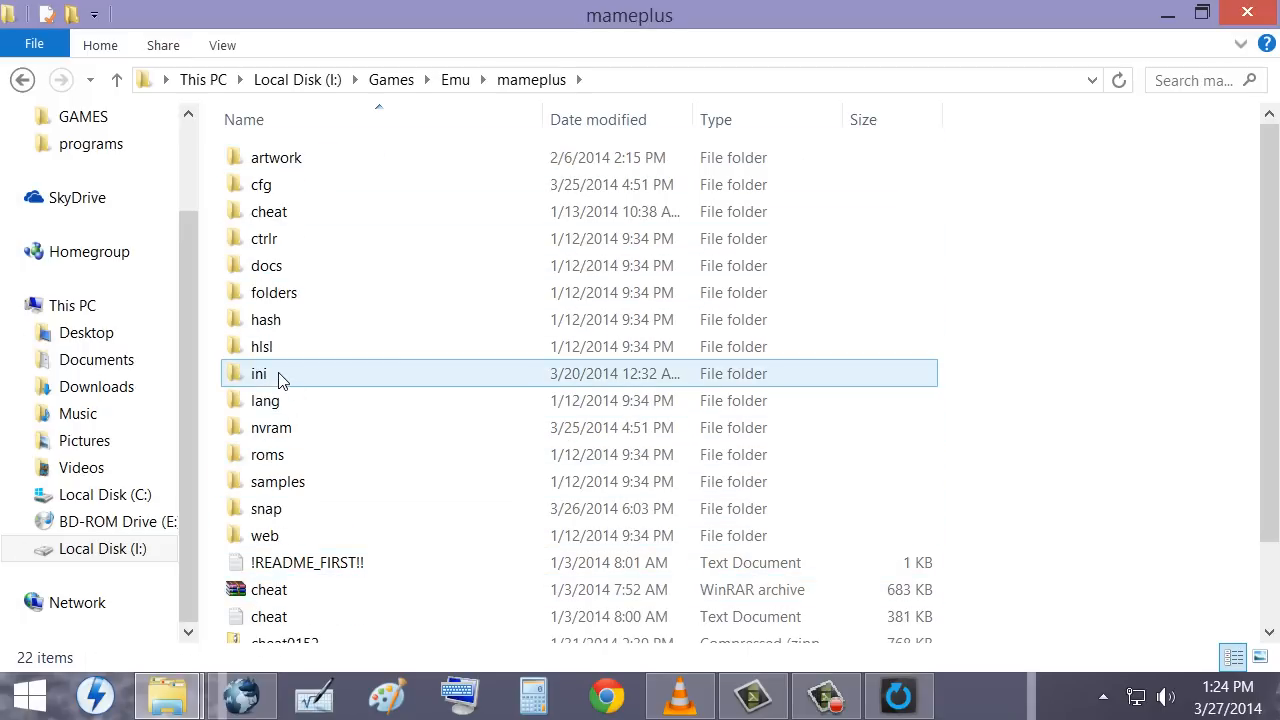
{"action": "double_click", "coordinate": [266, 508]}
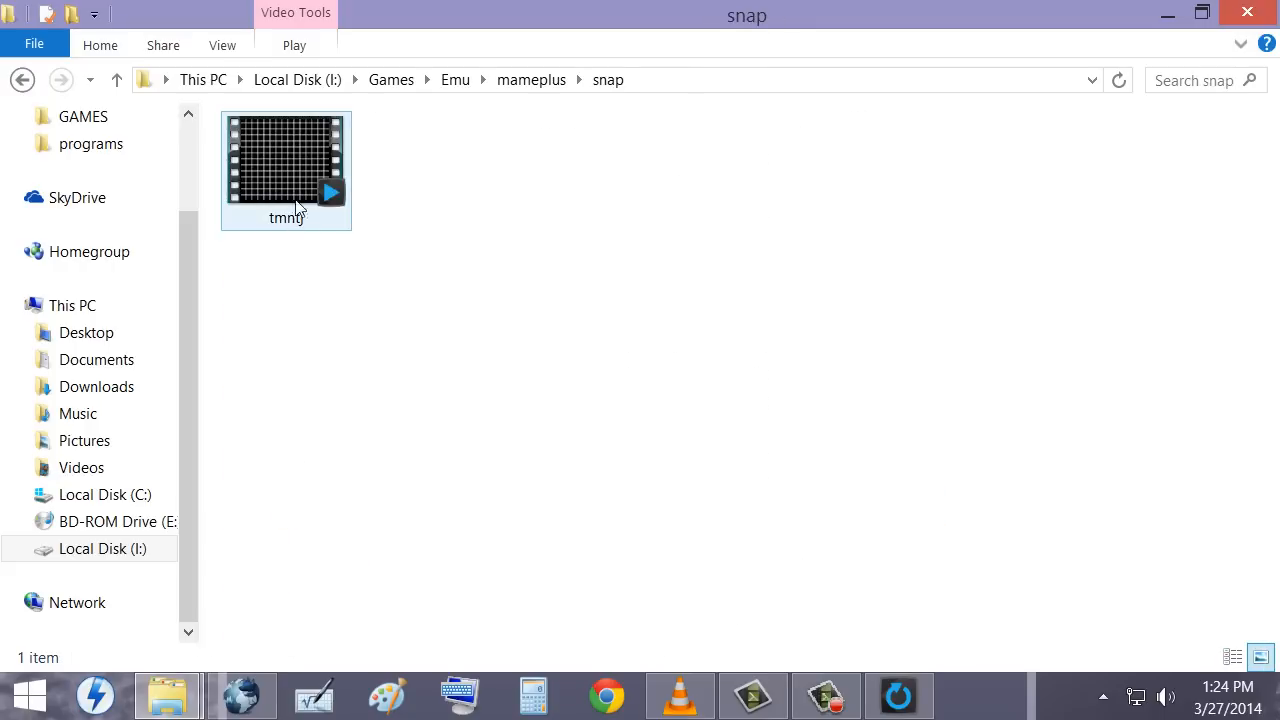
{"action": "right_click", "coordinate": [284, 160]}
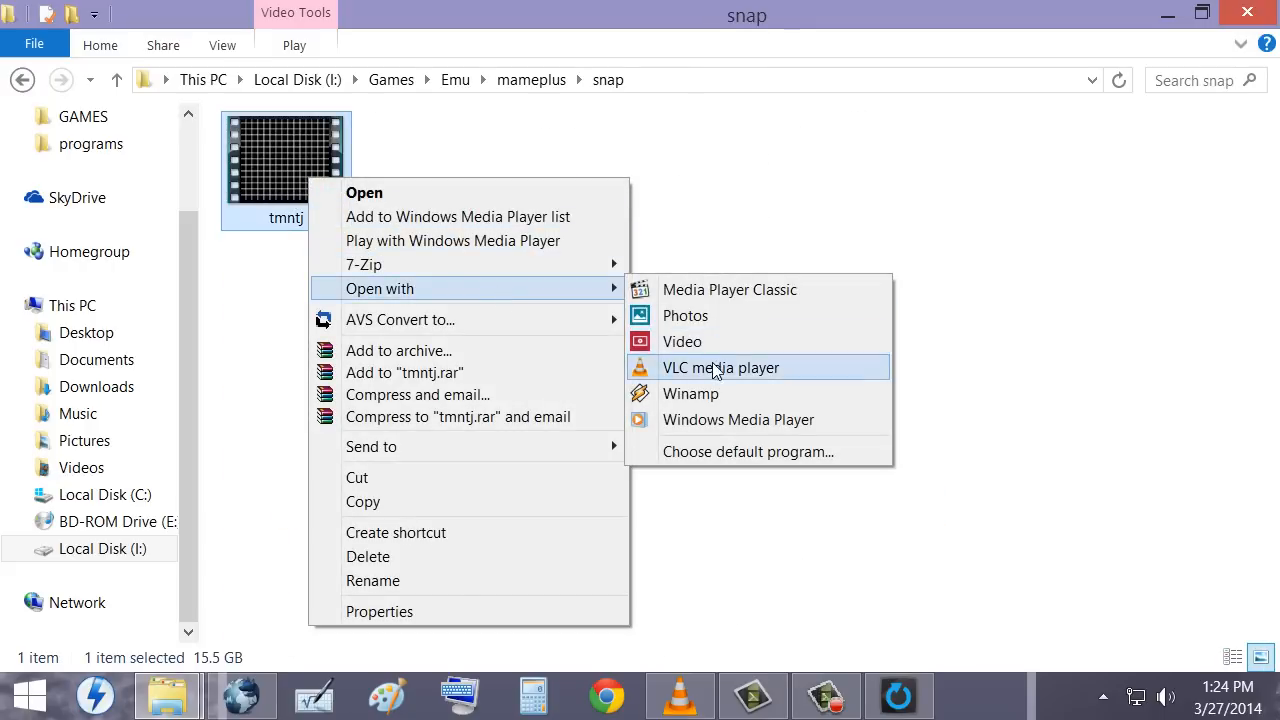
{"action": "left_click", "coordinate": [720, 368]}
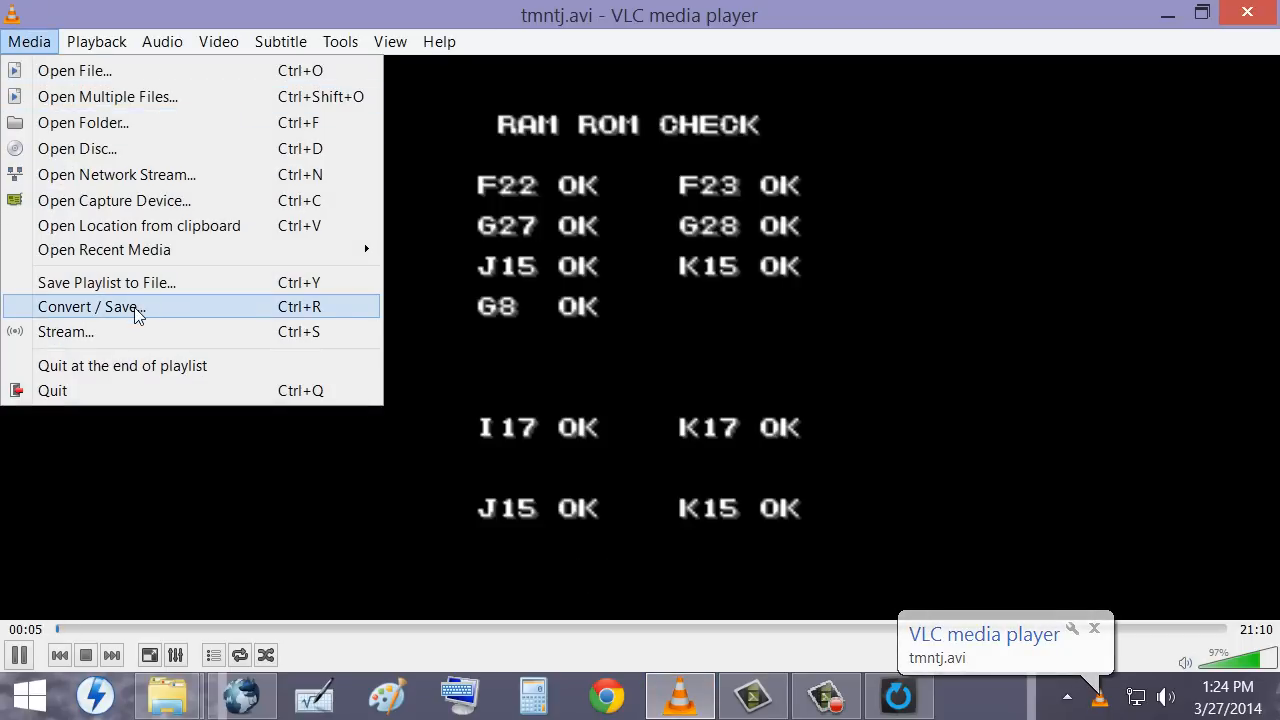
Start VLC's Convert/Save with tmntj.avi as the source and reach the conversion settings
{"action": "left_click", "coordinate": [88, 308]}
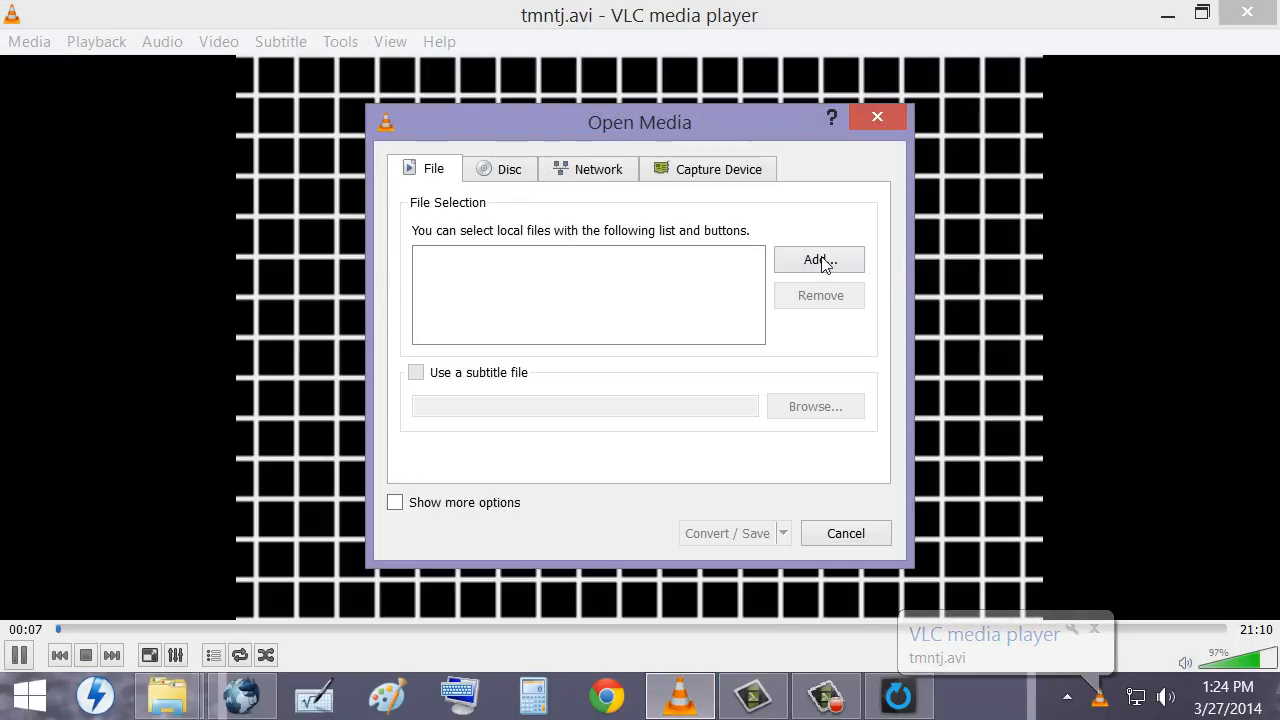
{"action": "left_click", "coordinate": [820, 260]}
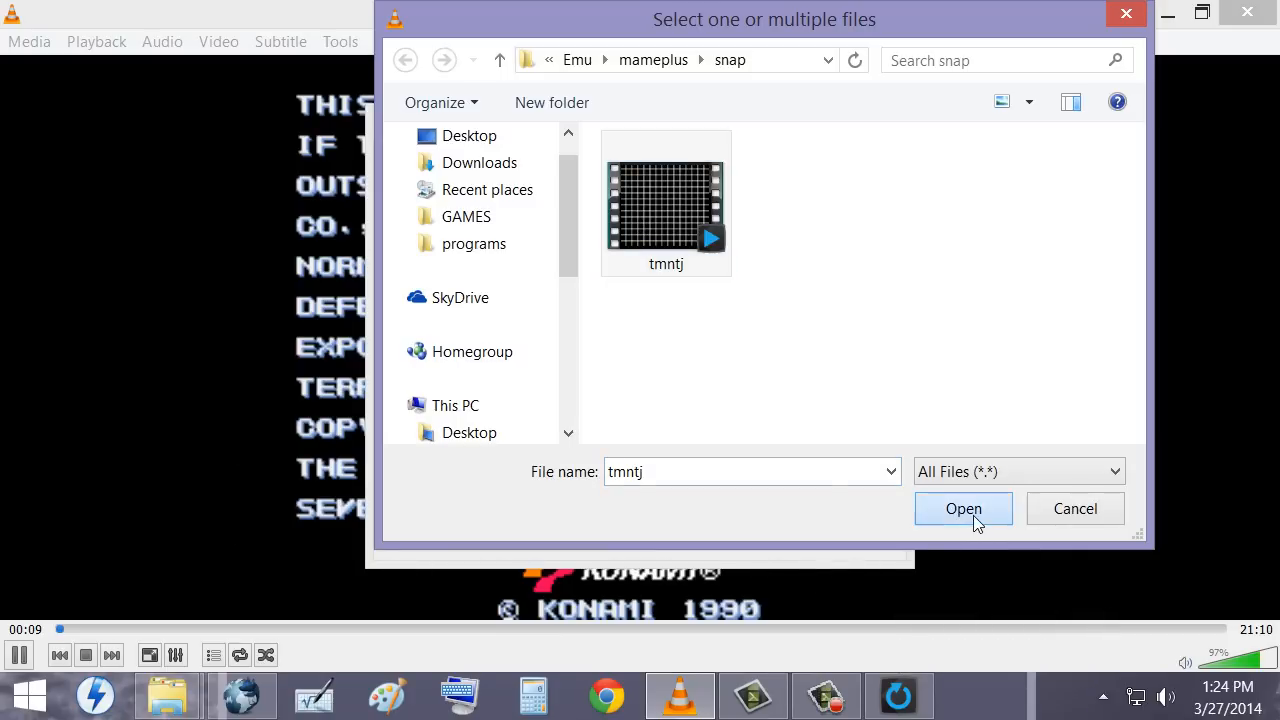
{"action": "left_click", "coordinate": [964, 508]}
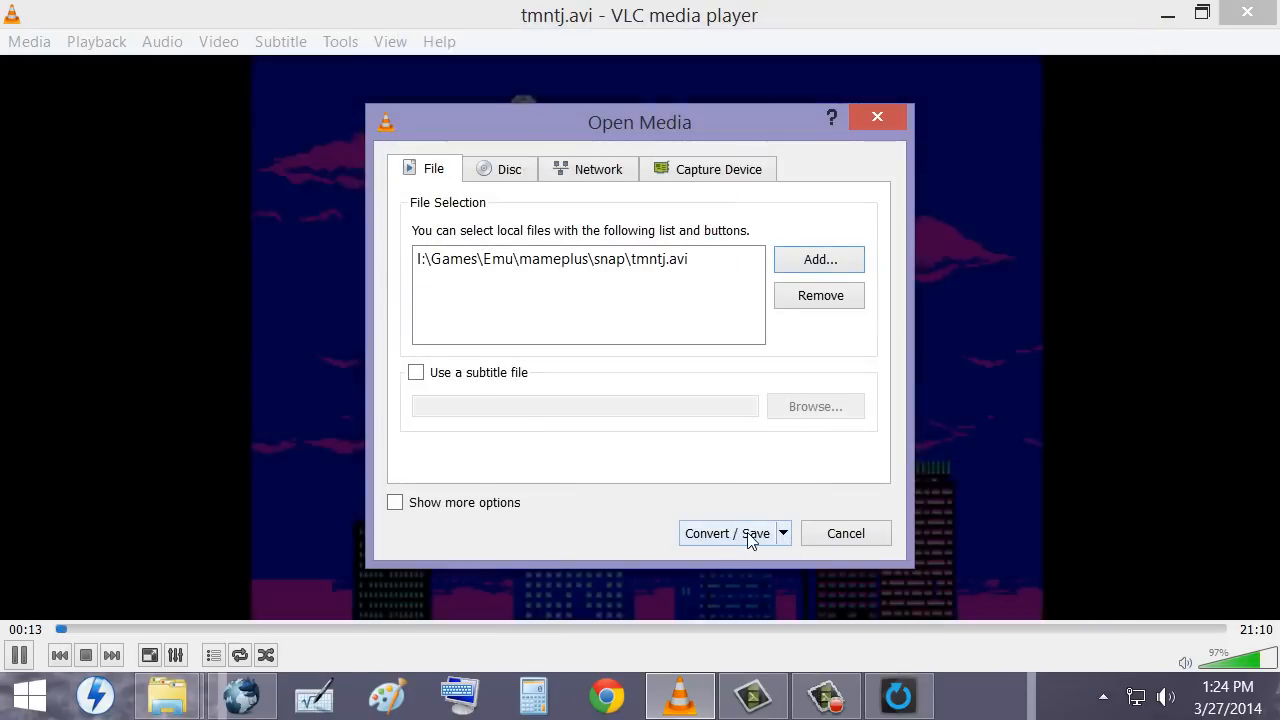
{"action": "left_click", "coordinate": [726, 532]}
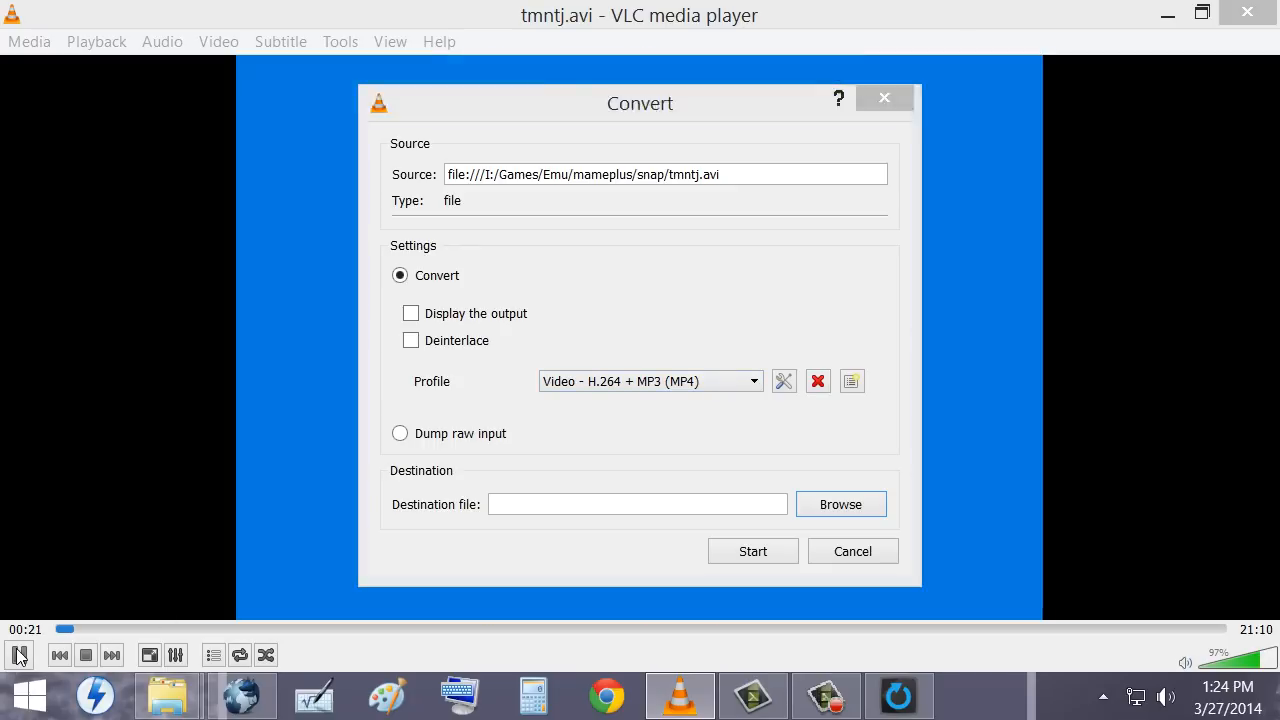
{"action": "left_click", "coordinate": [18, 656]}
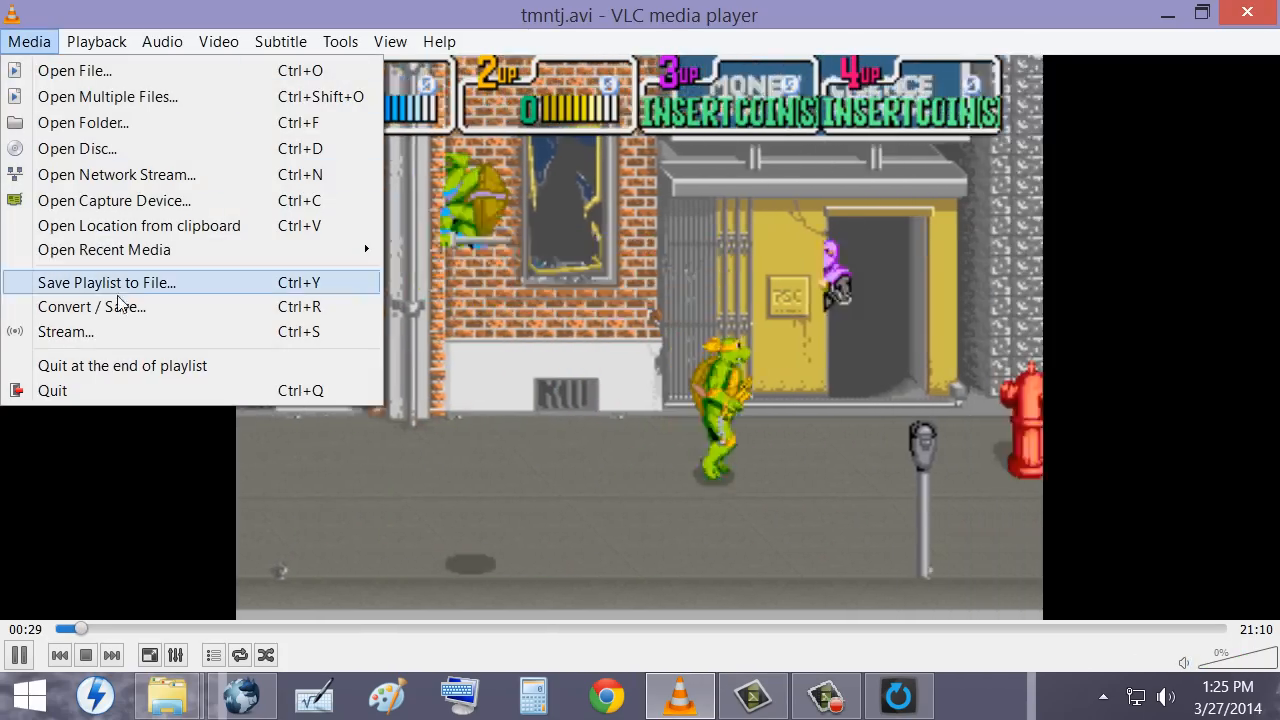
Choose the Audio - MP3 output profile for the extraction, then return to DivX Converter
{"action": "left_click", "coordinate": [92, 306]}
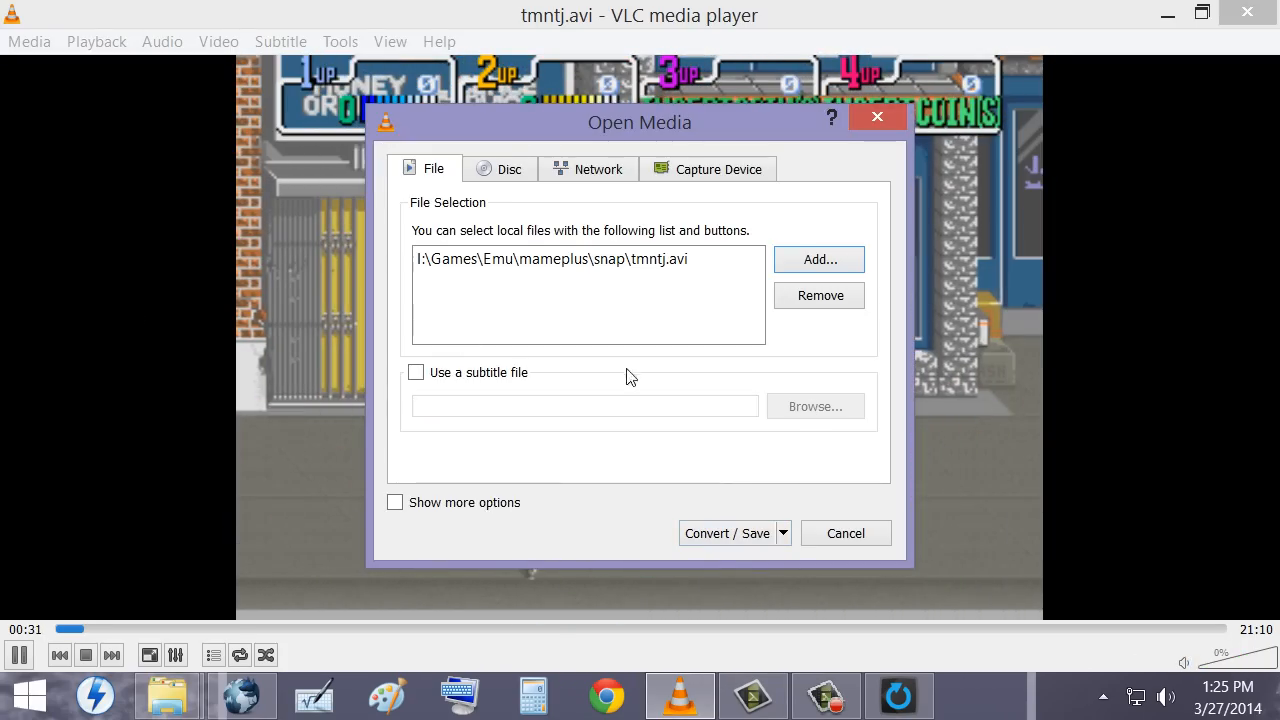
{"action": "left_click", "coordinate": [728, 532]}
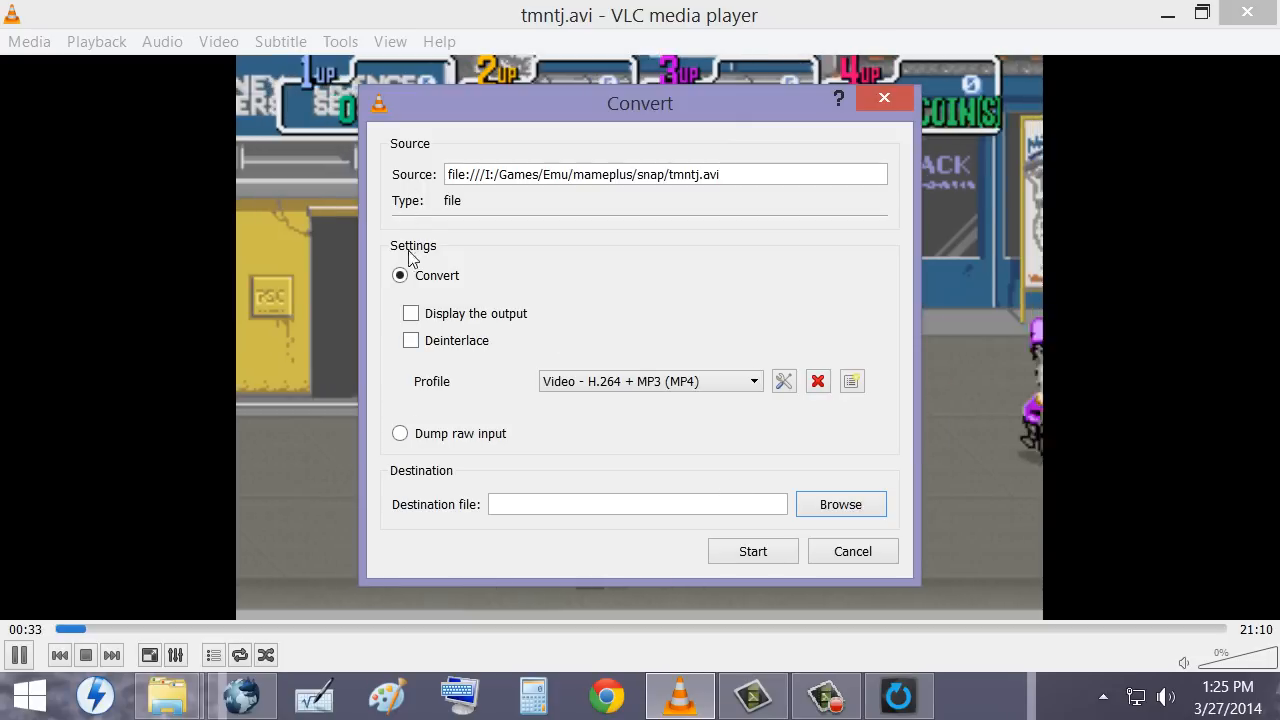
{"action": "left_click", "coordinate": [752, 380]}
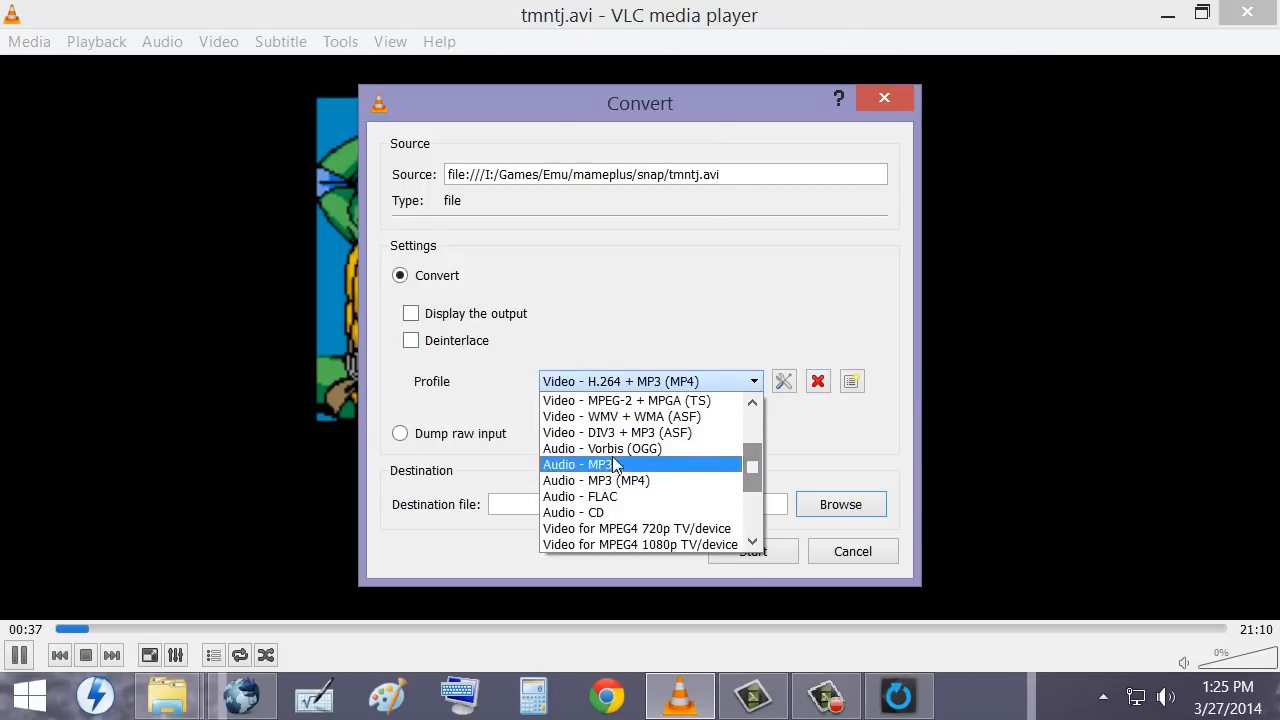
{"action": "left_click", "coordinate": [578, 464]}
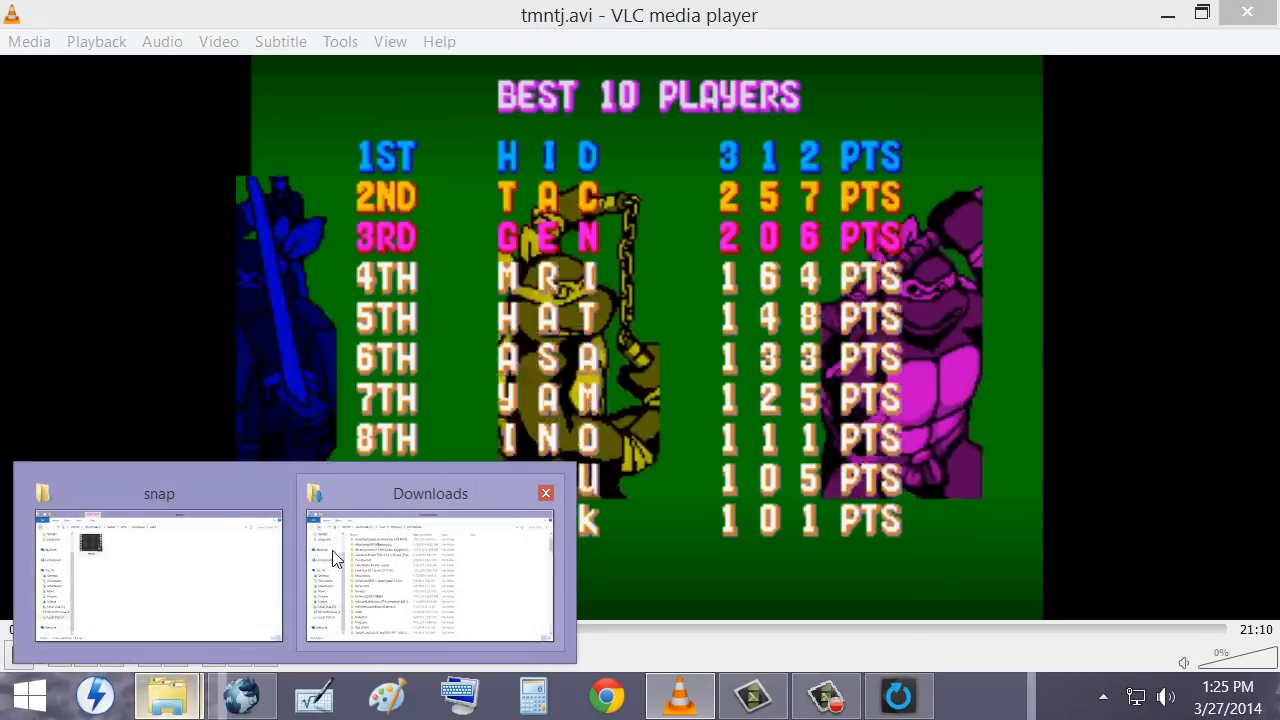
{"action": "left_click", "coordinate": [160, 576]}
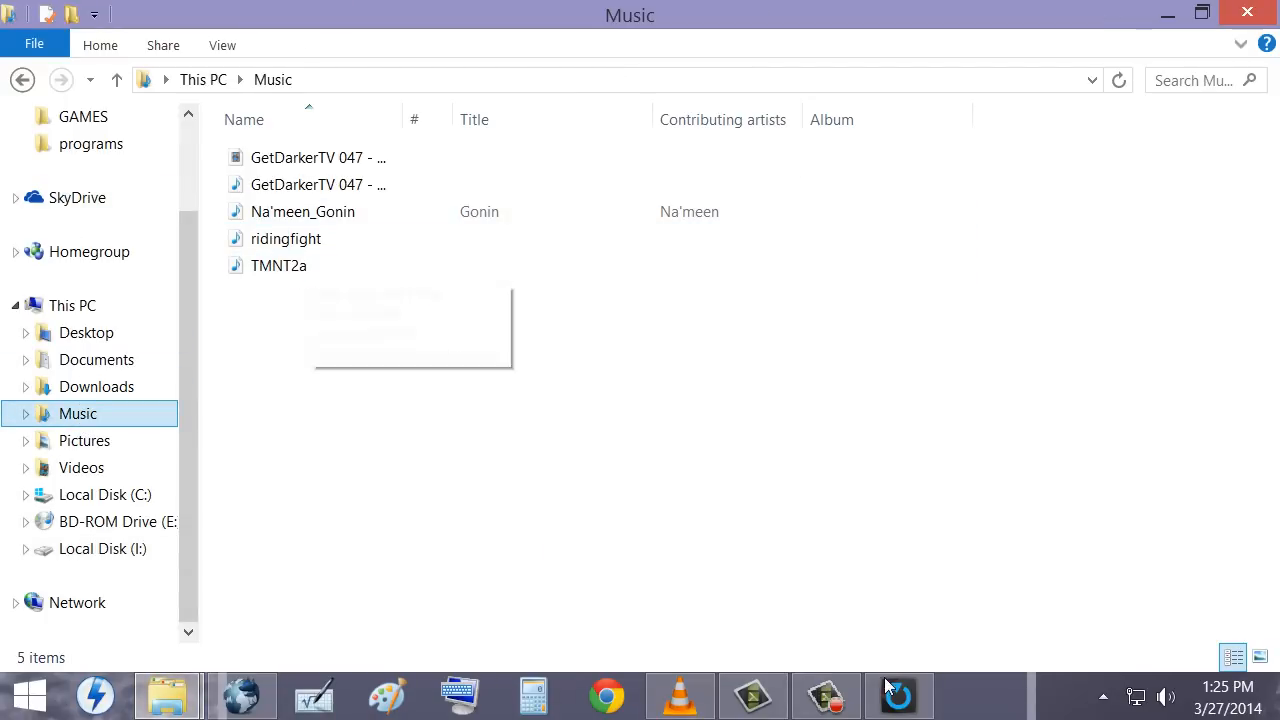
{"action": "left_click", "coordinate": [896, 694]}
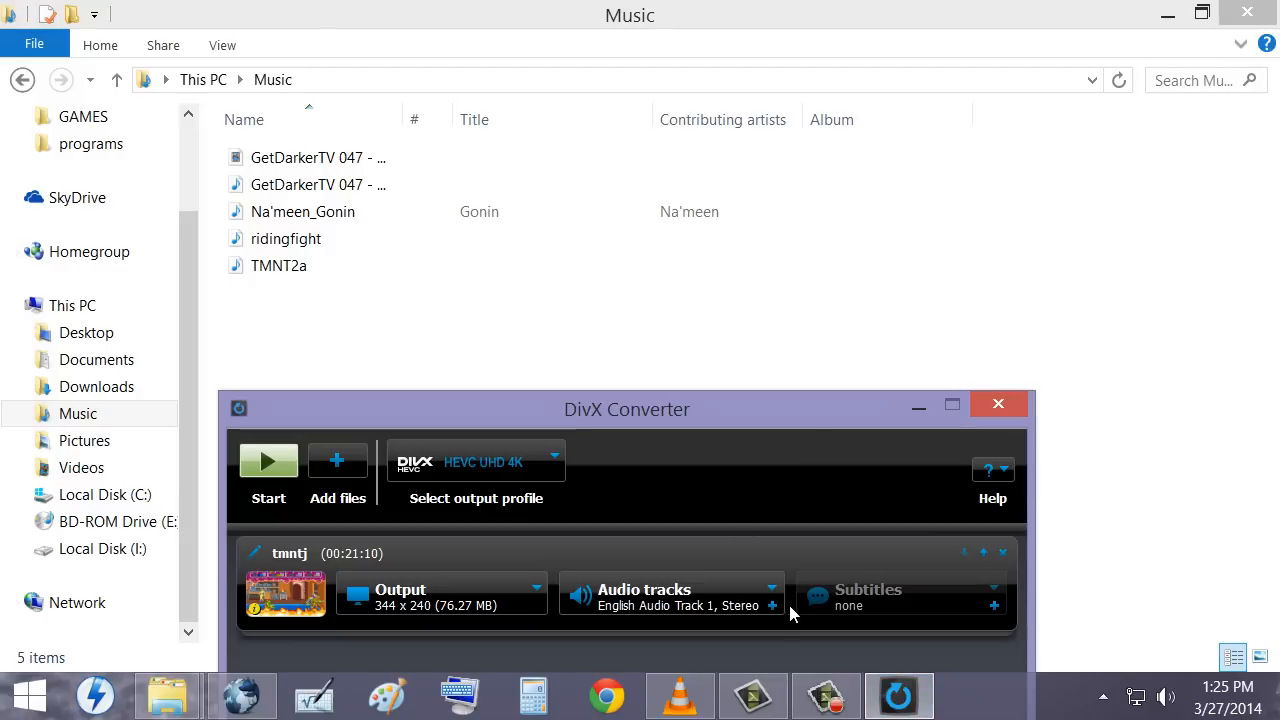
{"action": "mouse_move", "coordinate": [776, 616]}
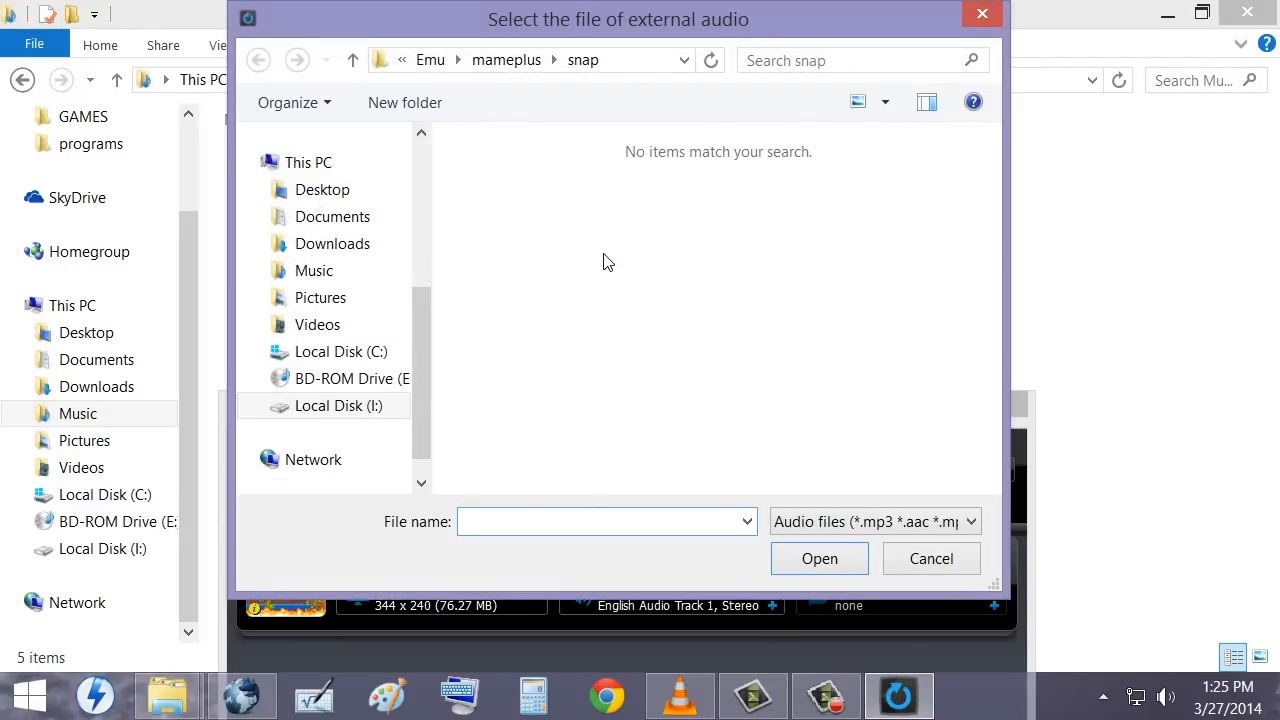
Choose TMNT2a from the Music folder as the external audio file for tmntj
{"action": "left_click", "coordinate": [314, 270]}
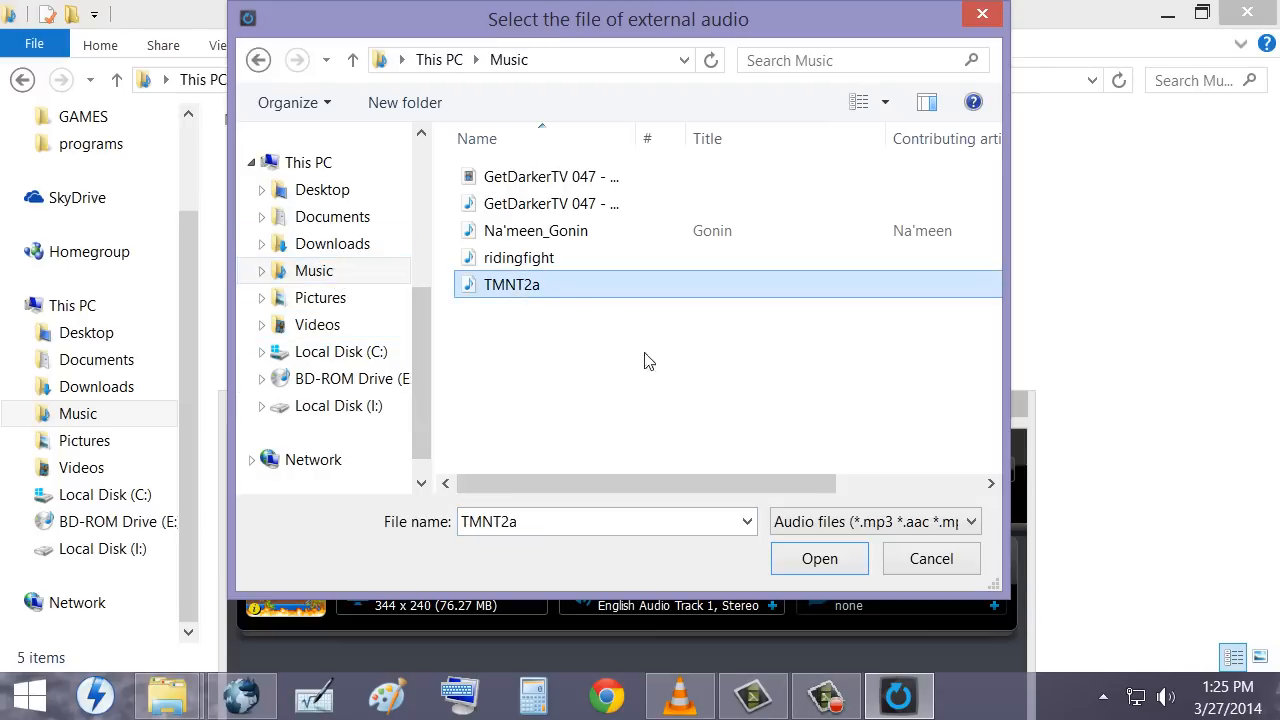
{"action": "left_click", "coordinate": [820, 558]}
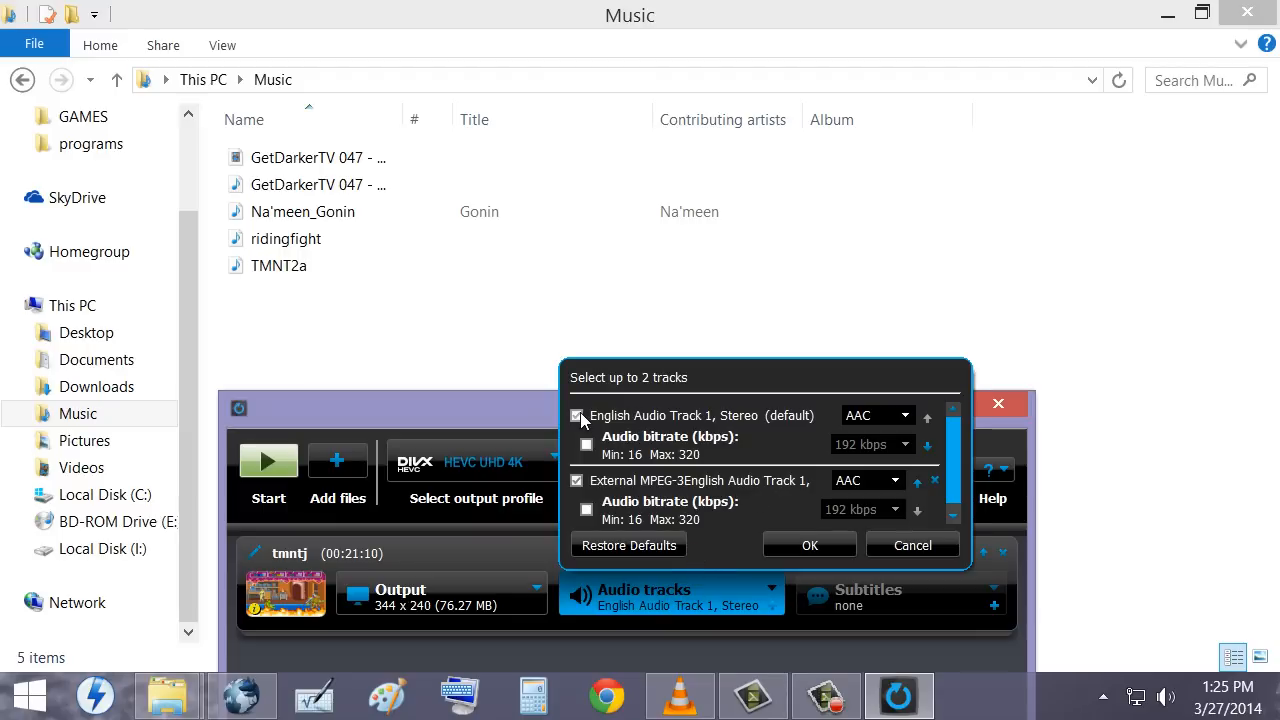
Untick English Audio Track 1, set the external track's codec to MP3 and confirm
{"action": "left_click", "coordinate": [576, 414]}
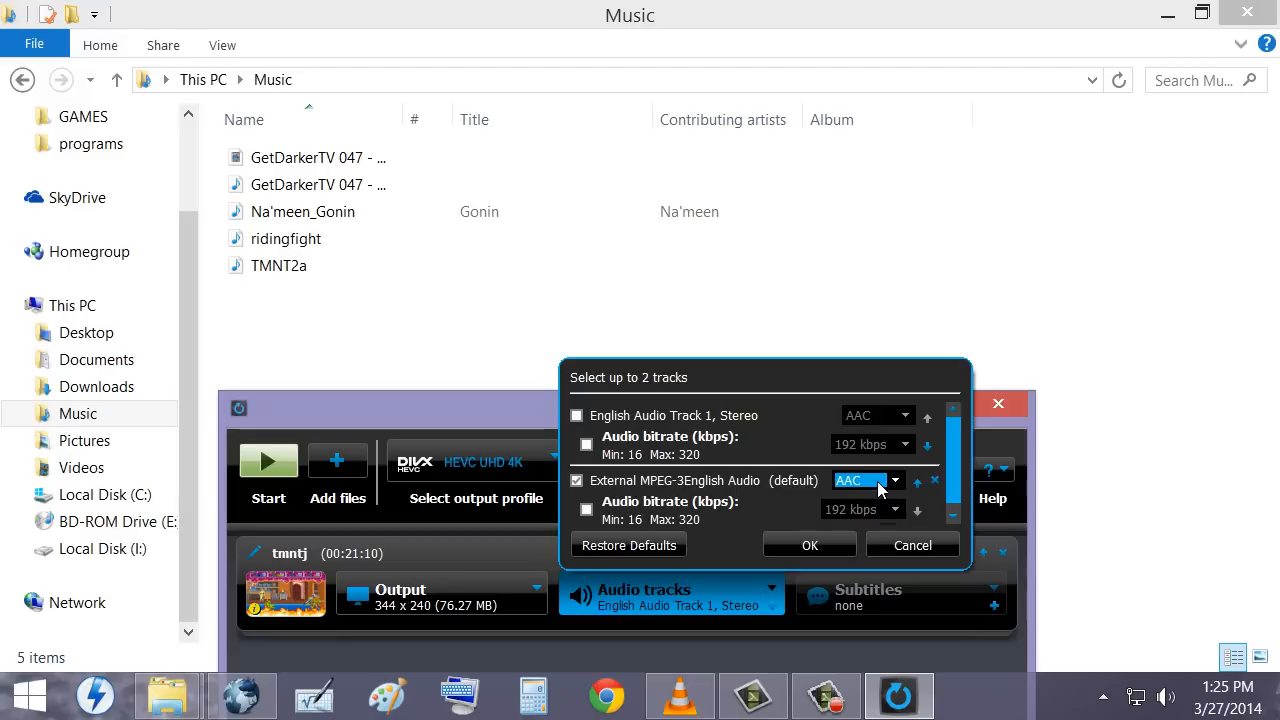
{"action": "left_click", "coordinate": [856, 480]}
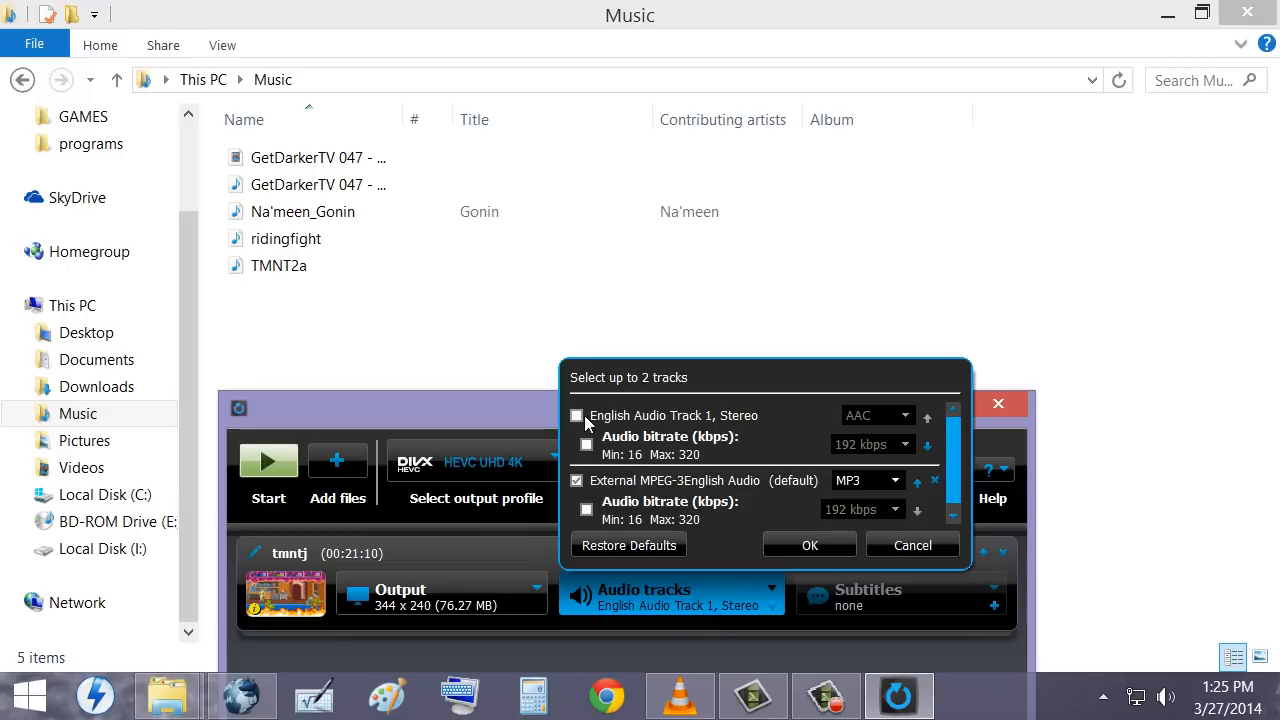
{"action": "mouse_move", "coordinate": [612, 420]}
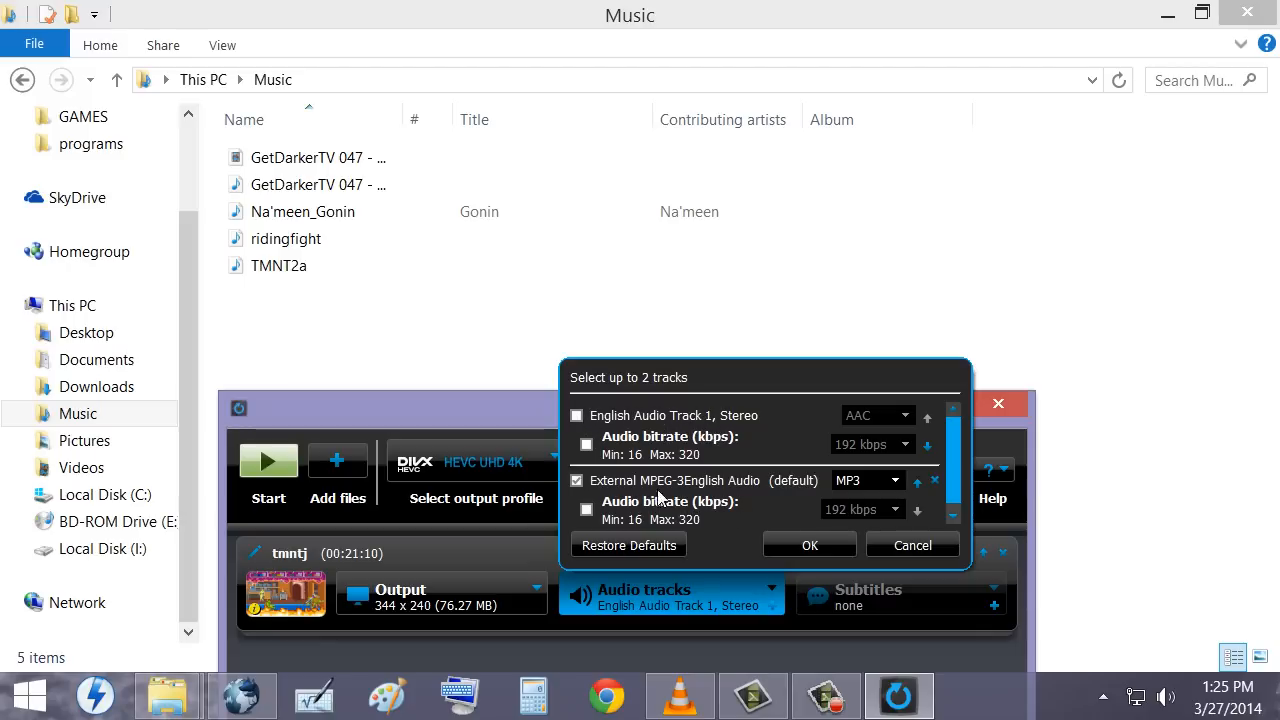
{"action": "left_click", "coordinate": [576, 480]}
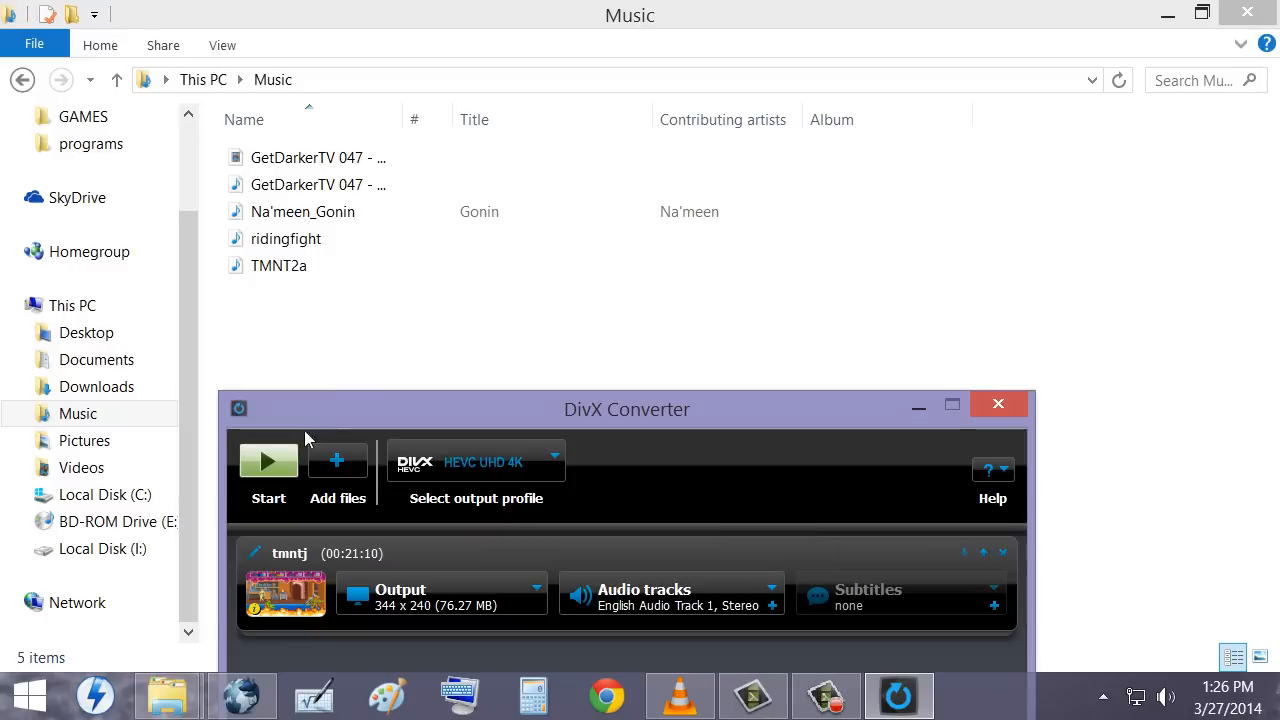
{"action": "mouse_move", "coordinate": [936, 418]}
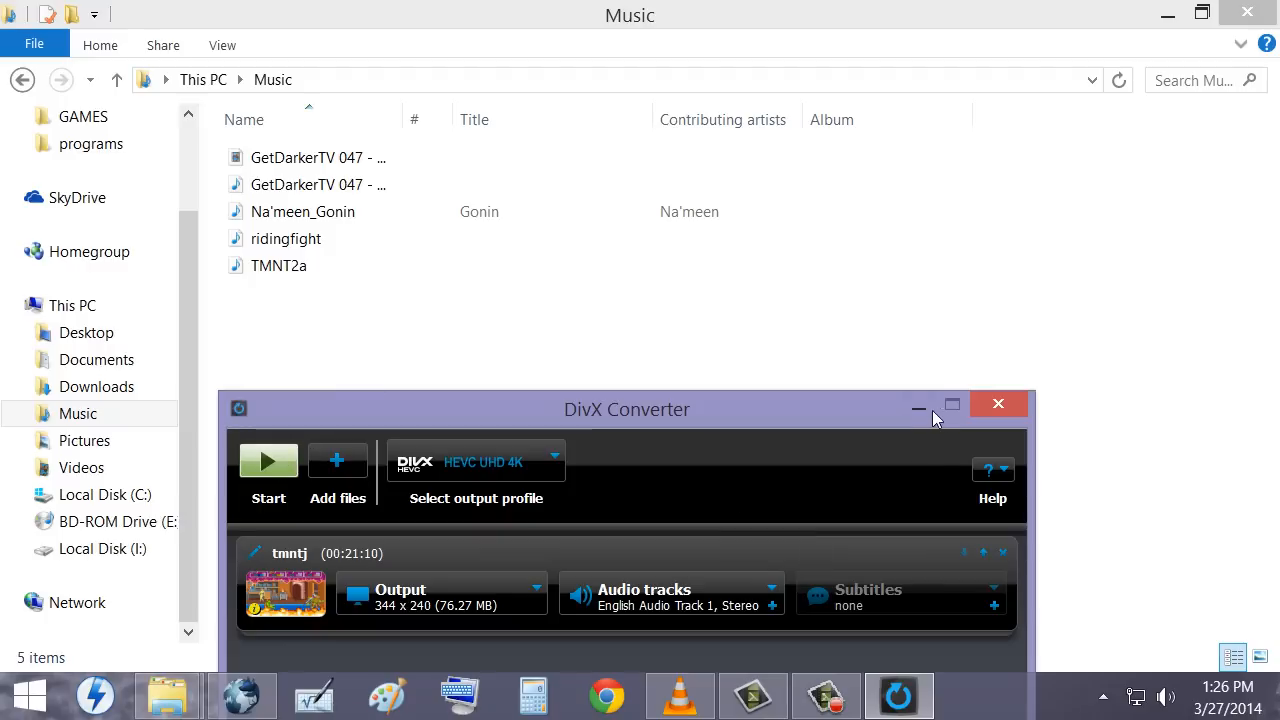
{"action": "mouse_move", "coordinate": [918, 404]}
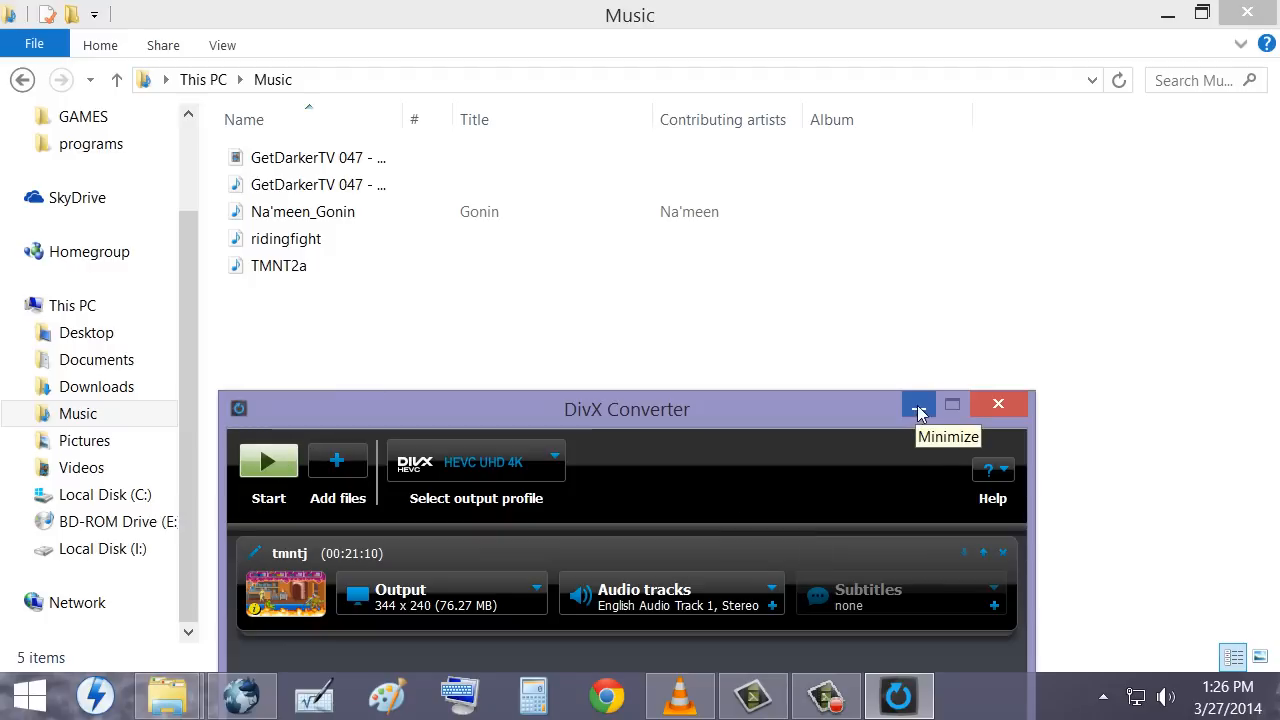
Minimize the DivX Converter window so the Music folder shows
{"action": "left_click", "coordinate": [824, 694]}
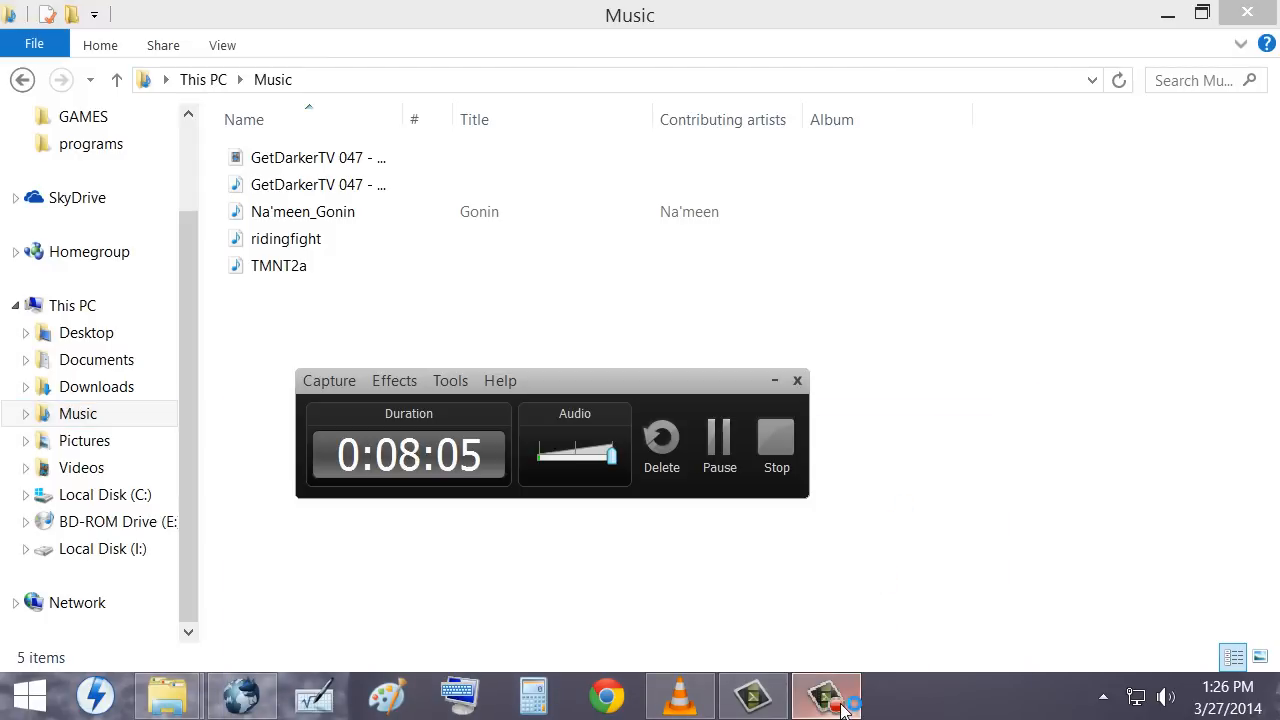